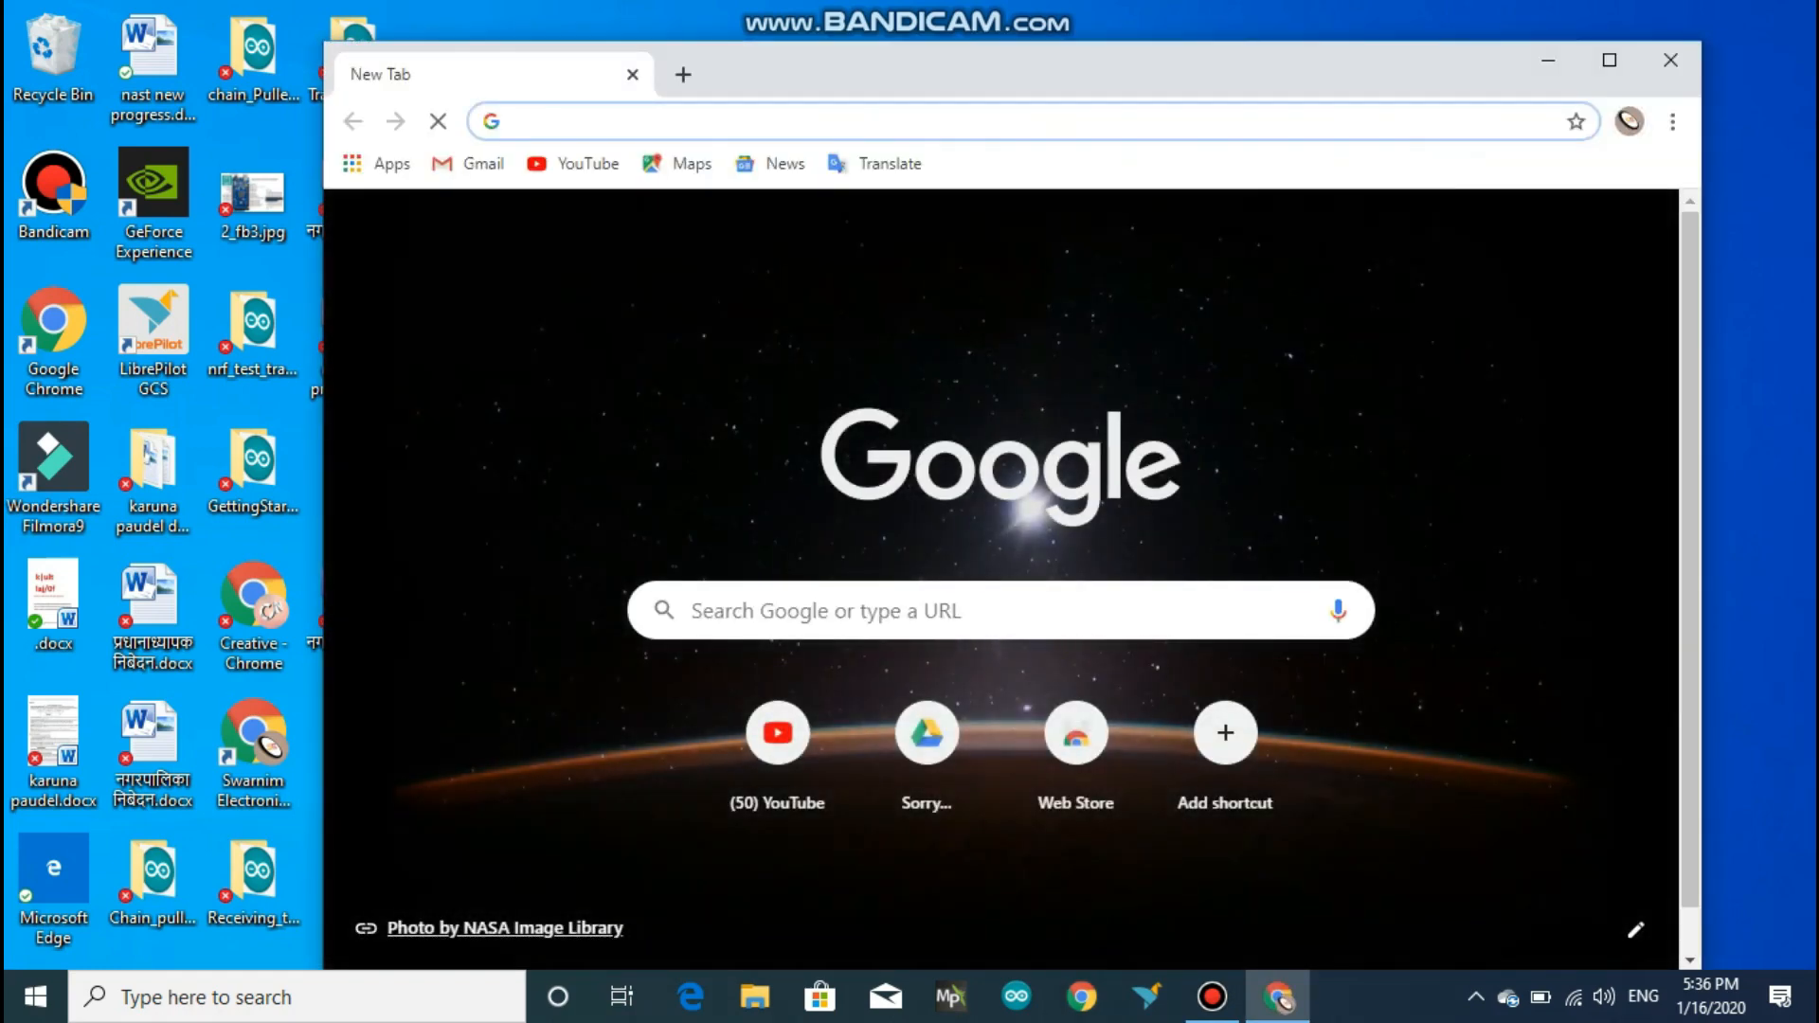
{"action": "type", "text": "www.librepilot.org"}
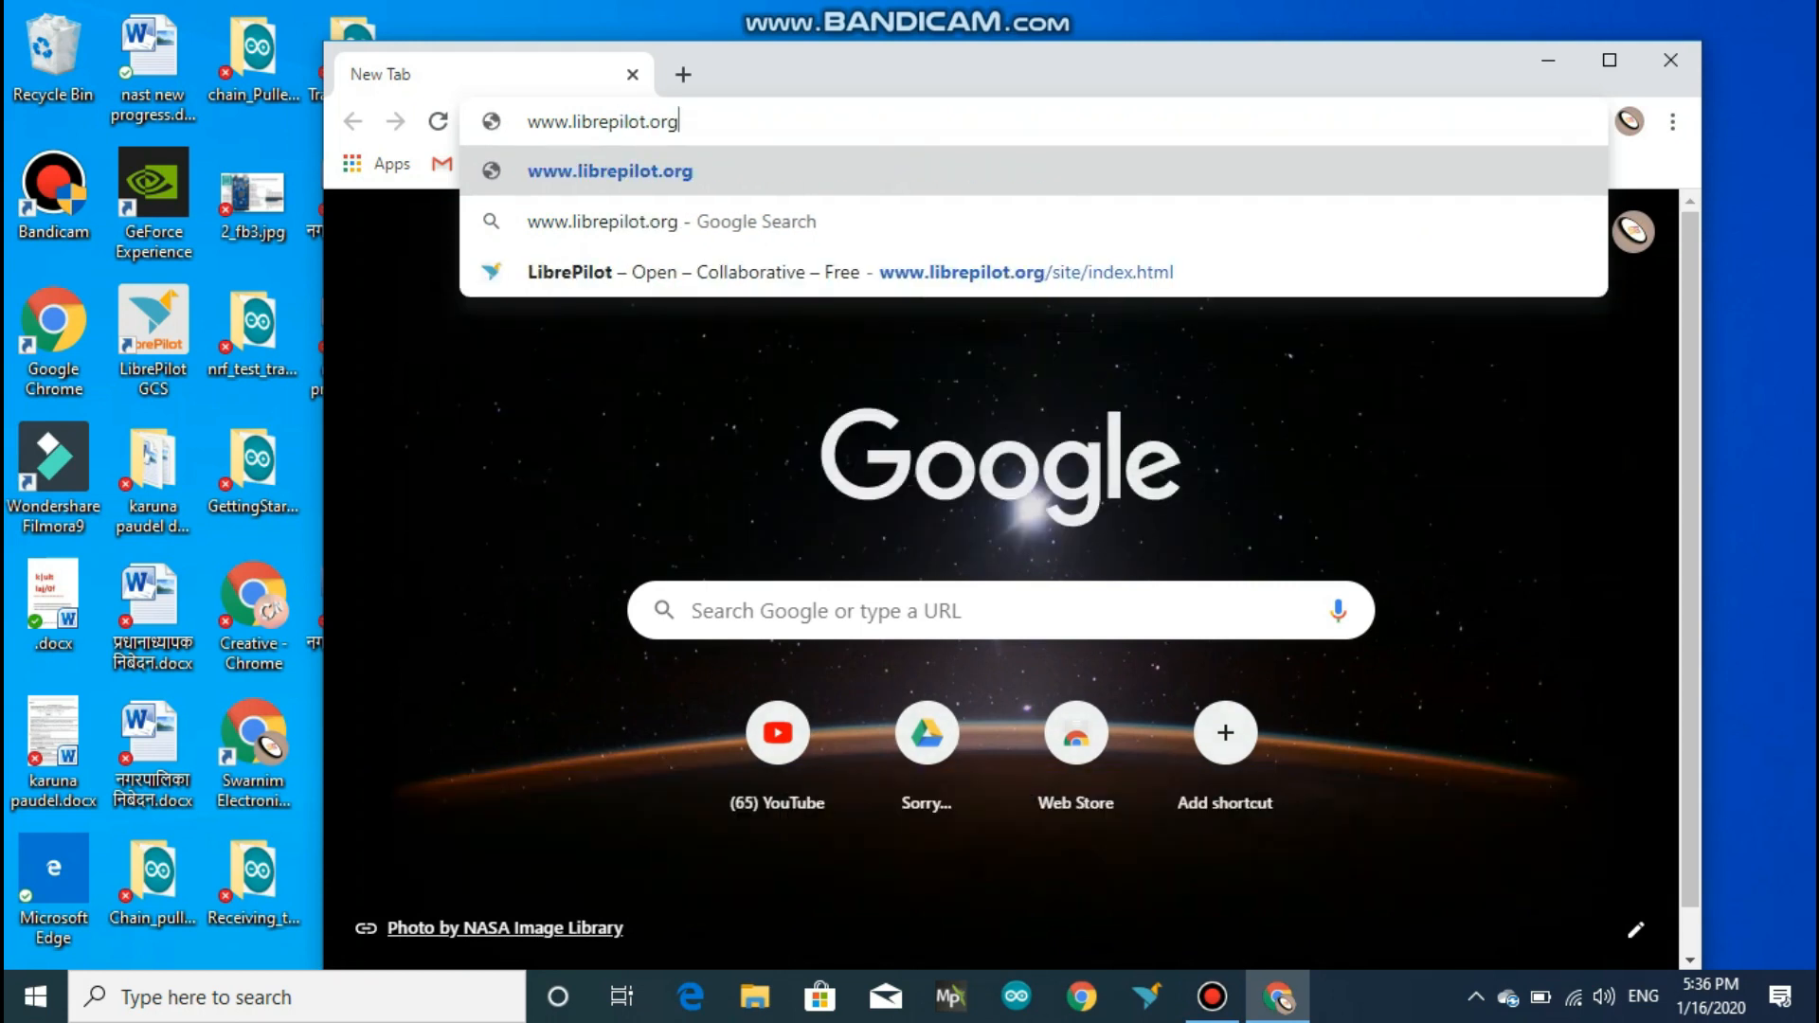
{"action": "key", "text": "enter"}
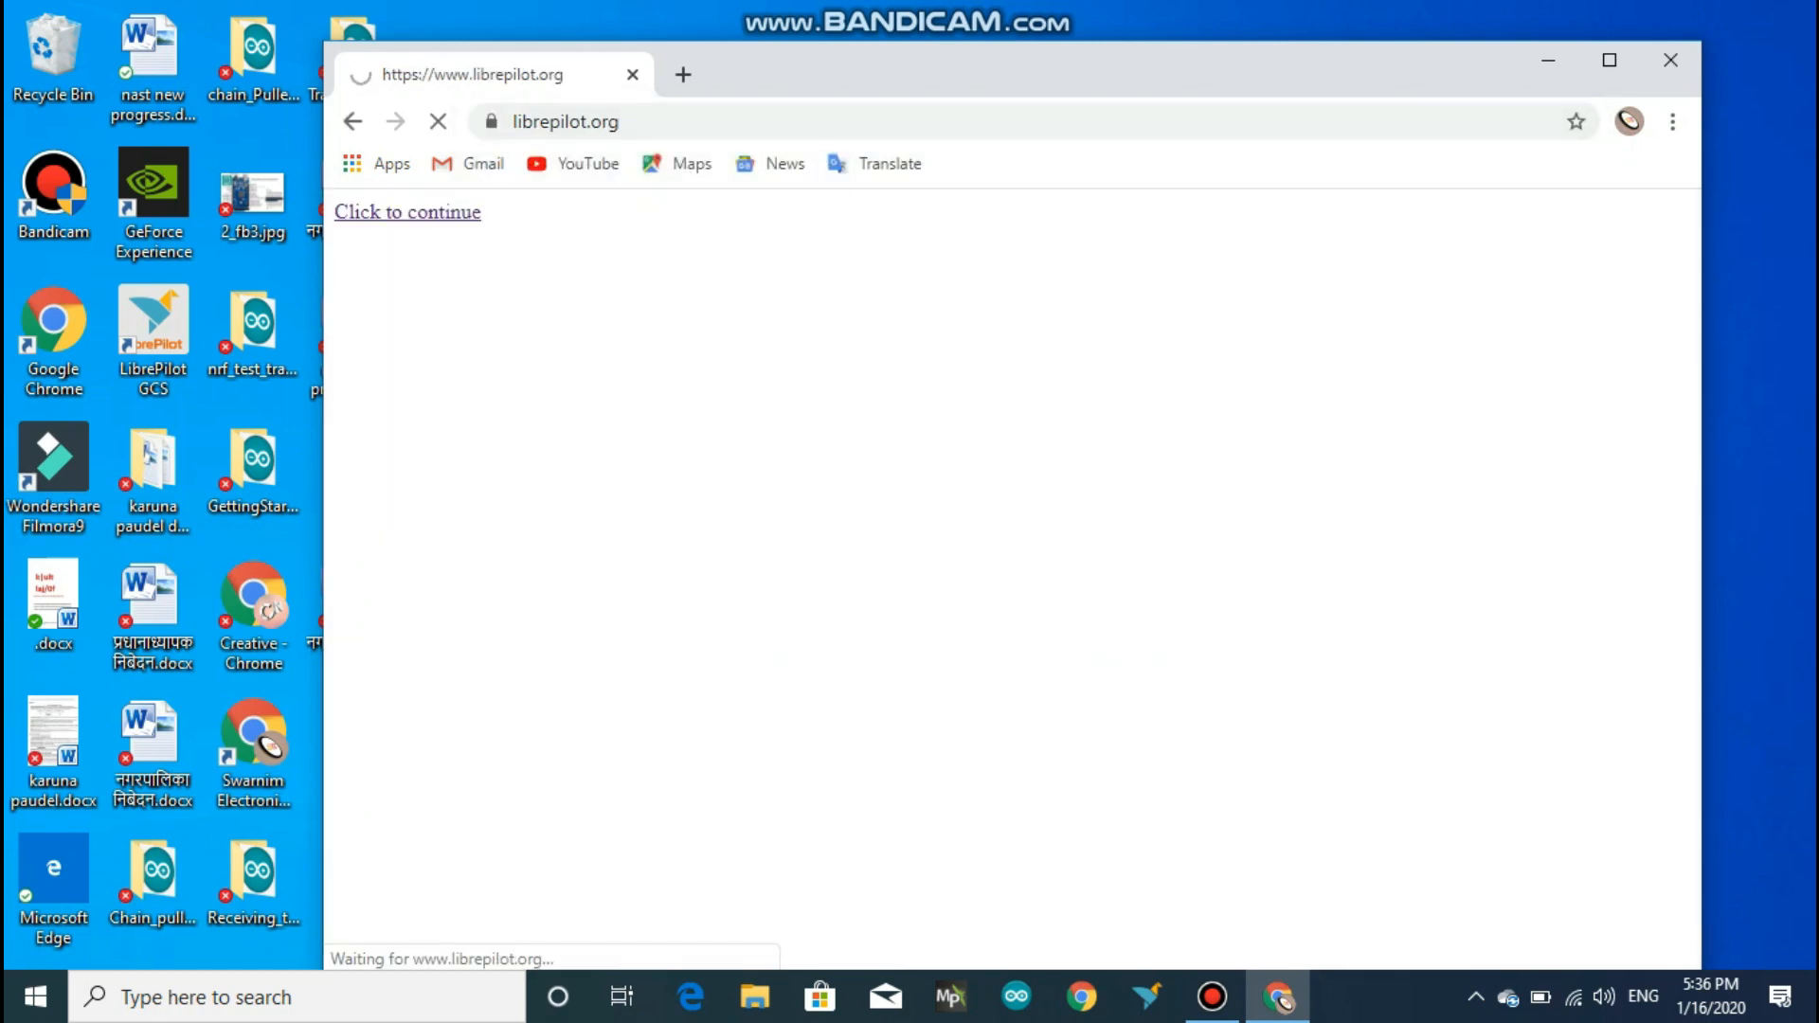
{"action": "left_click", "coordinate": [408, 212]}
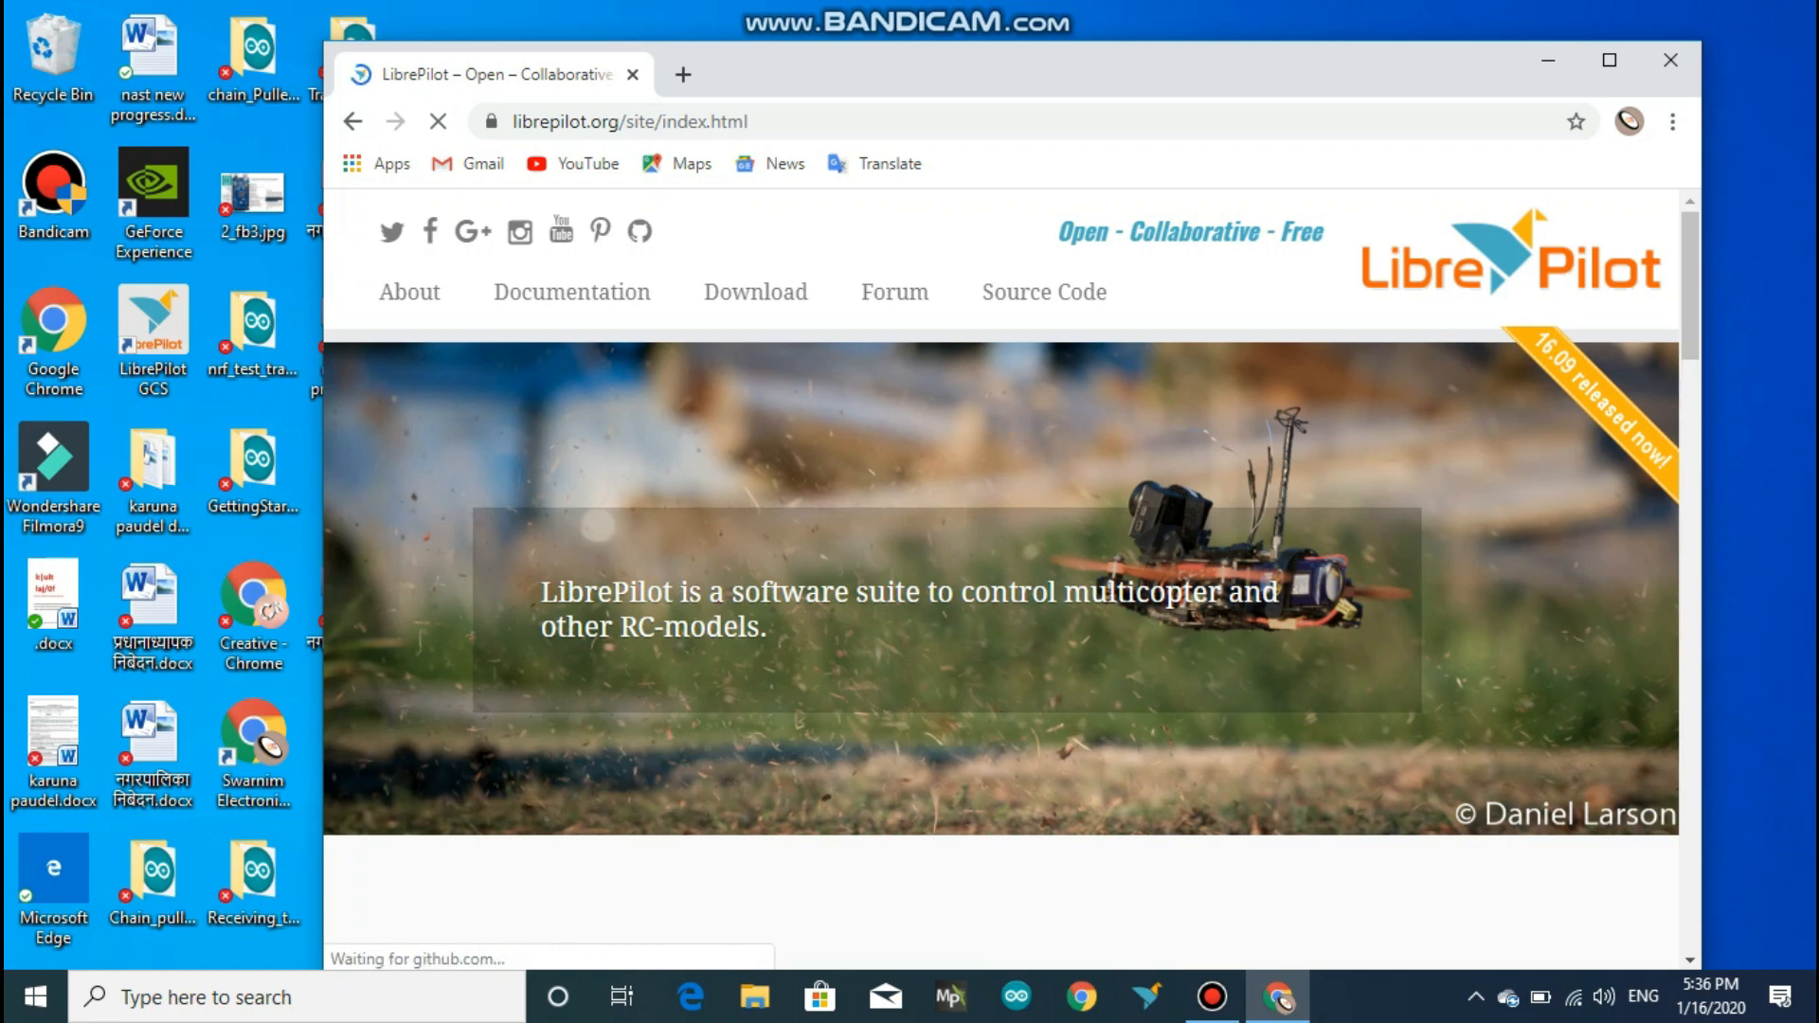
Reach the Downloads page for release 16.09 Black Rhino and launch the installer
{"action": "left_click", "coordinate": [754, 292]}
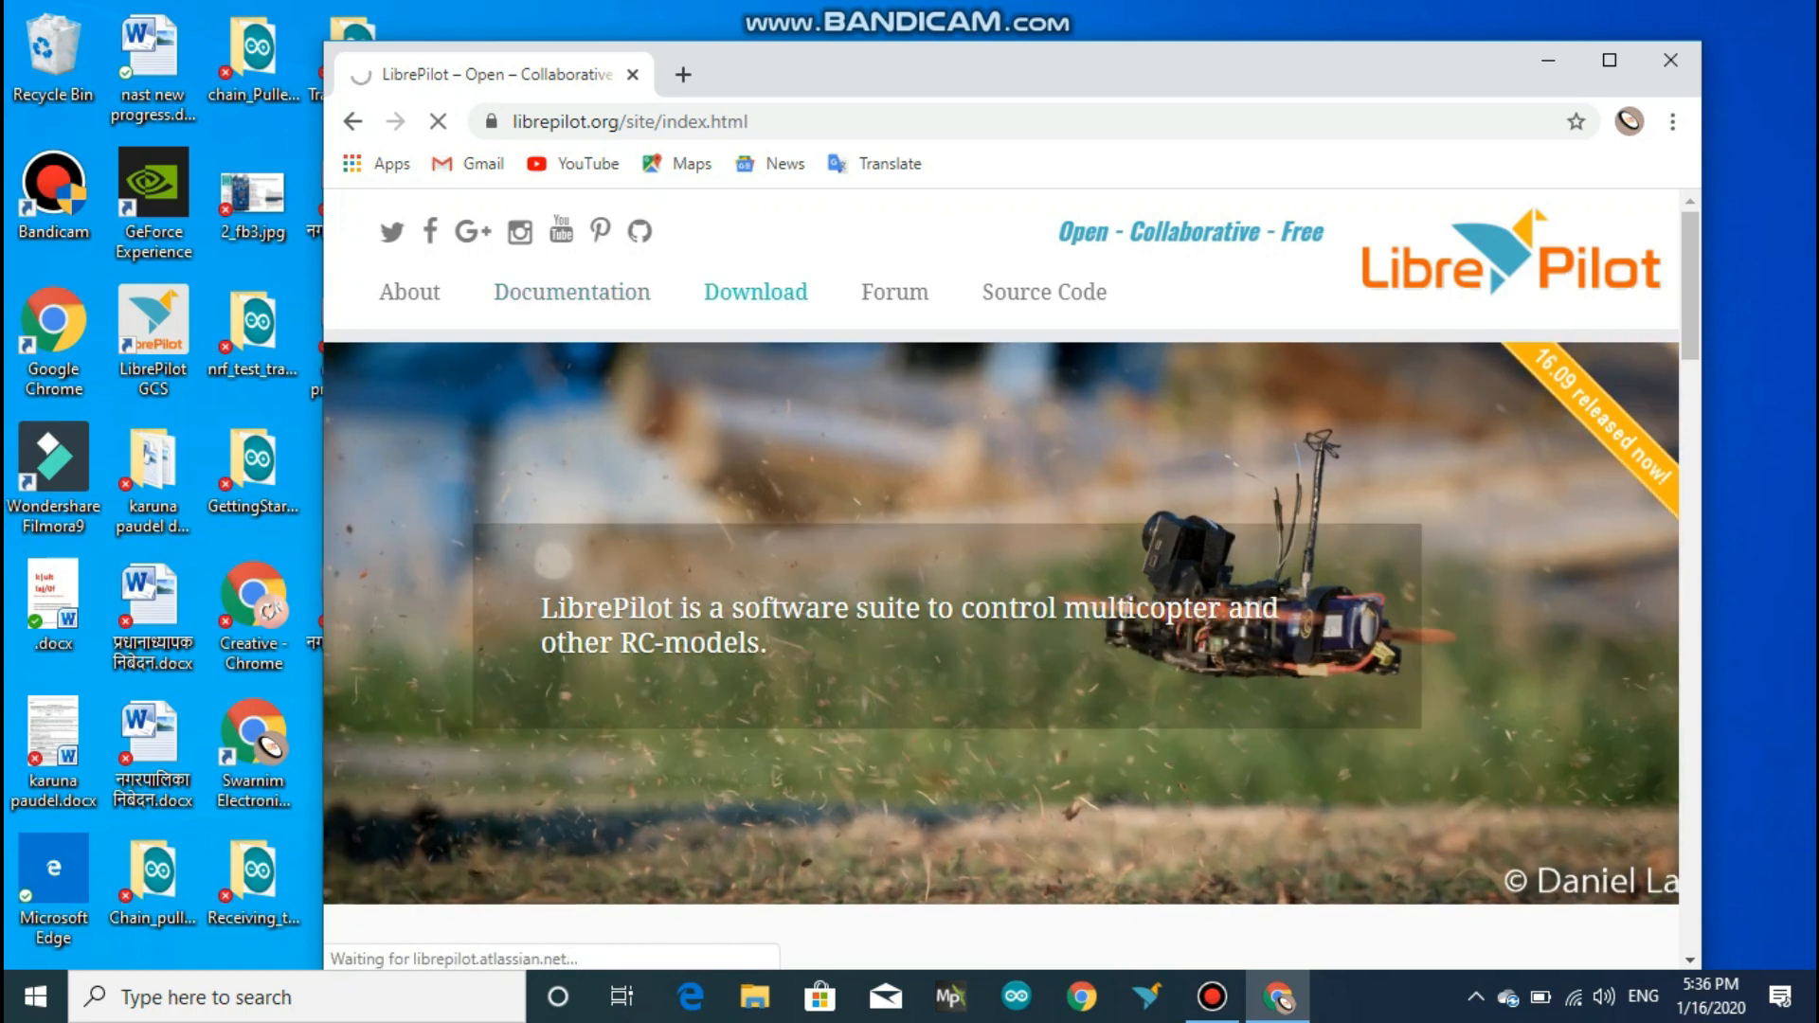
{"action": "left_click", "coordinate": [755, 292]}
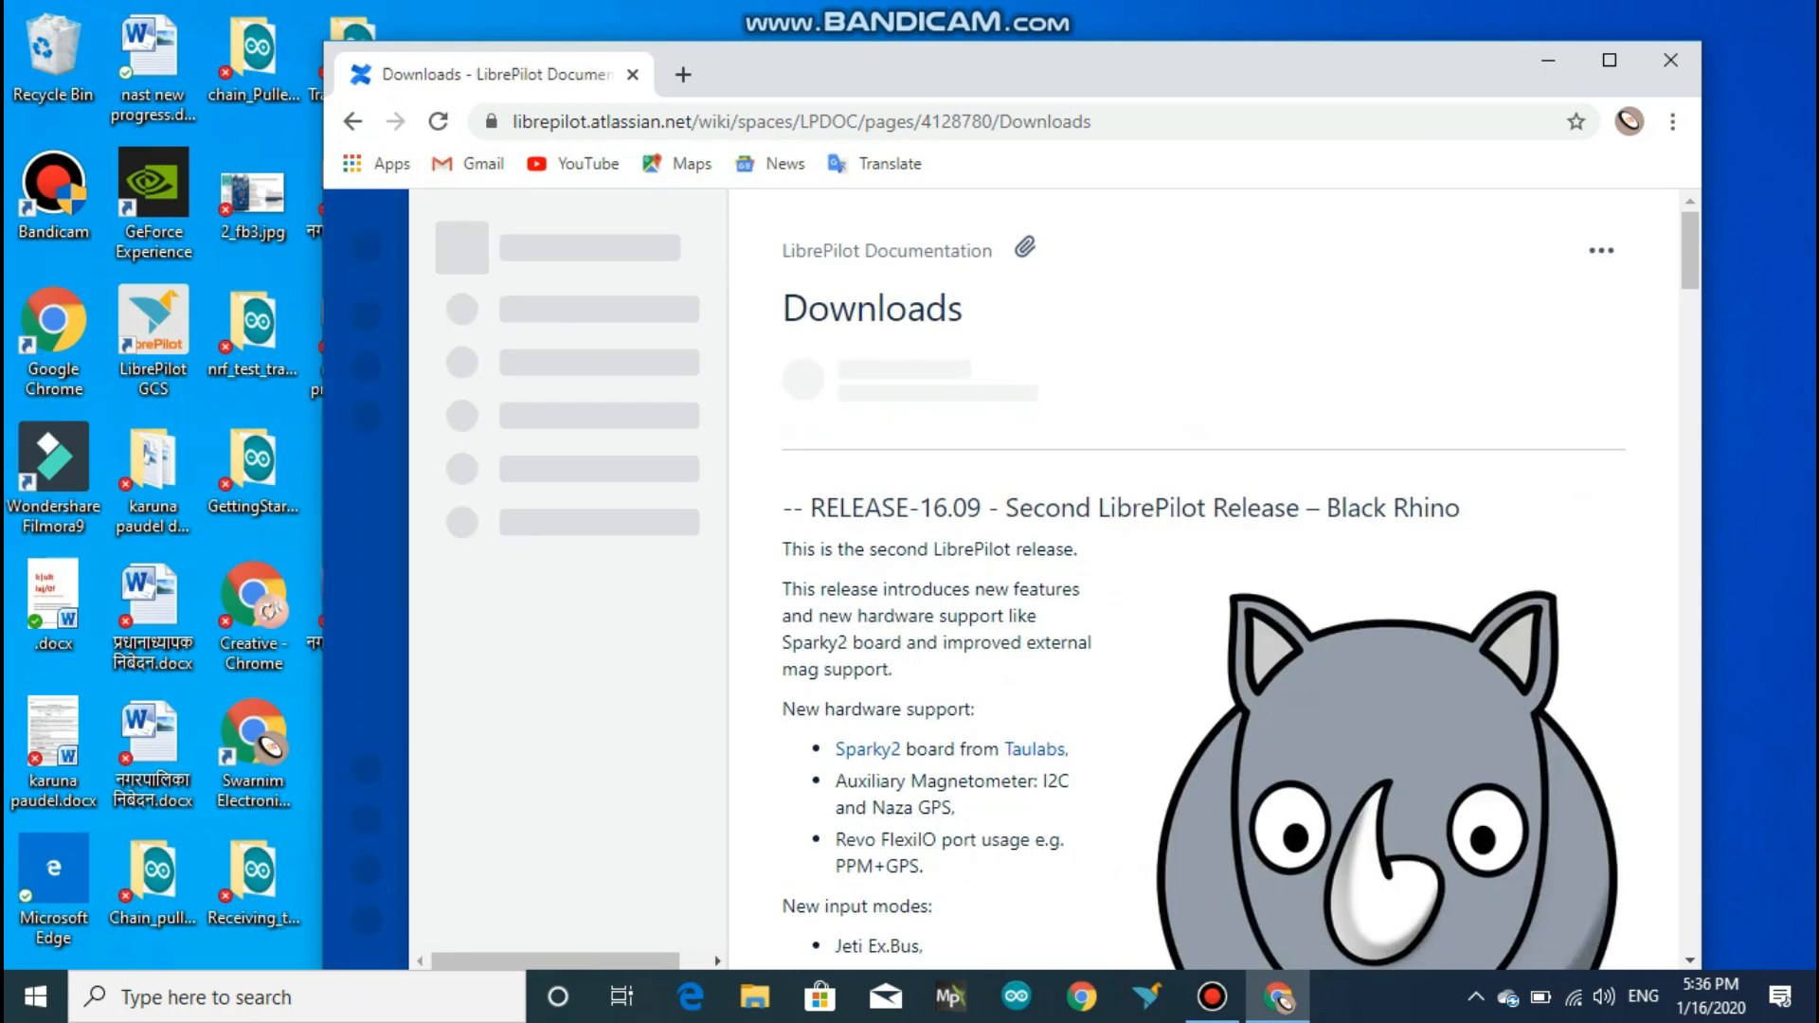
{"action": "left_click", "coordinate": [1029, 341]}
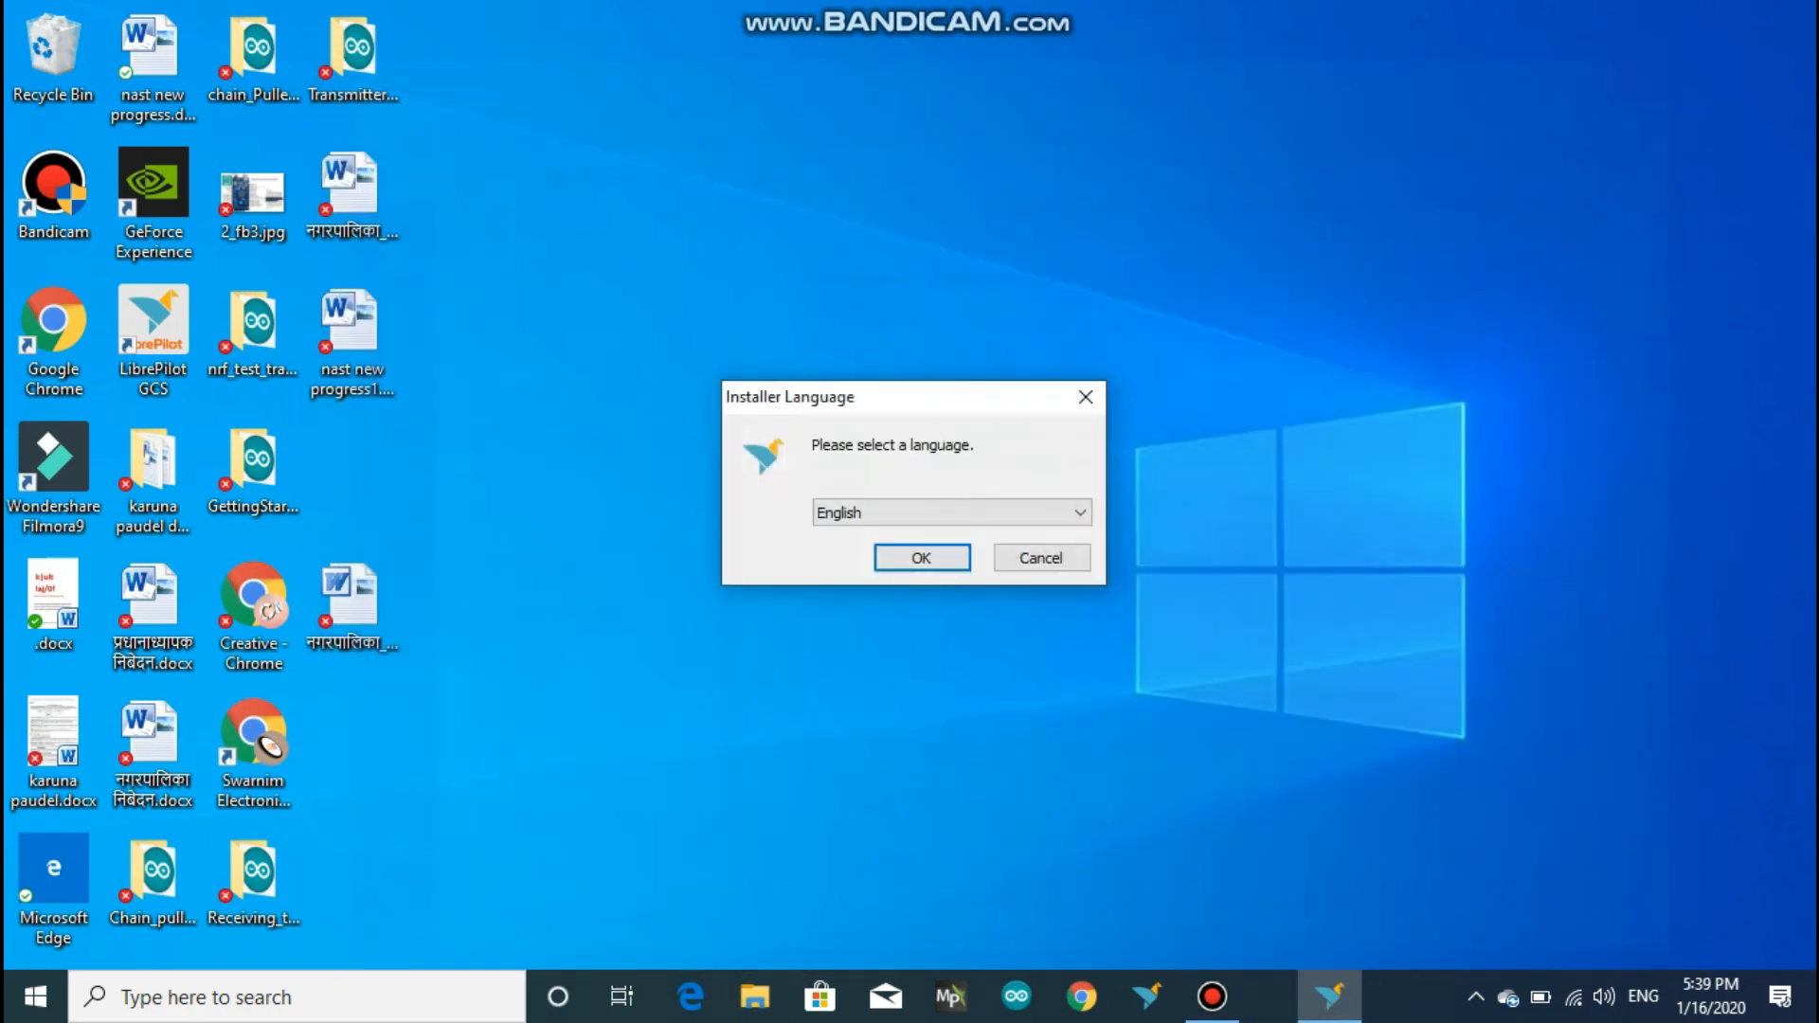
Install in English with the default components: LibrePilot GCS, Shortcuts and AeroSimRC plugin
{"action": "left_click", "coordinate": [921, 557]}
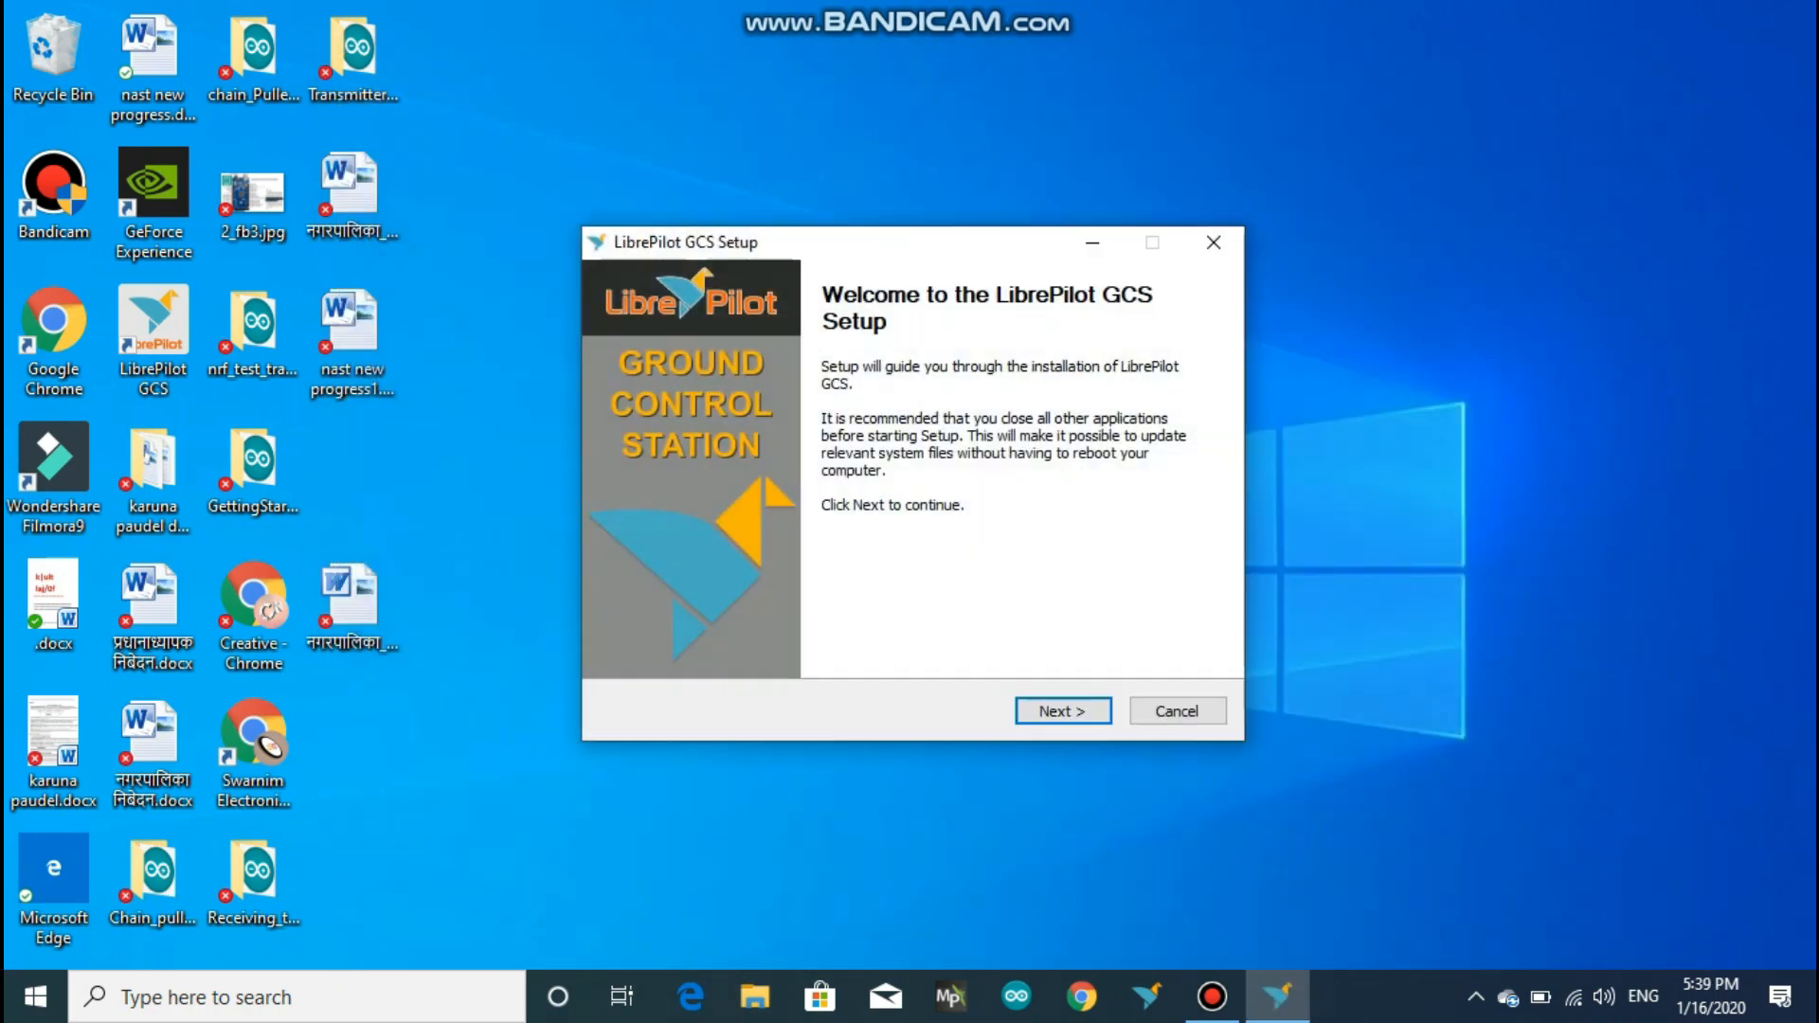
{"action": "left_click", "coordinate": [1061, 710]}
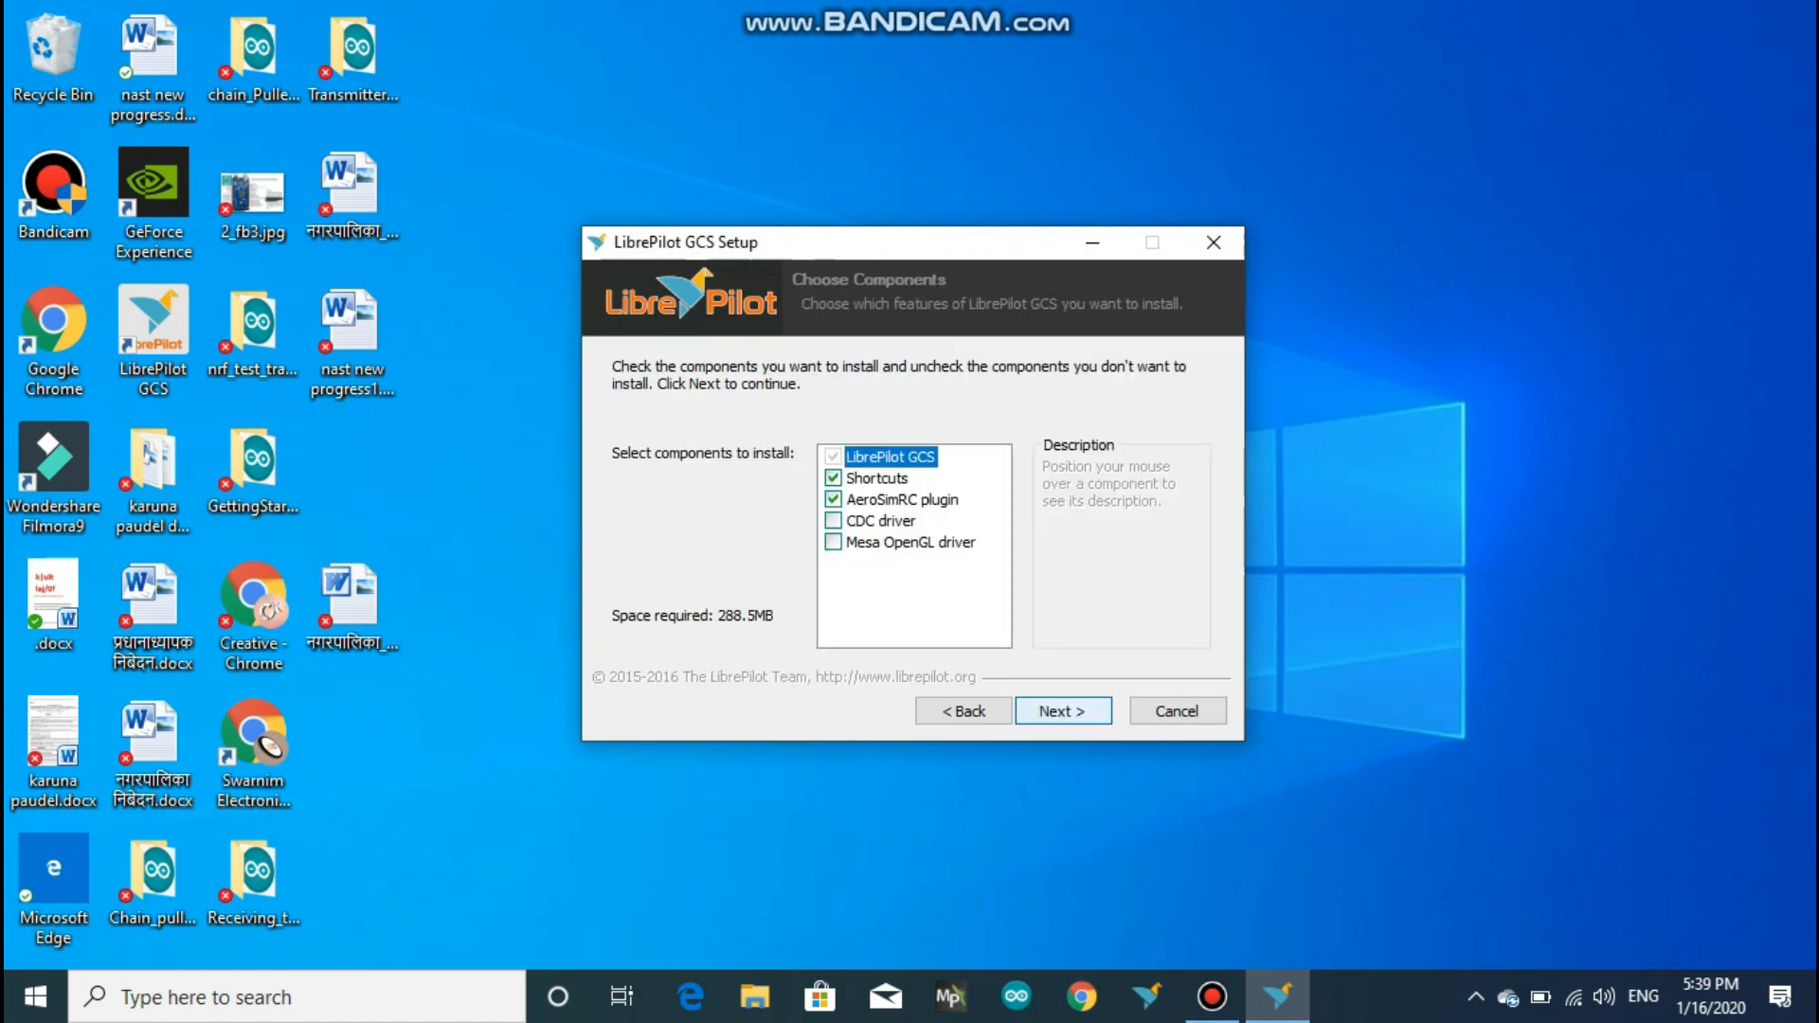
{"action": "left_click", "coordinate": [1062, 711]}
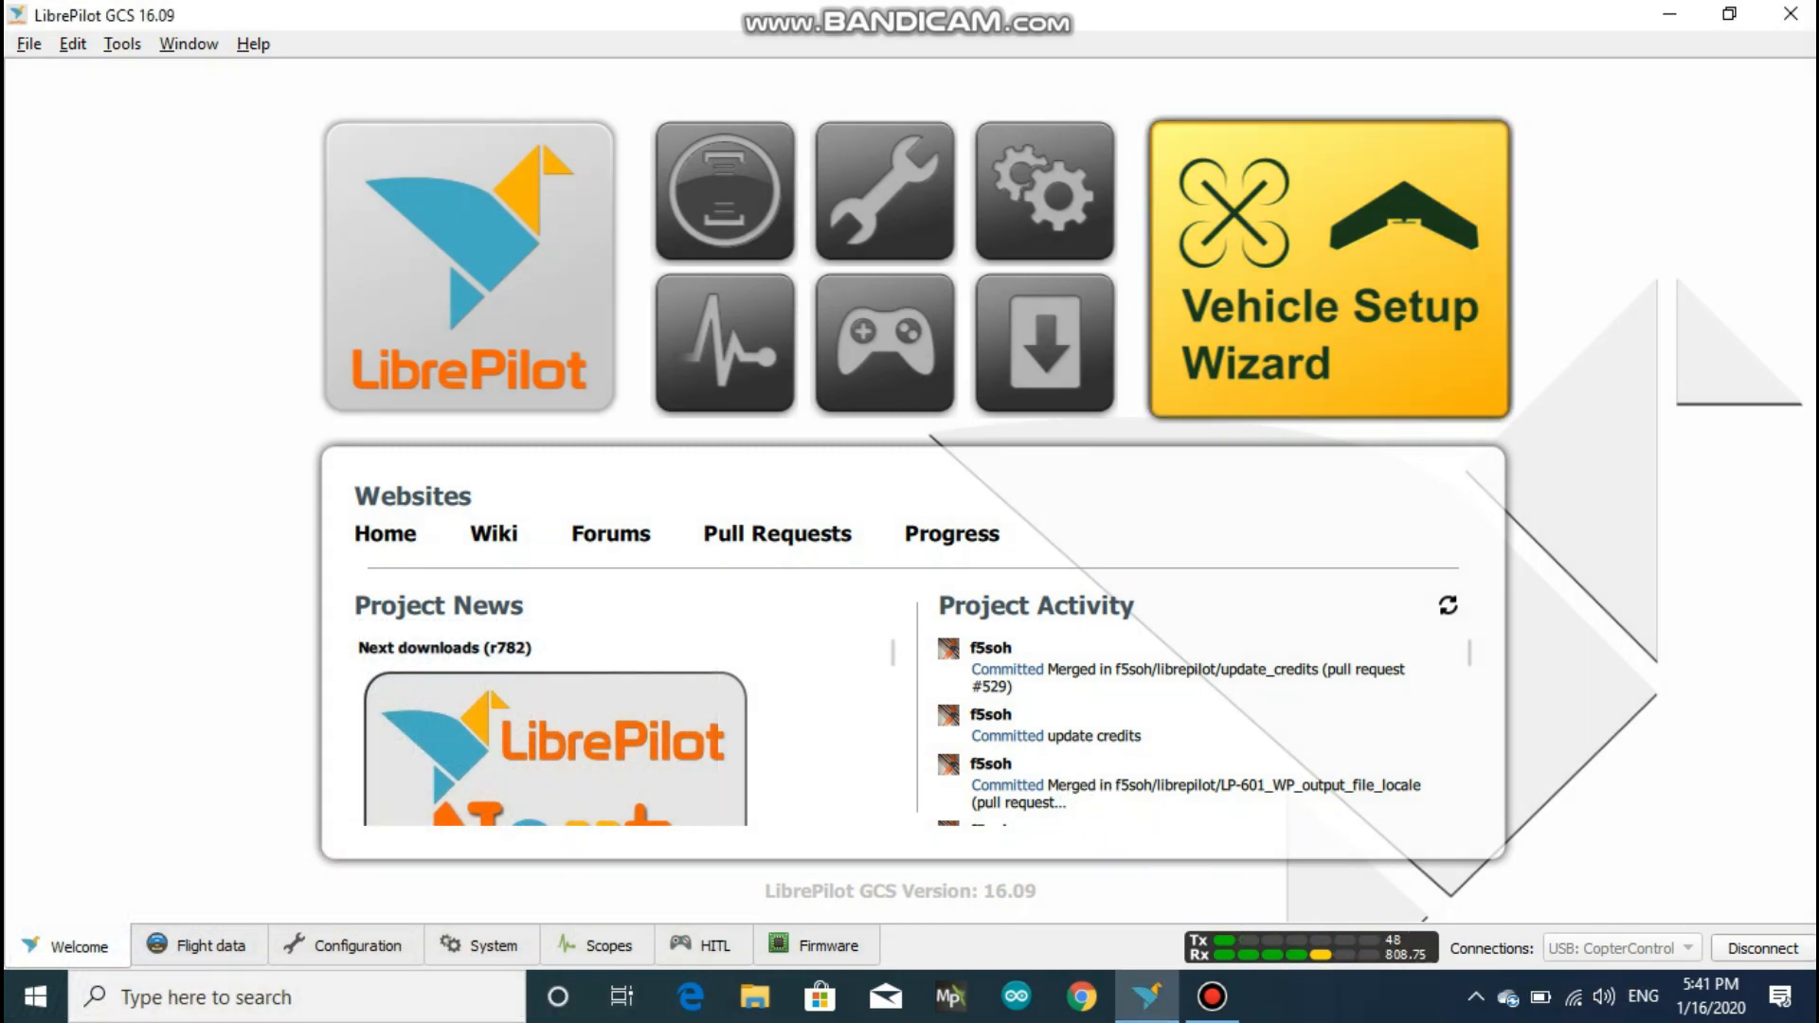
Launch the Vehicle Setup Wizard from the GCS Welcome screen
{"action": "left_click", "coordinate": [1326, 270]}
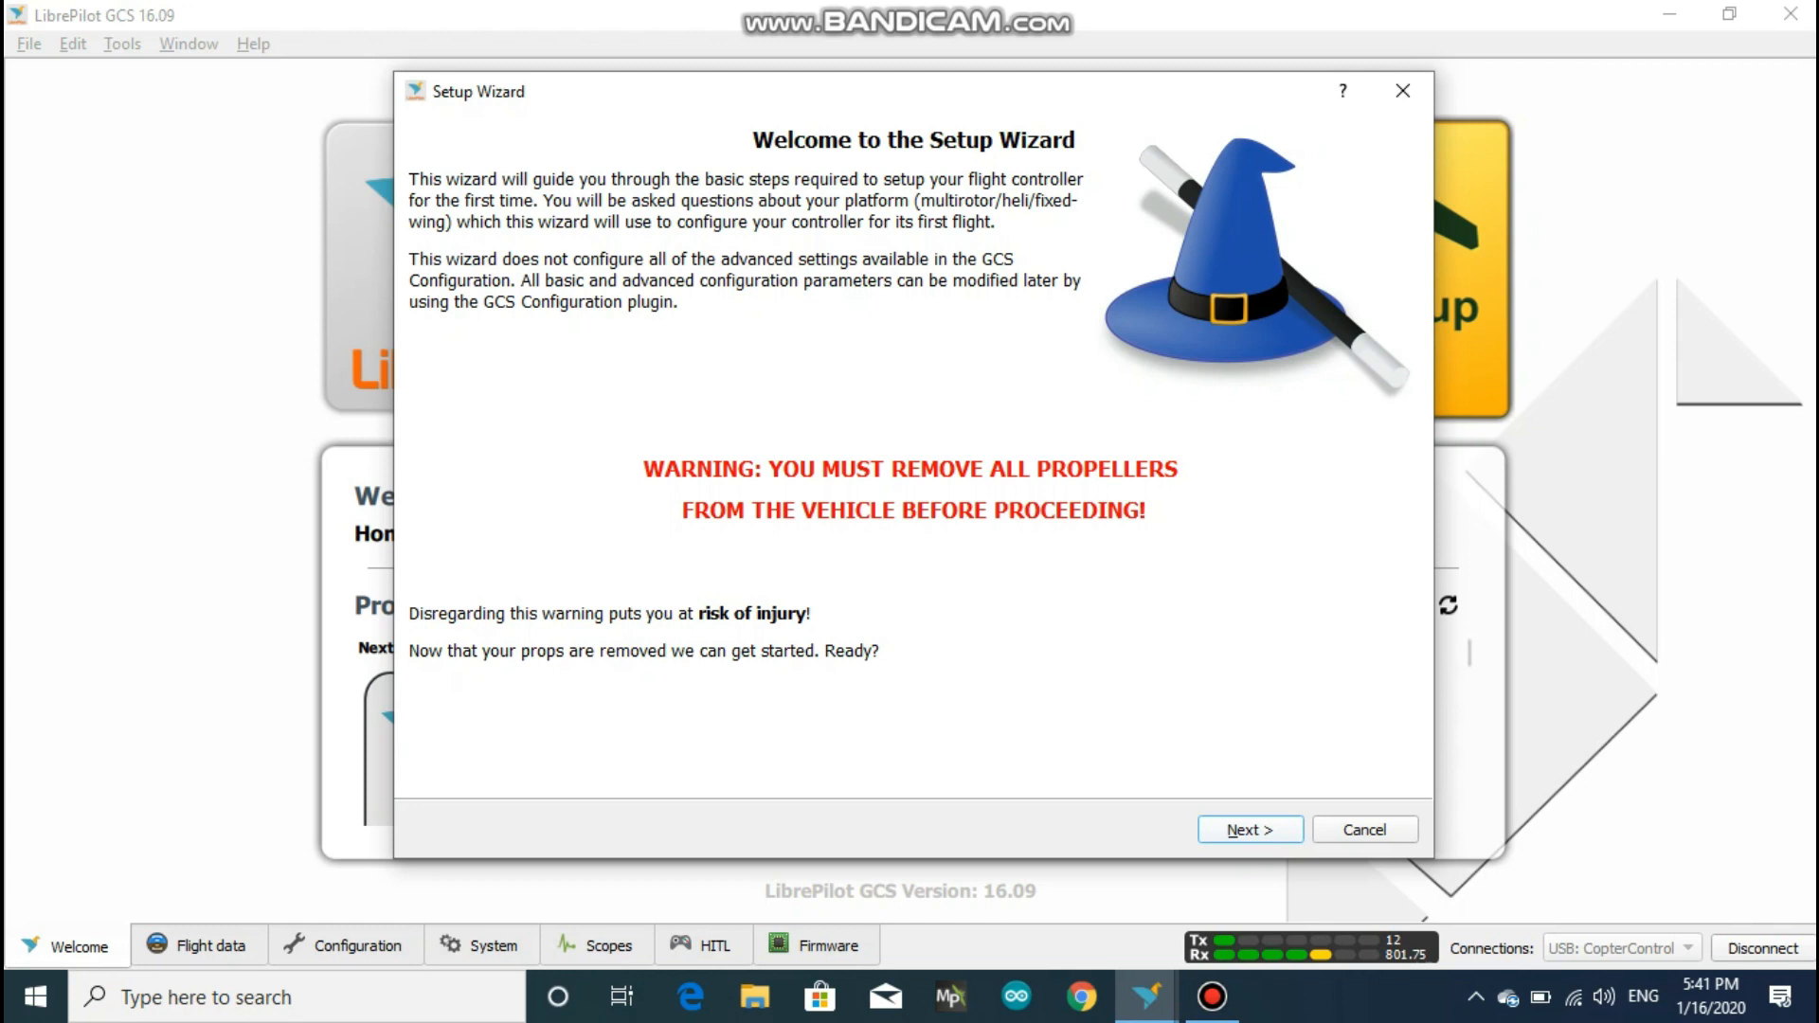
Upgrade the board firmware with all settings erased and continue to input configuration
{"action": "left_click", "coordinate": [1249, 830]}
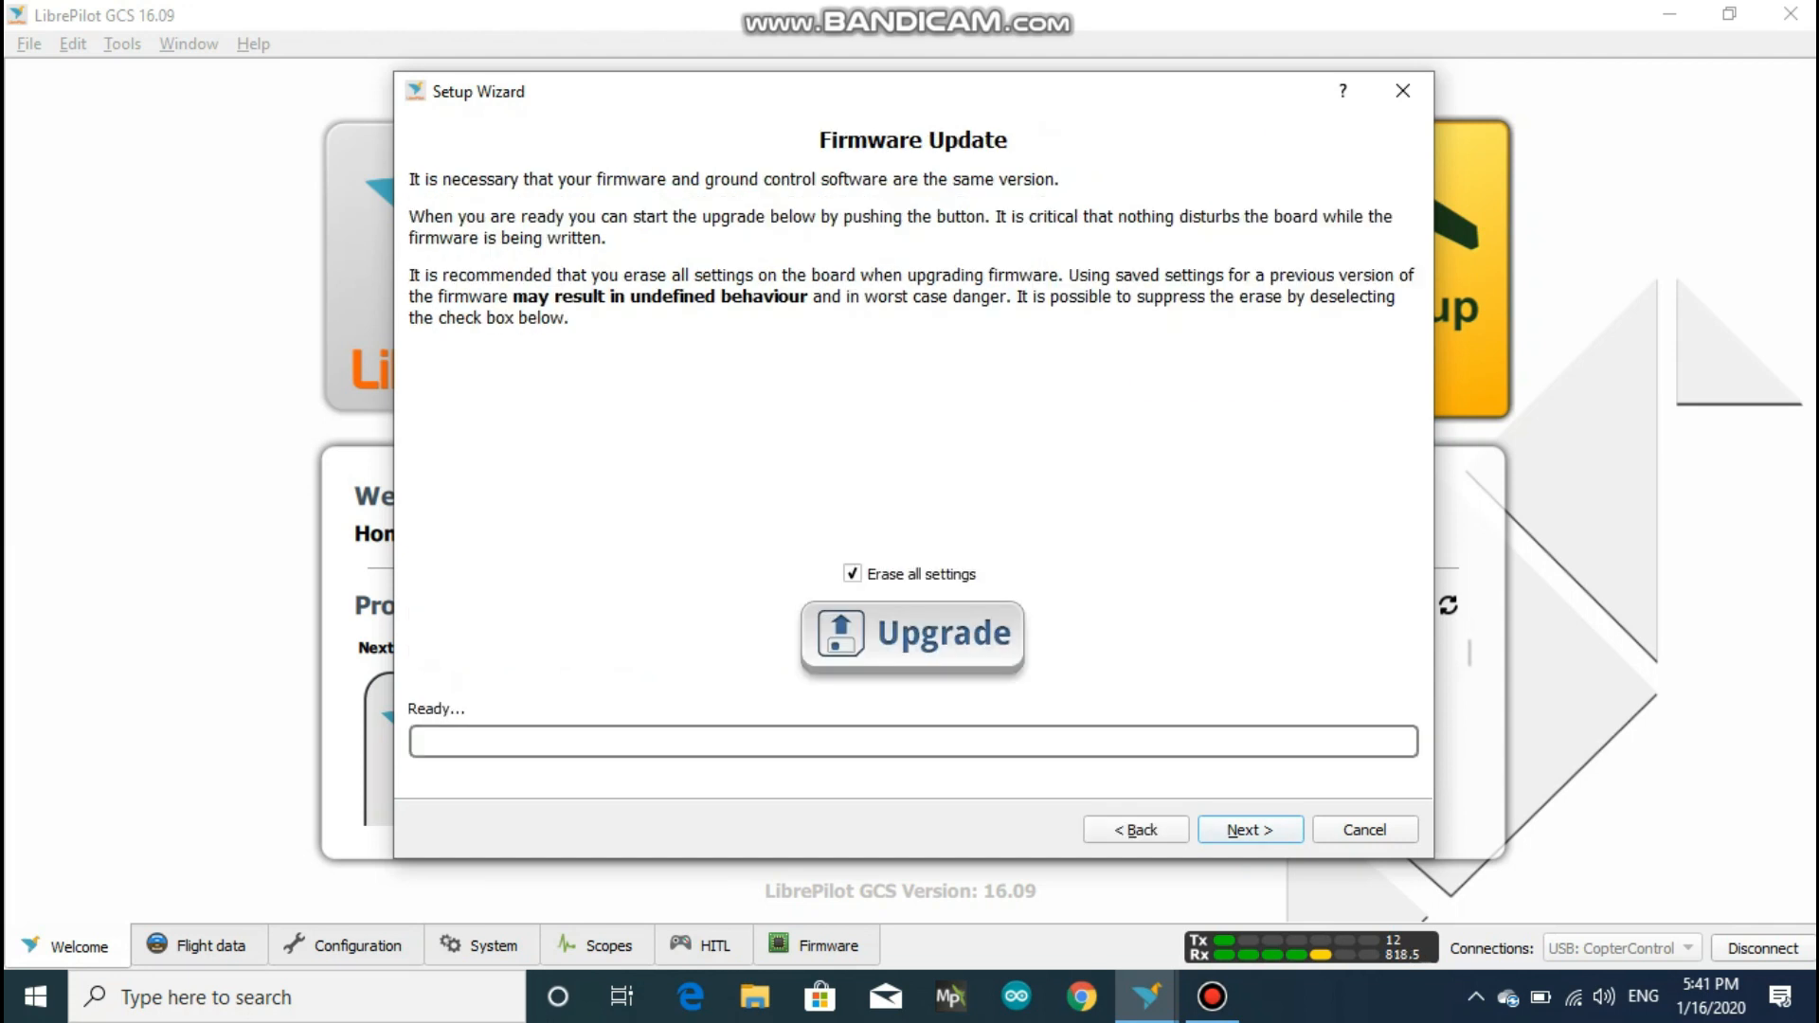
{"action": "mouse_move", "coordinate": [914, 633]}
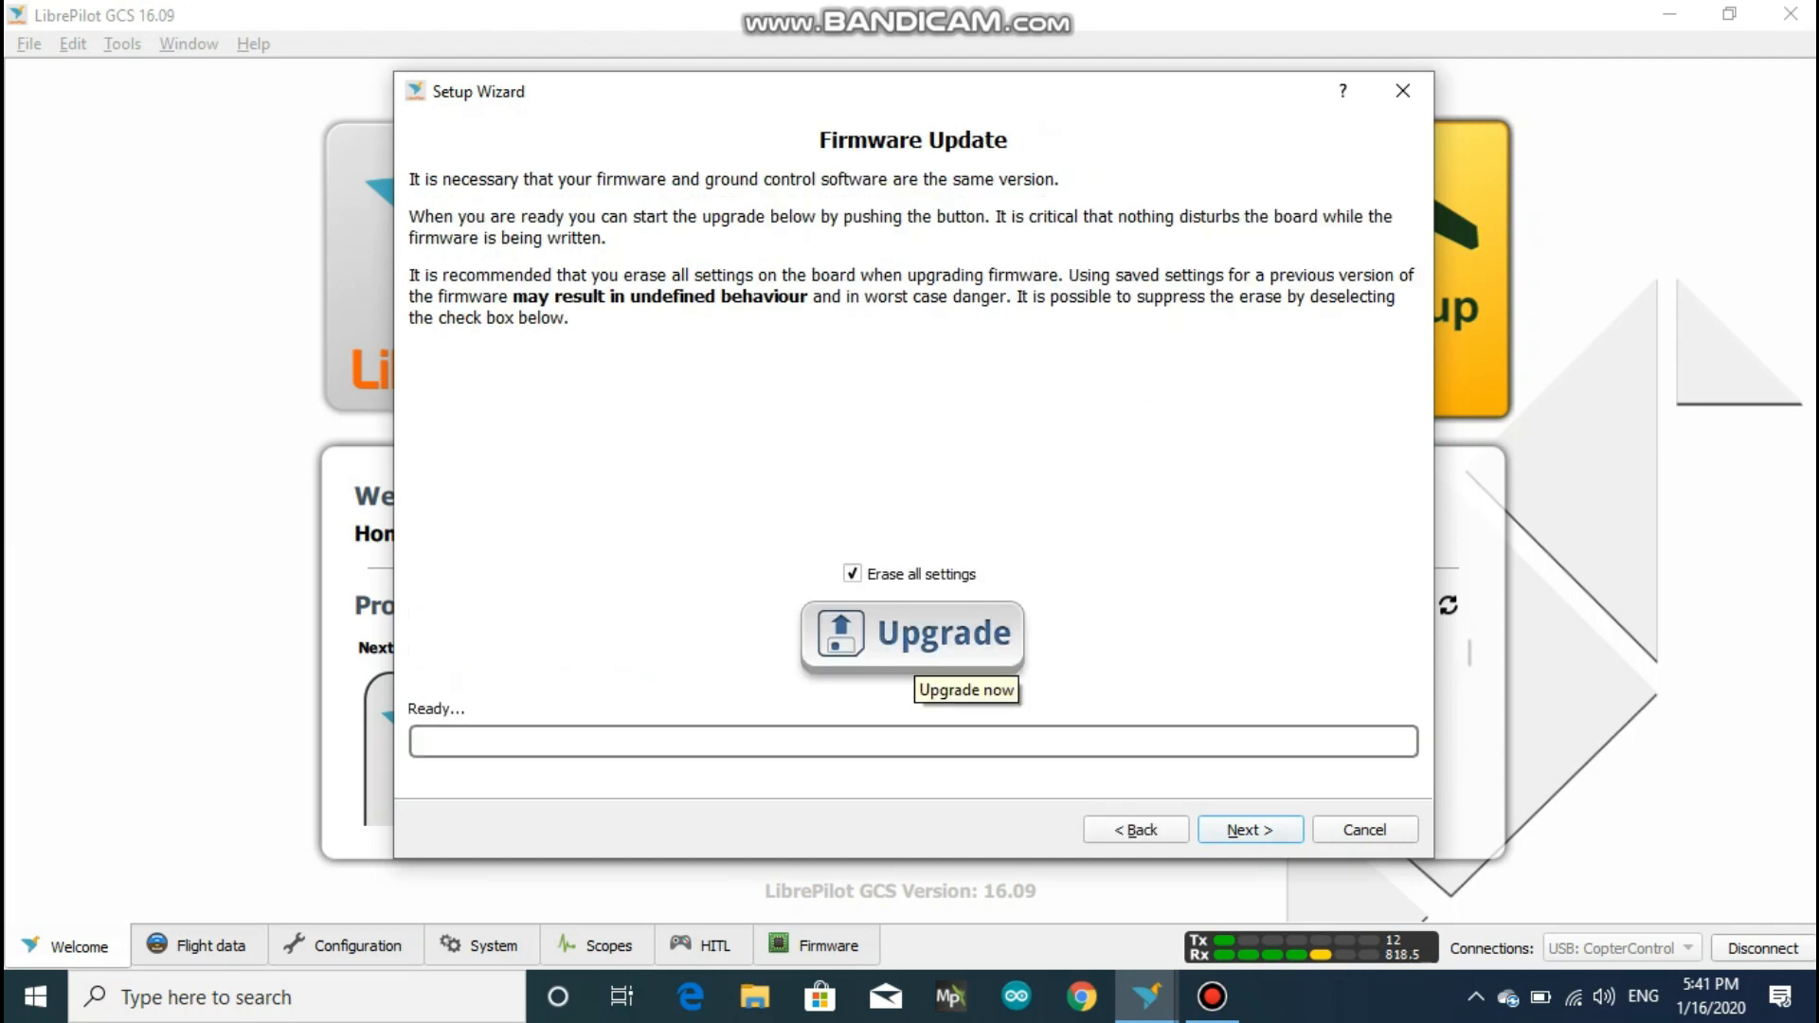
{"action": "left_click", "coordinate": [912, 633]}
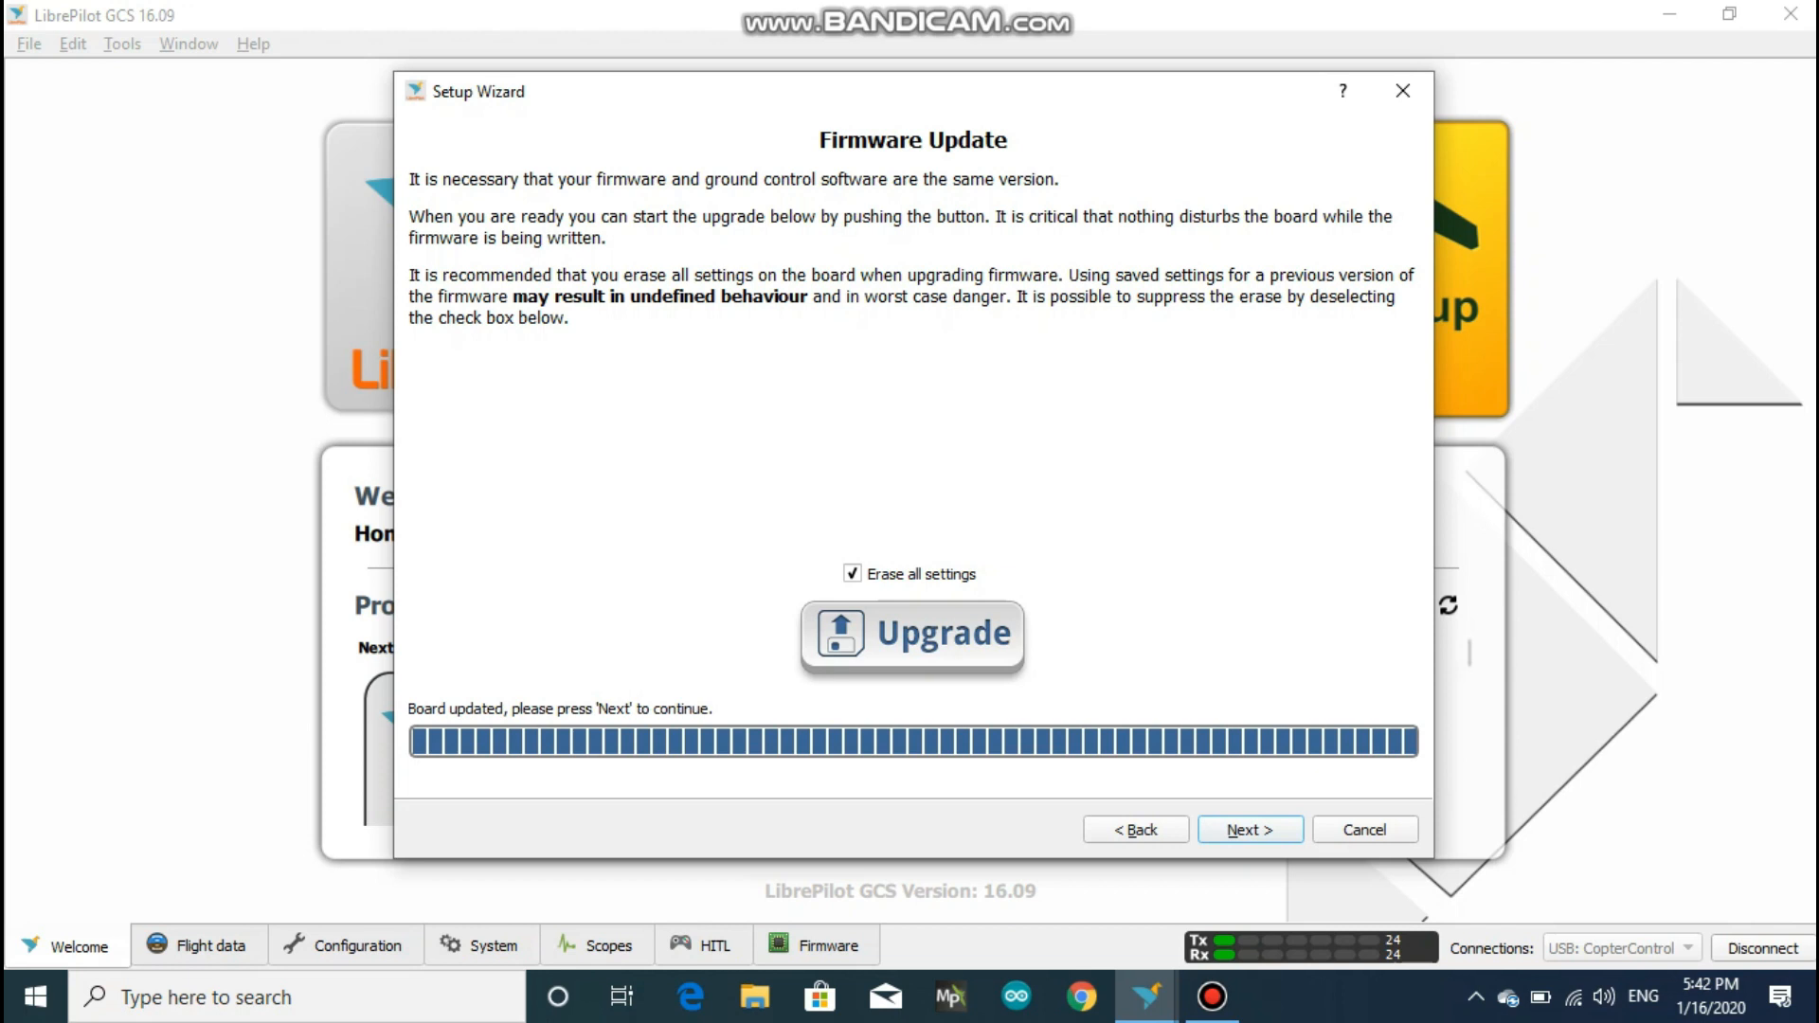
{"action": "left_click", "coordinate": [1249, 830]}
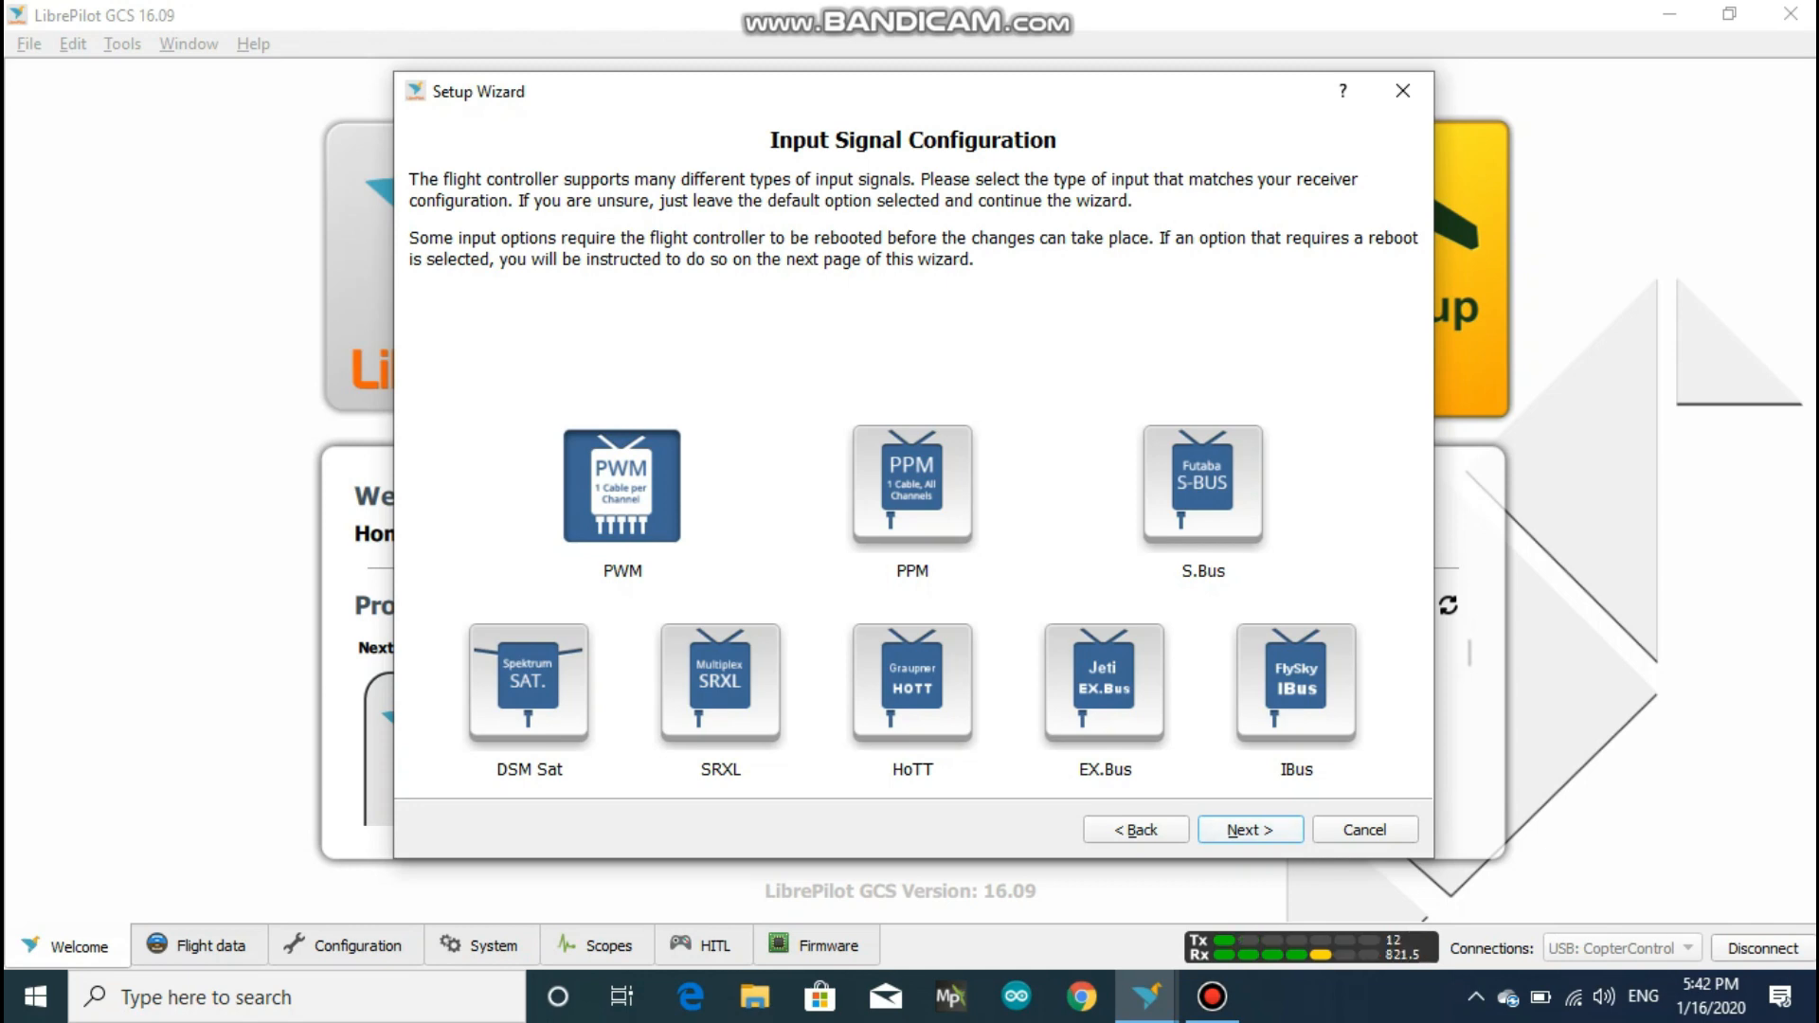
Choose PWM input, Multirotor, Quadcopter X layout and Rapid ESC (490 Hz)
{"action": "left_click", "coordinate": [1249, 830]}
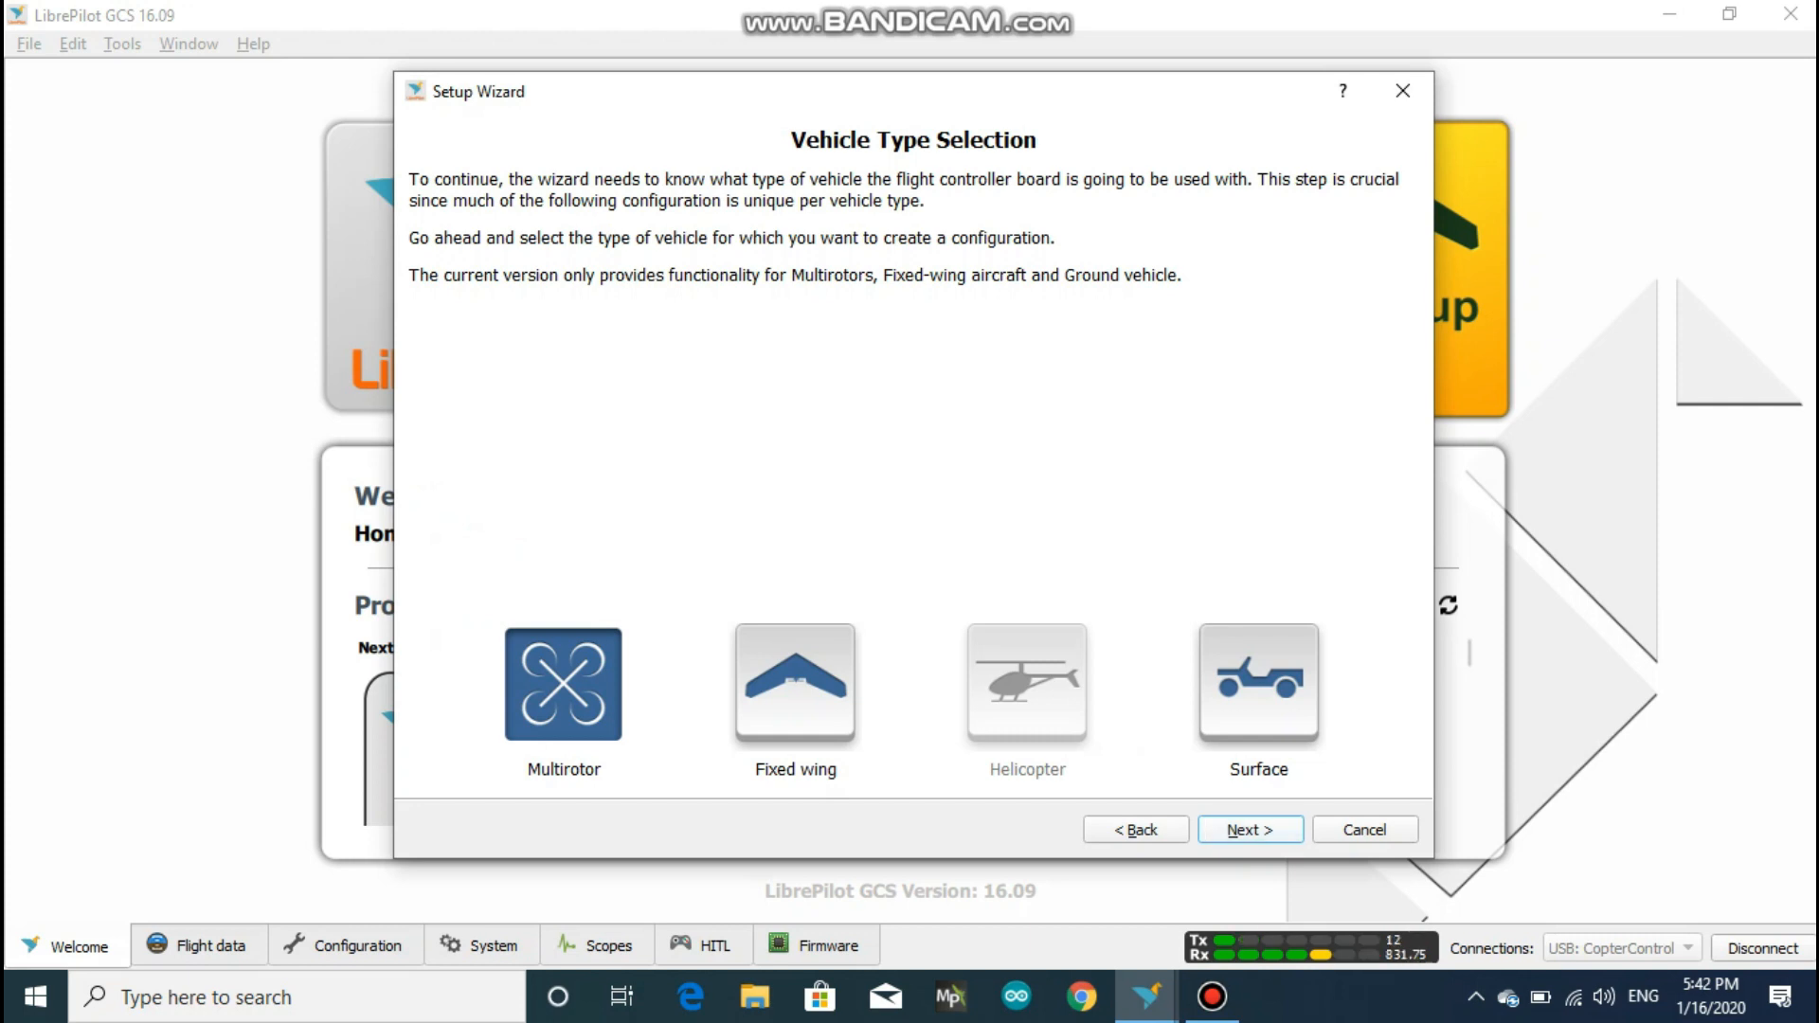
{"action": "left_click", "coordinate": [1249, 830]}
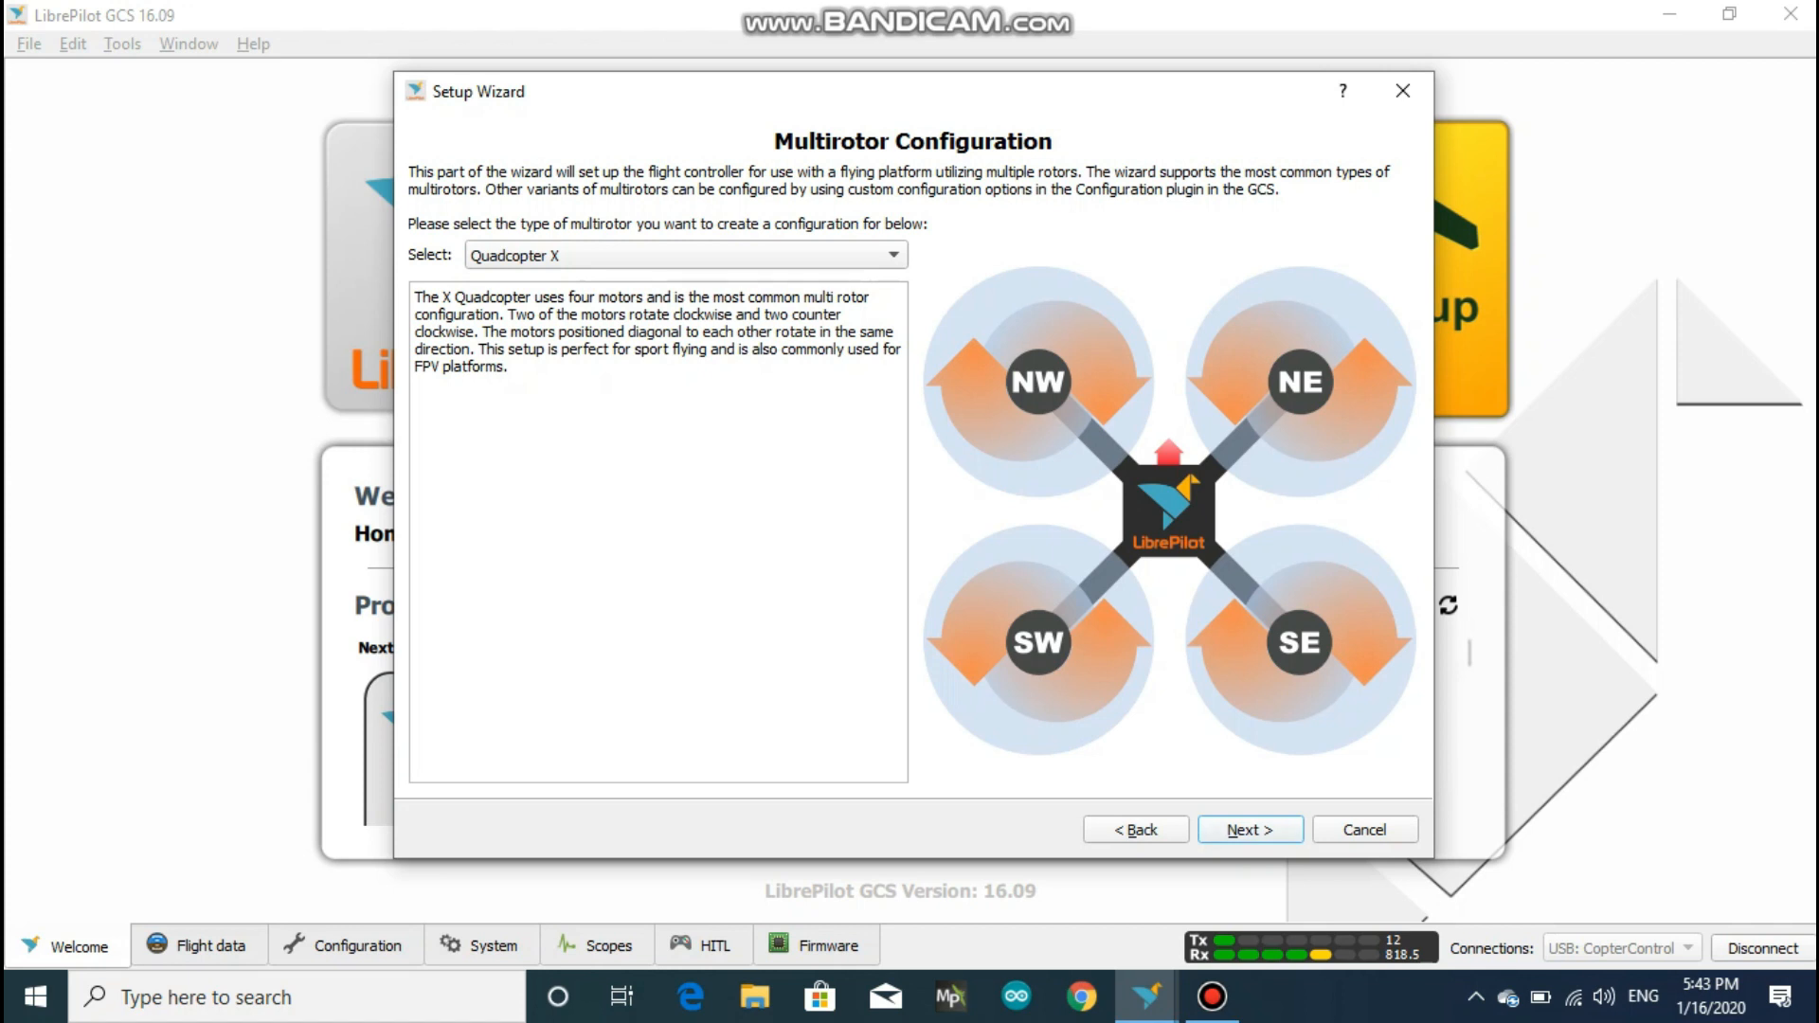
{"action": "left_click", "coordinate": [1249, 828]}
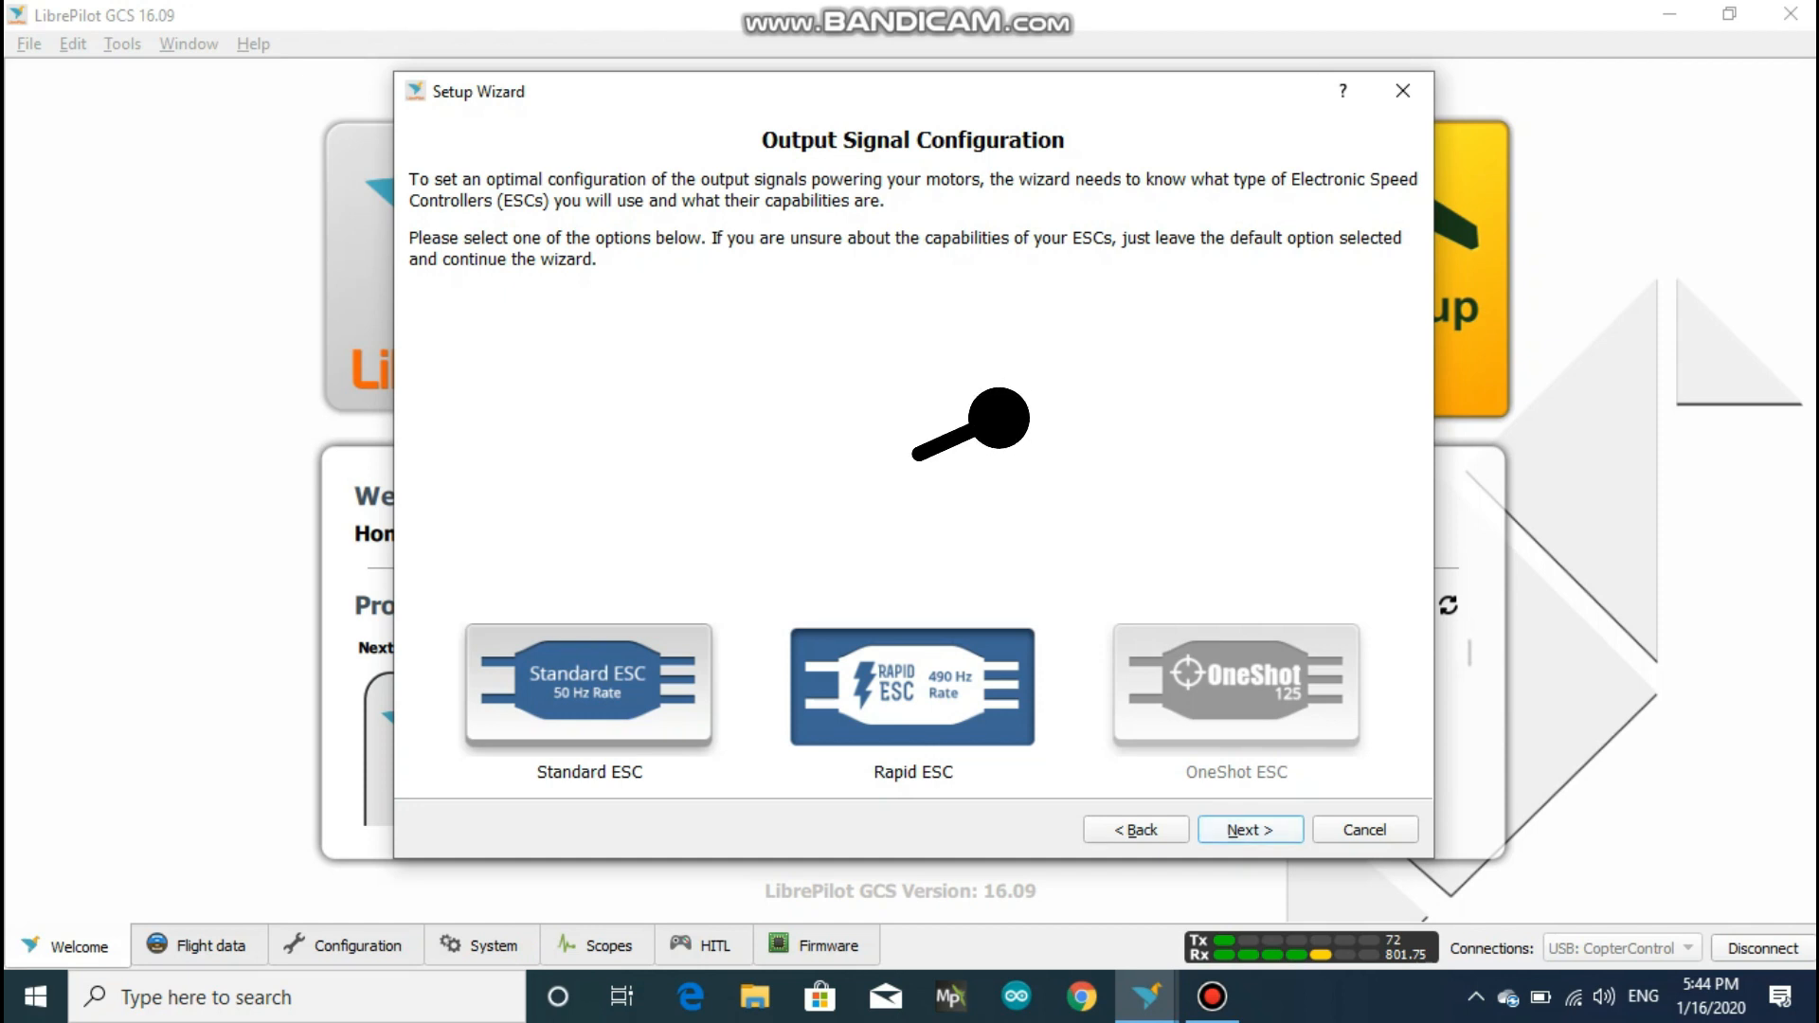
{"action": "left_click", "coordinate": [1249, 831]}
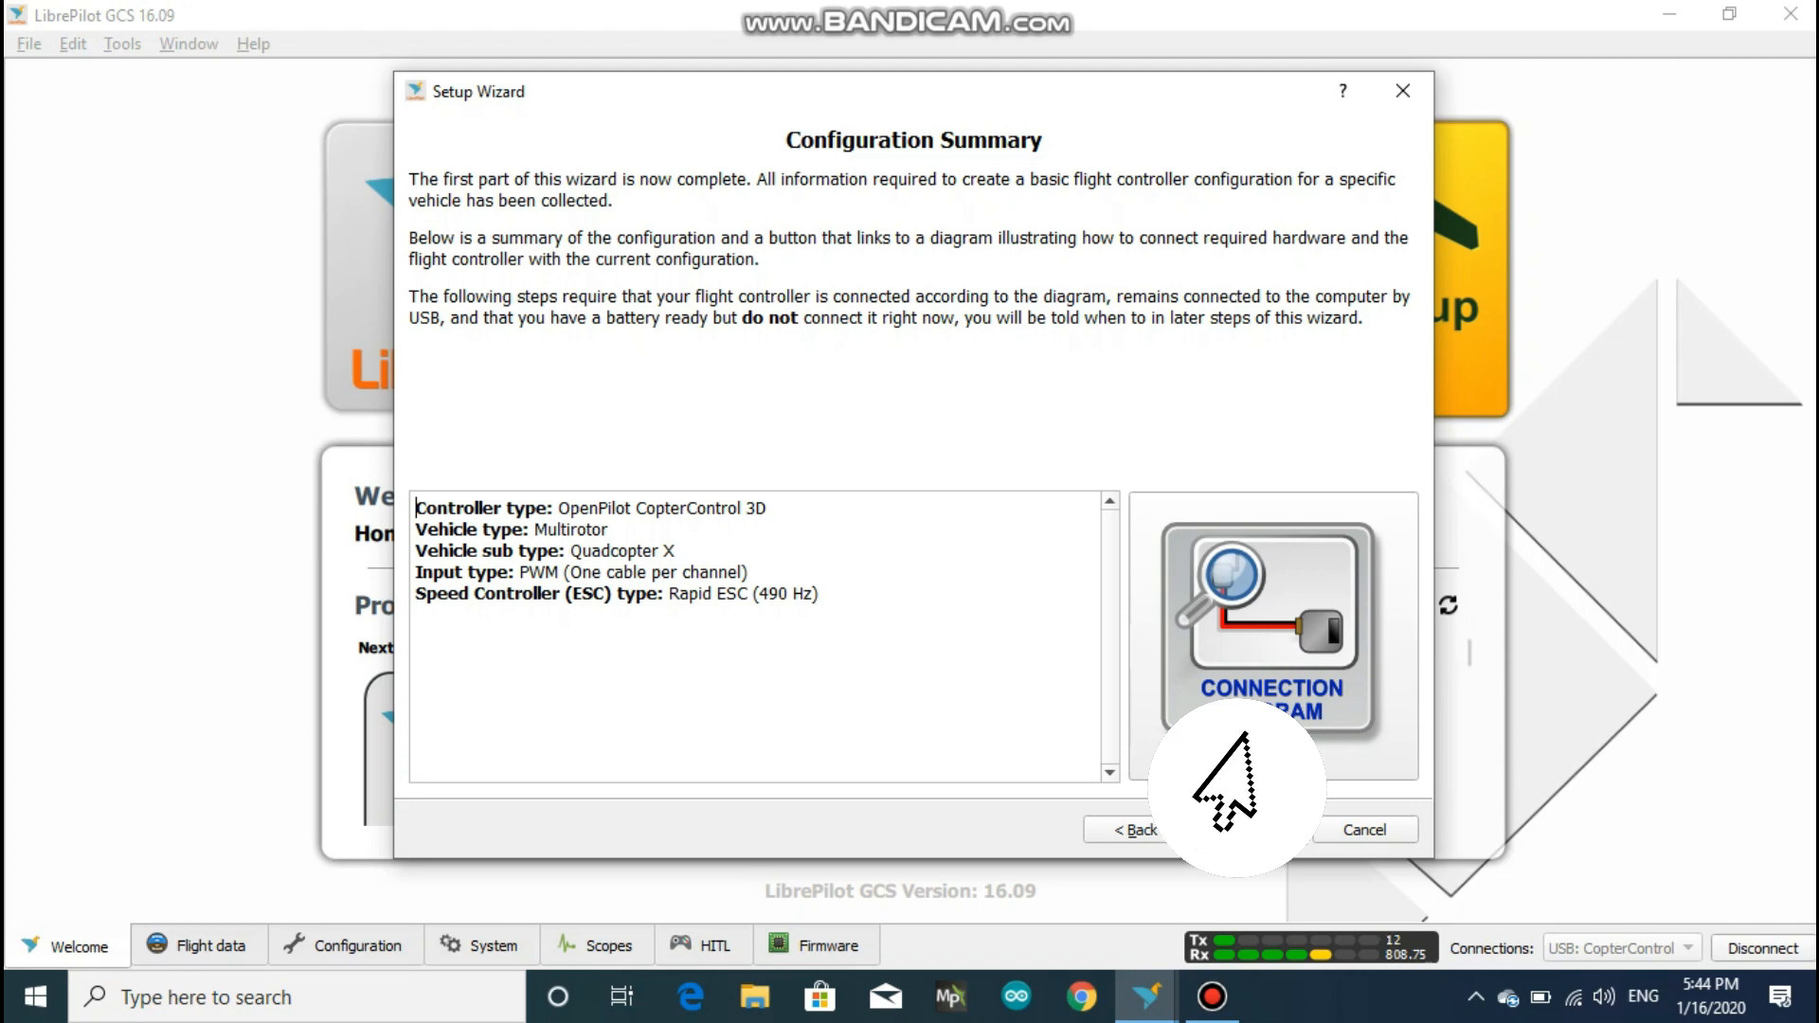
Review the hardware connection diagram, then continue to sensor calibration
{"action": "left_click", "coordinate": [1270, 627]}
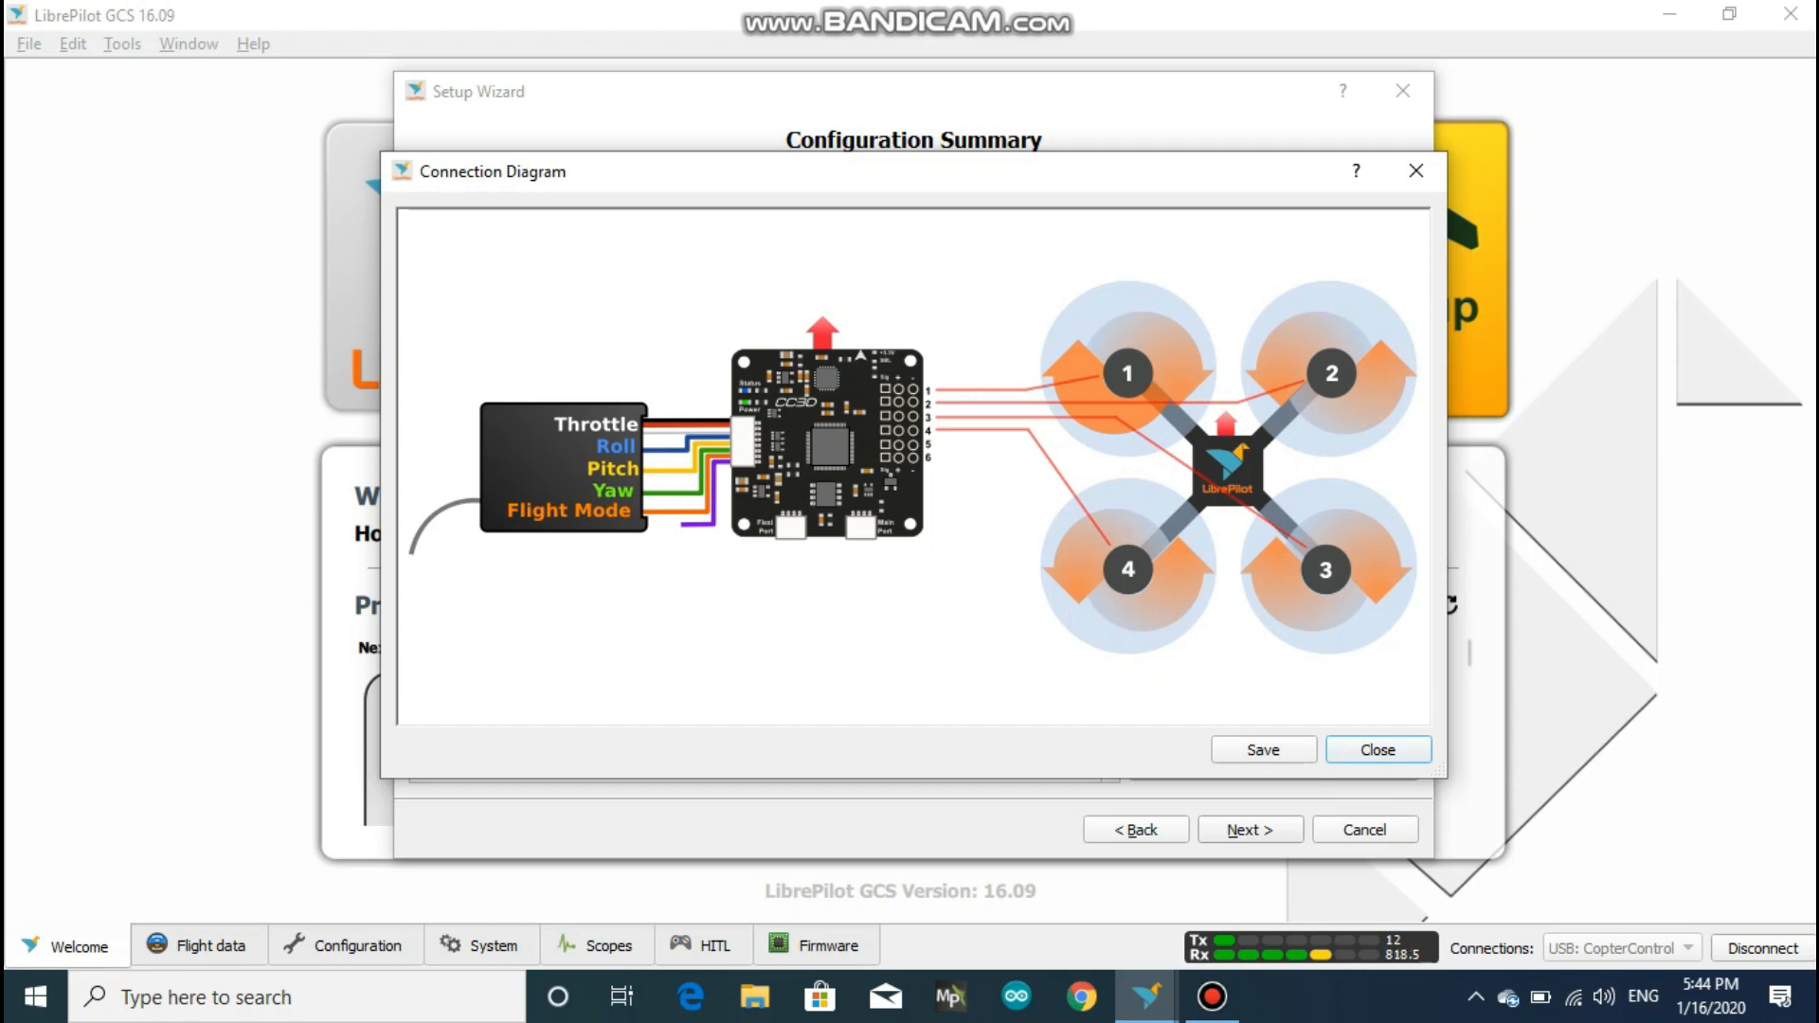
{"action": "left_click", "coordinate": [1376, 751]}
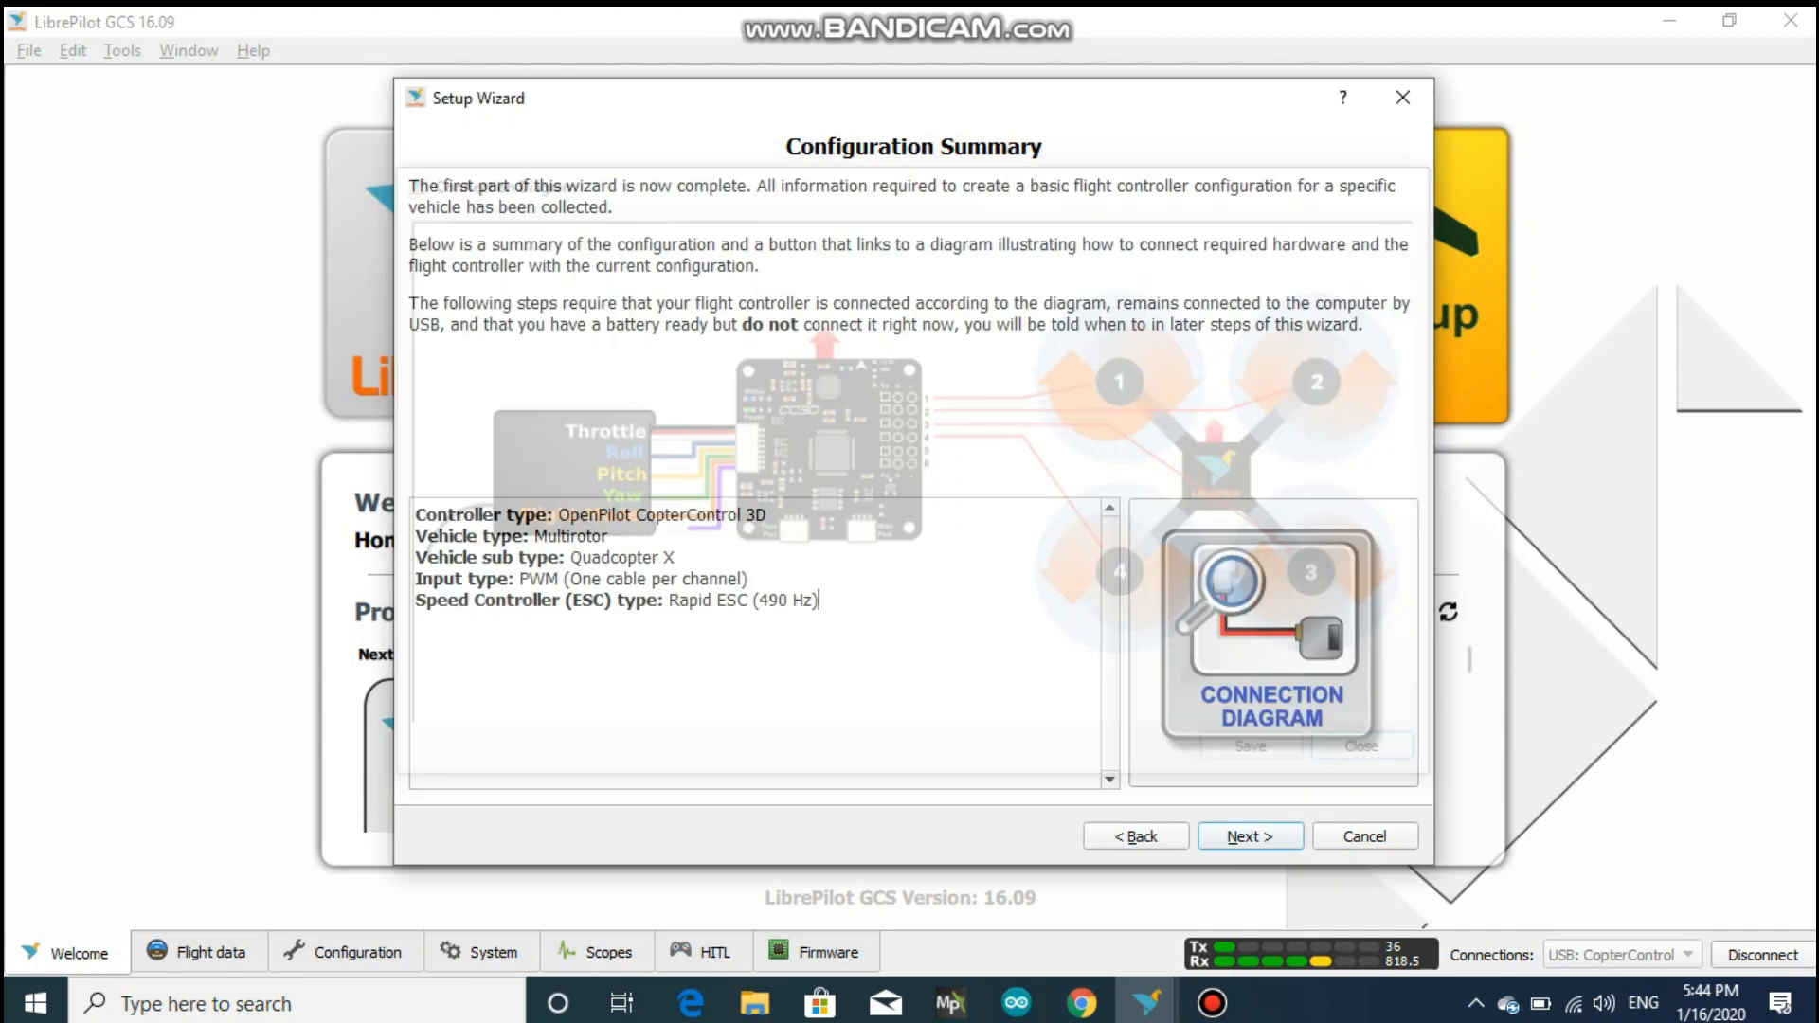
{"action": "left_click", "coordinate": [1249, 836]}
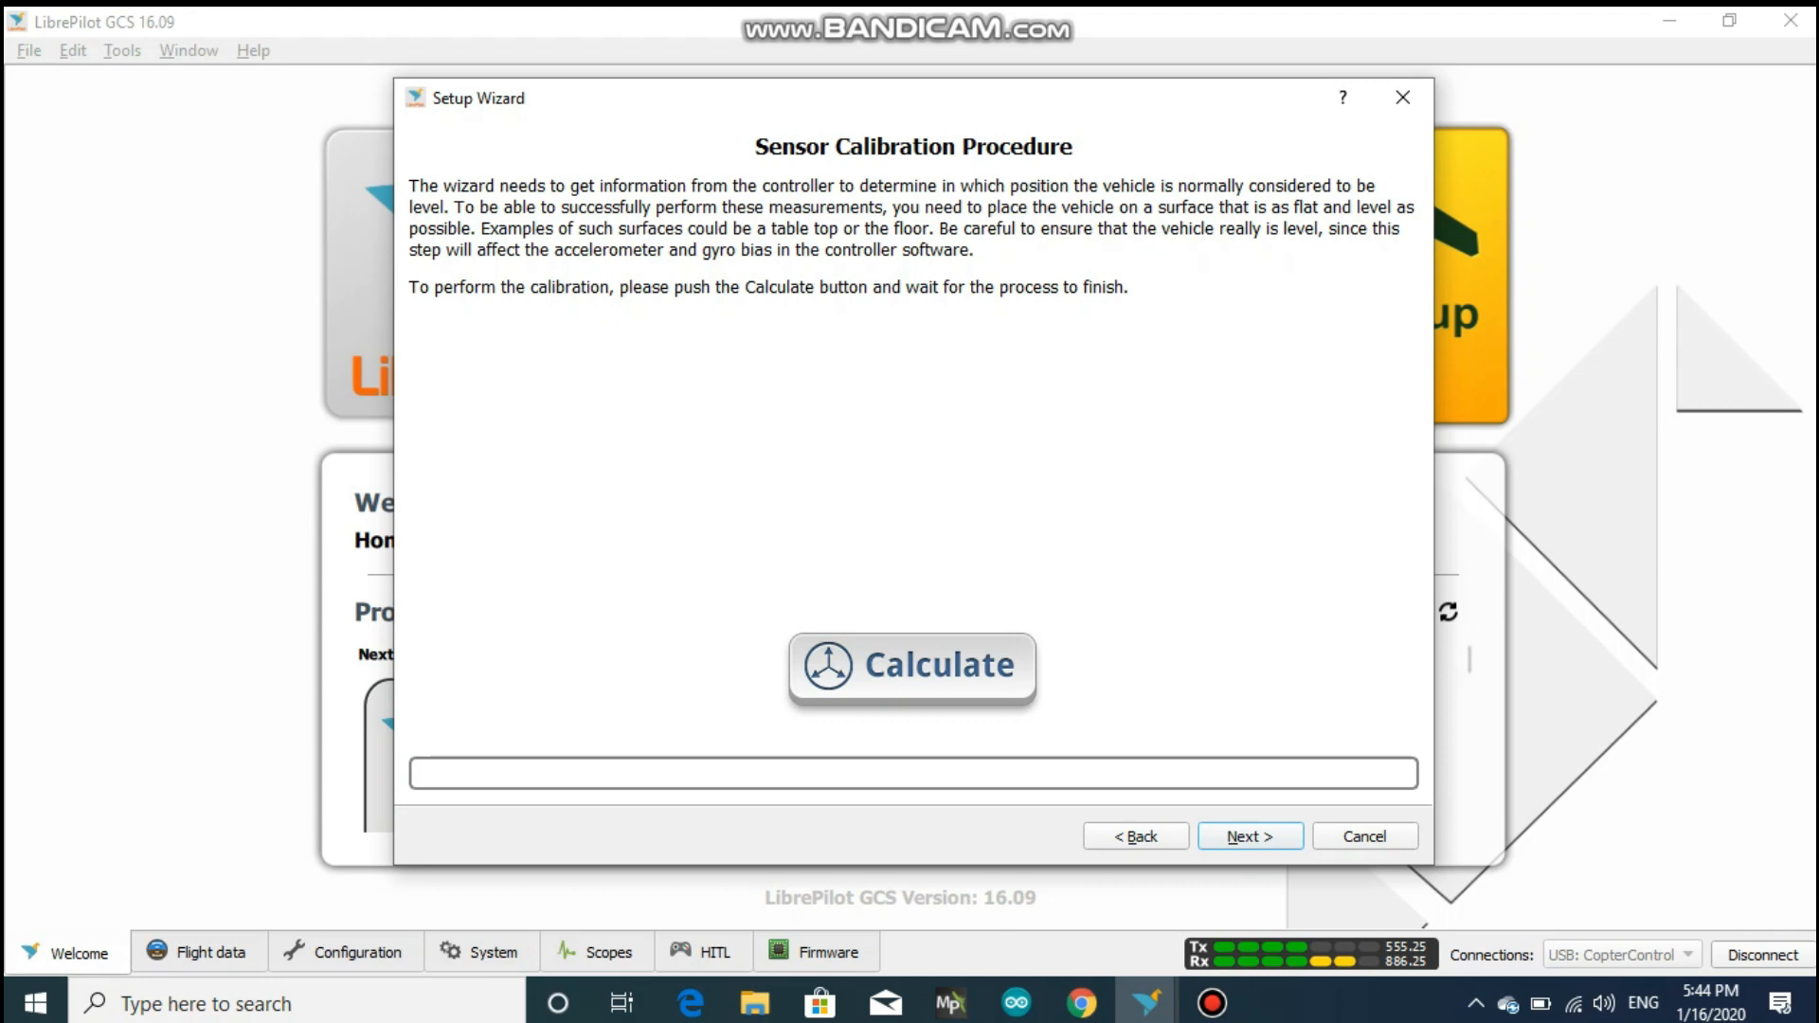
Calculate the level sensor calibration with the vehicle on a flat surface
{"action": "left_click", "coordinate": [912, 665]}
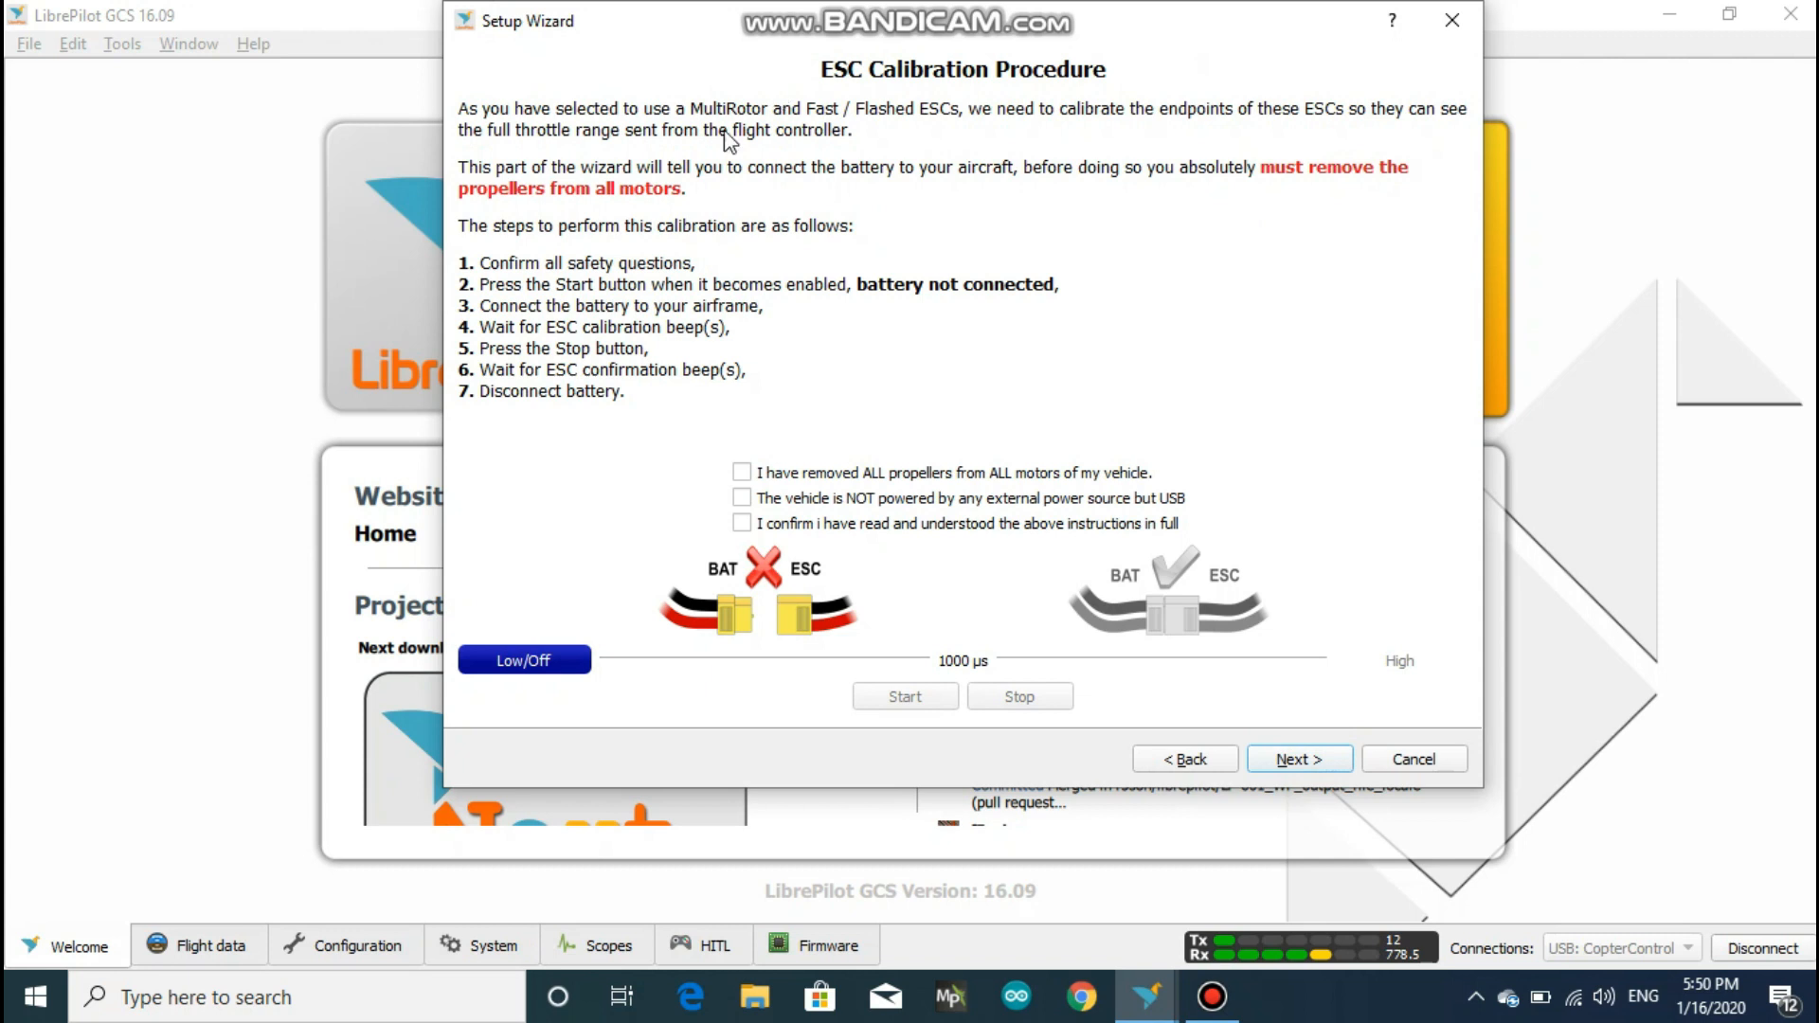
{"action": "mouse_move", "coordinate": [623, 451]}
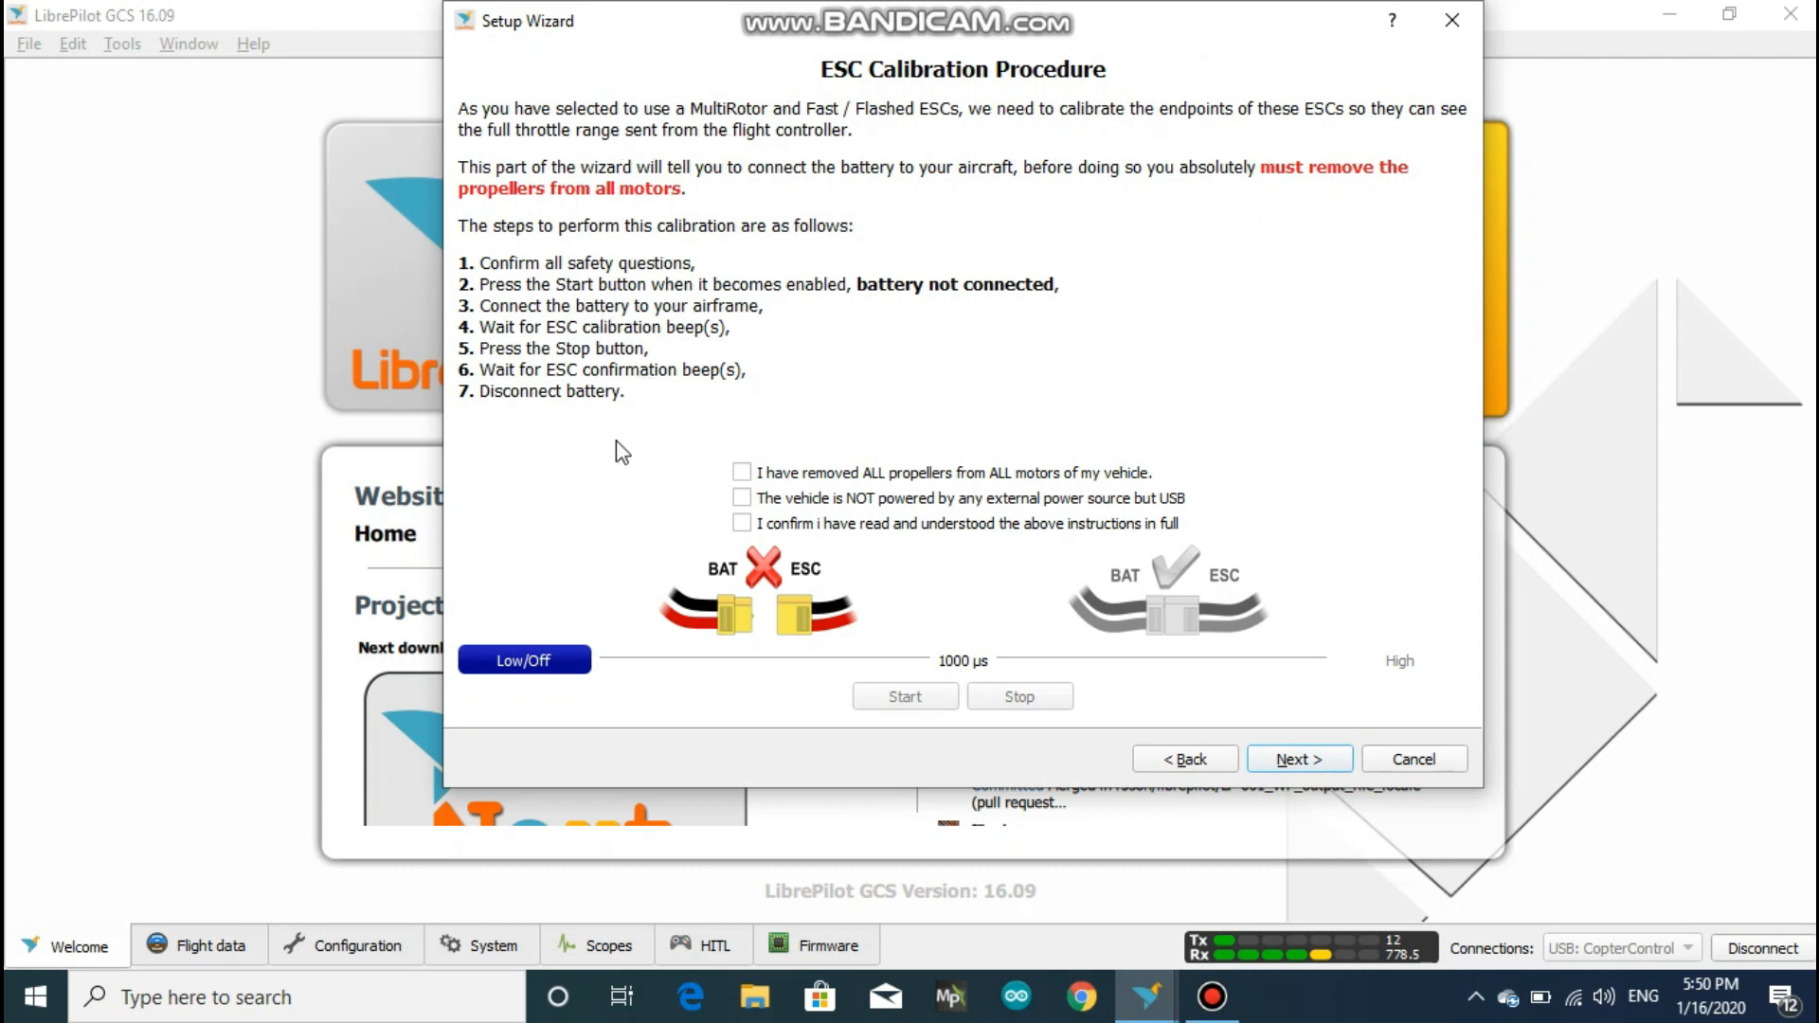
{"action": "mouse_move", "coordinate": [717, 489]}
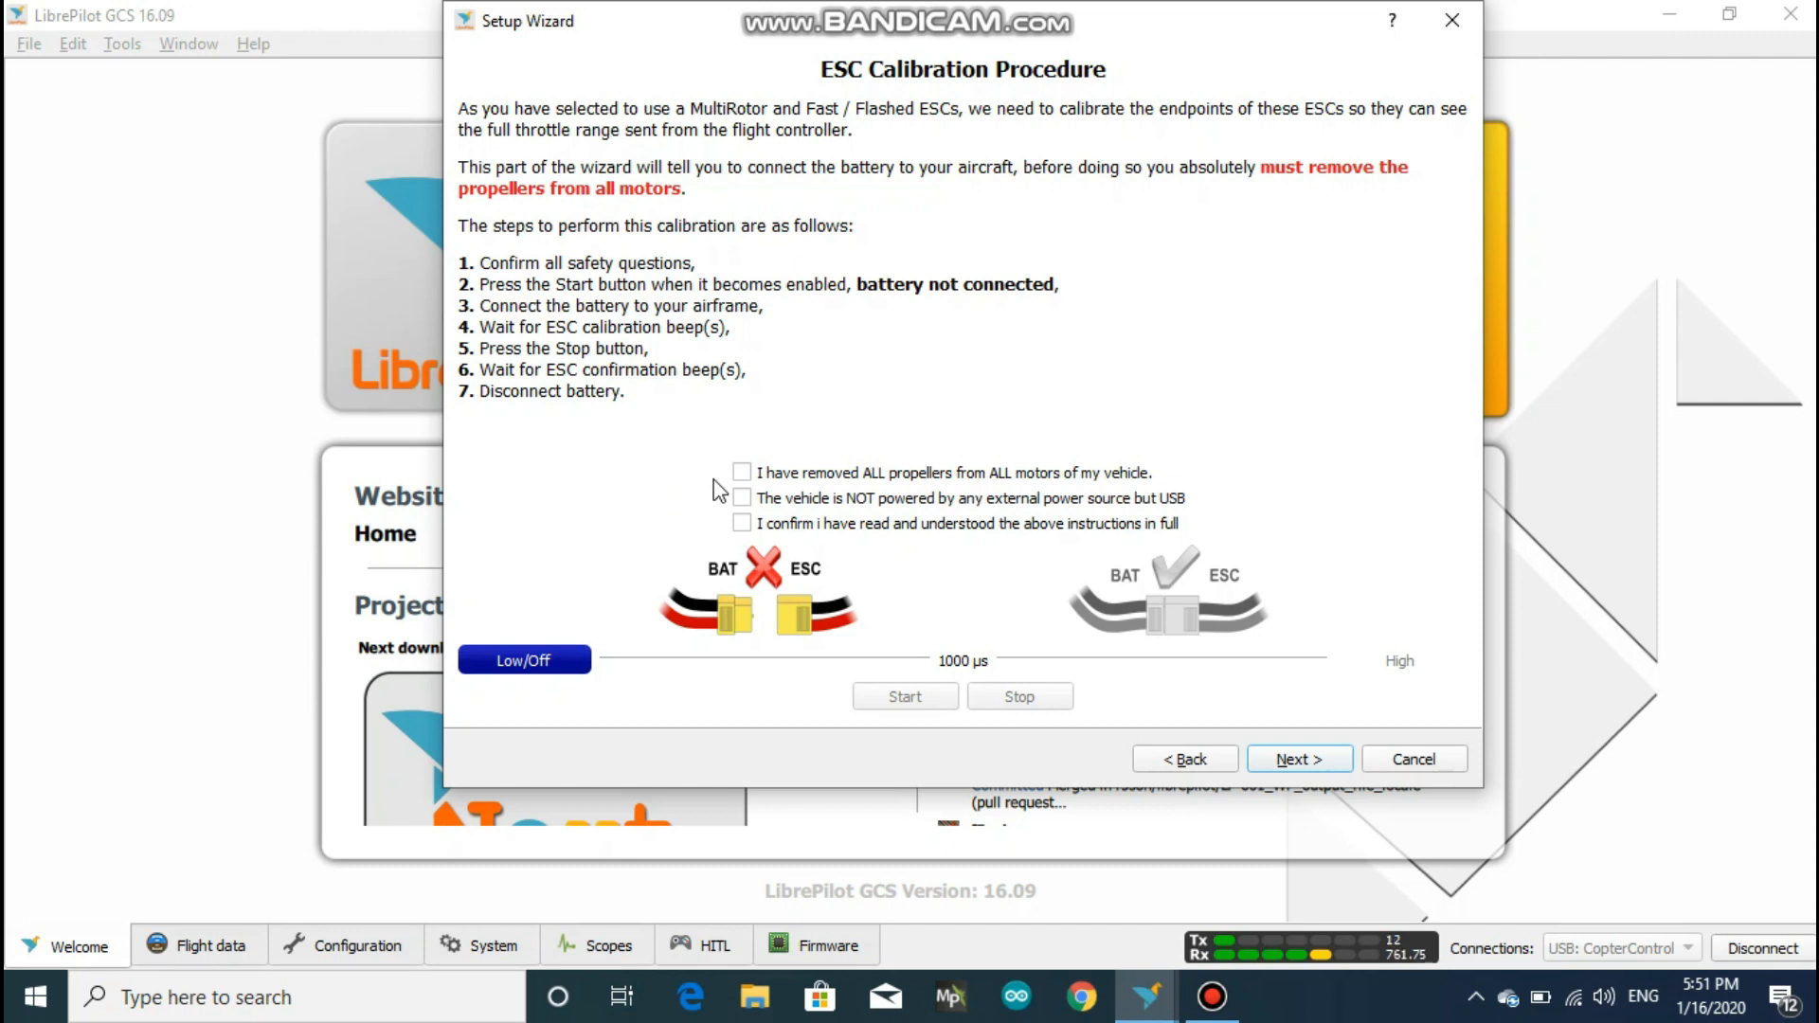
Confirm propellers removed, no external power and instructions read, then start ESC calibration
{"action": "left_click", "coordinate": [743, 473]}
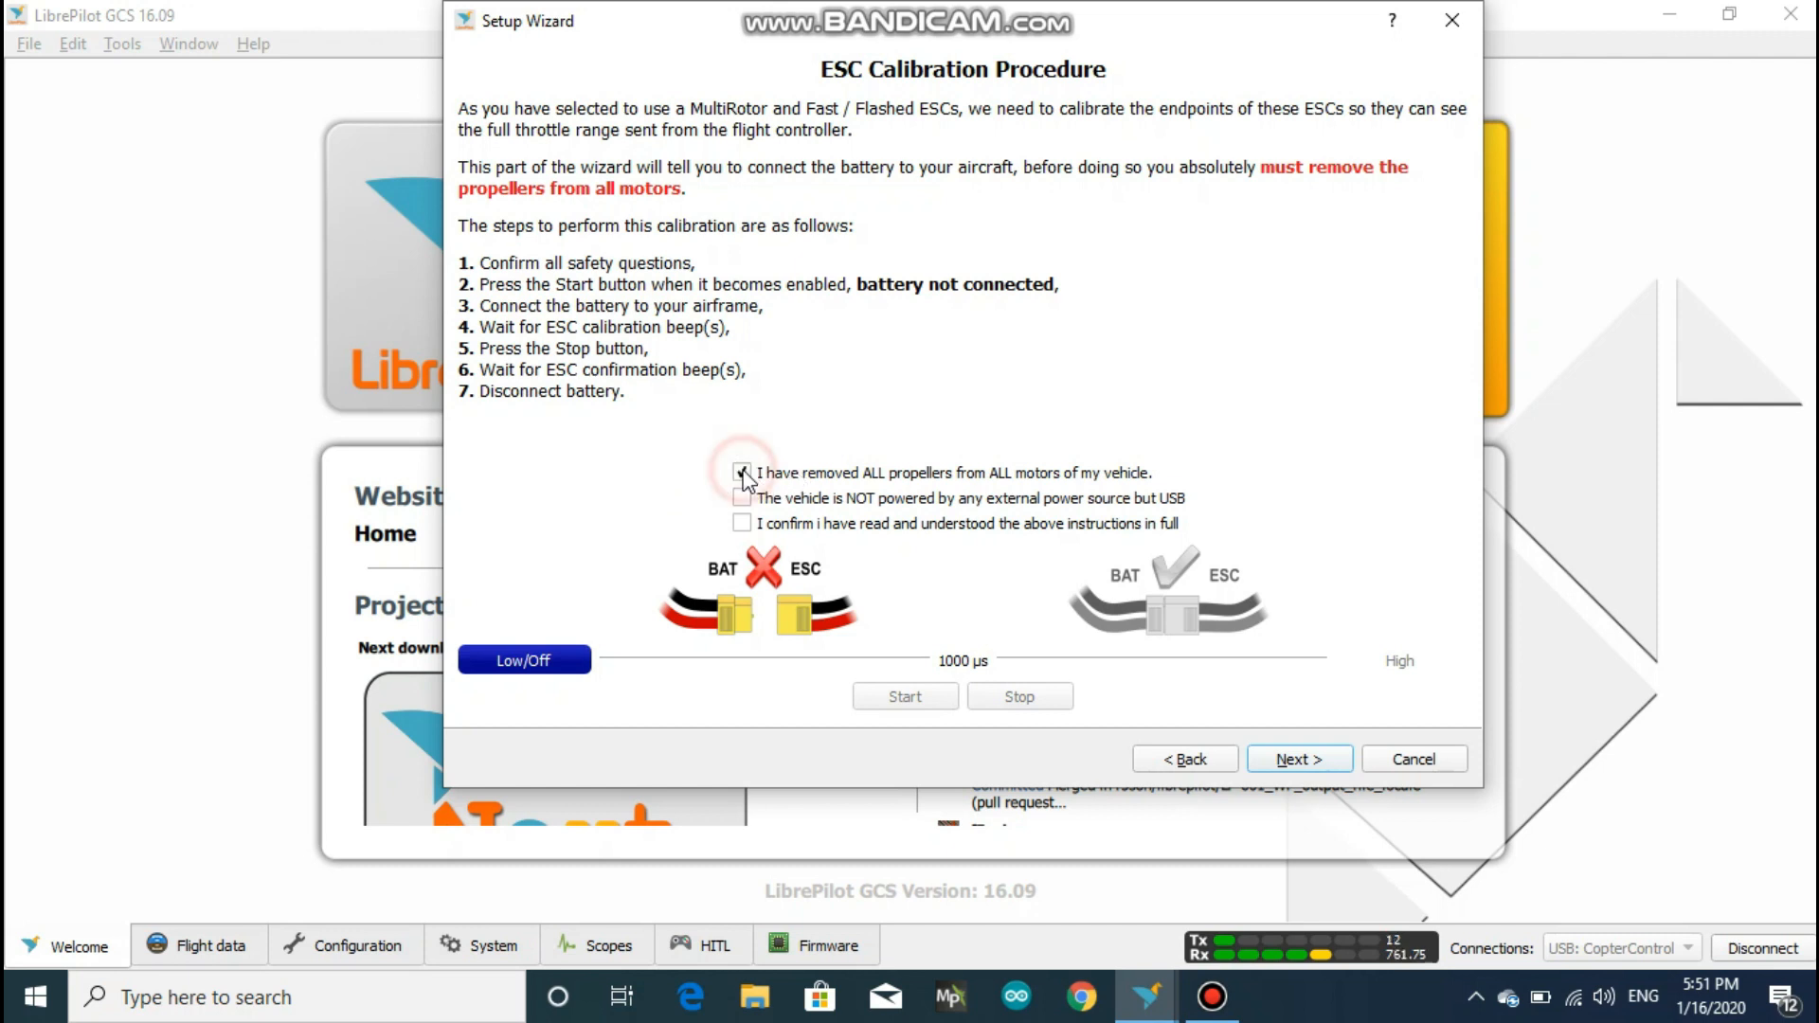
{"action": "left_click", "coordinate": [742, 499]}
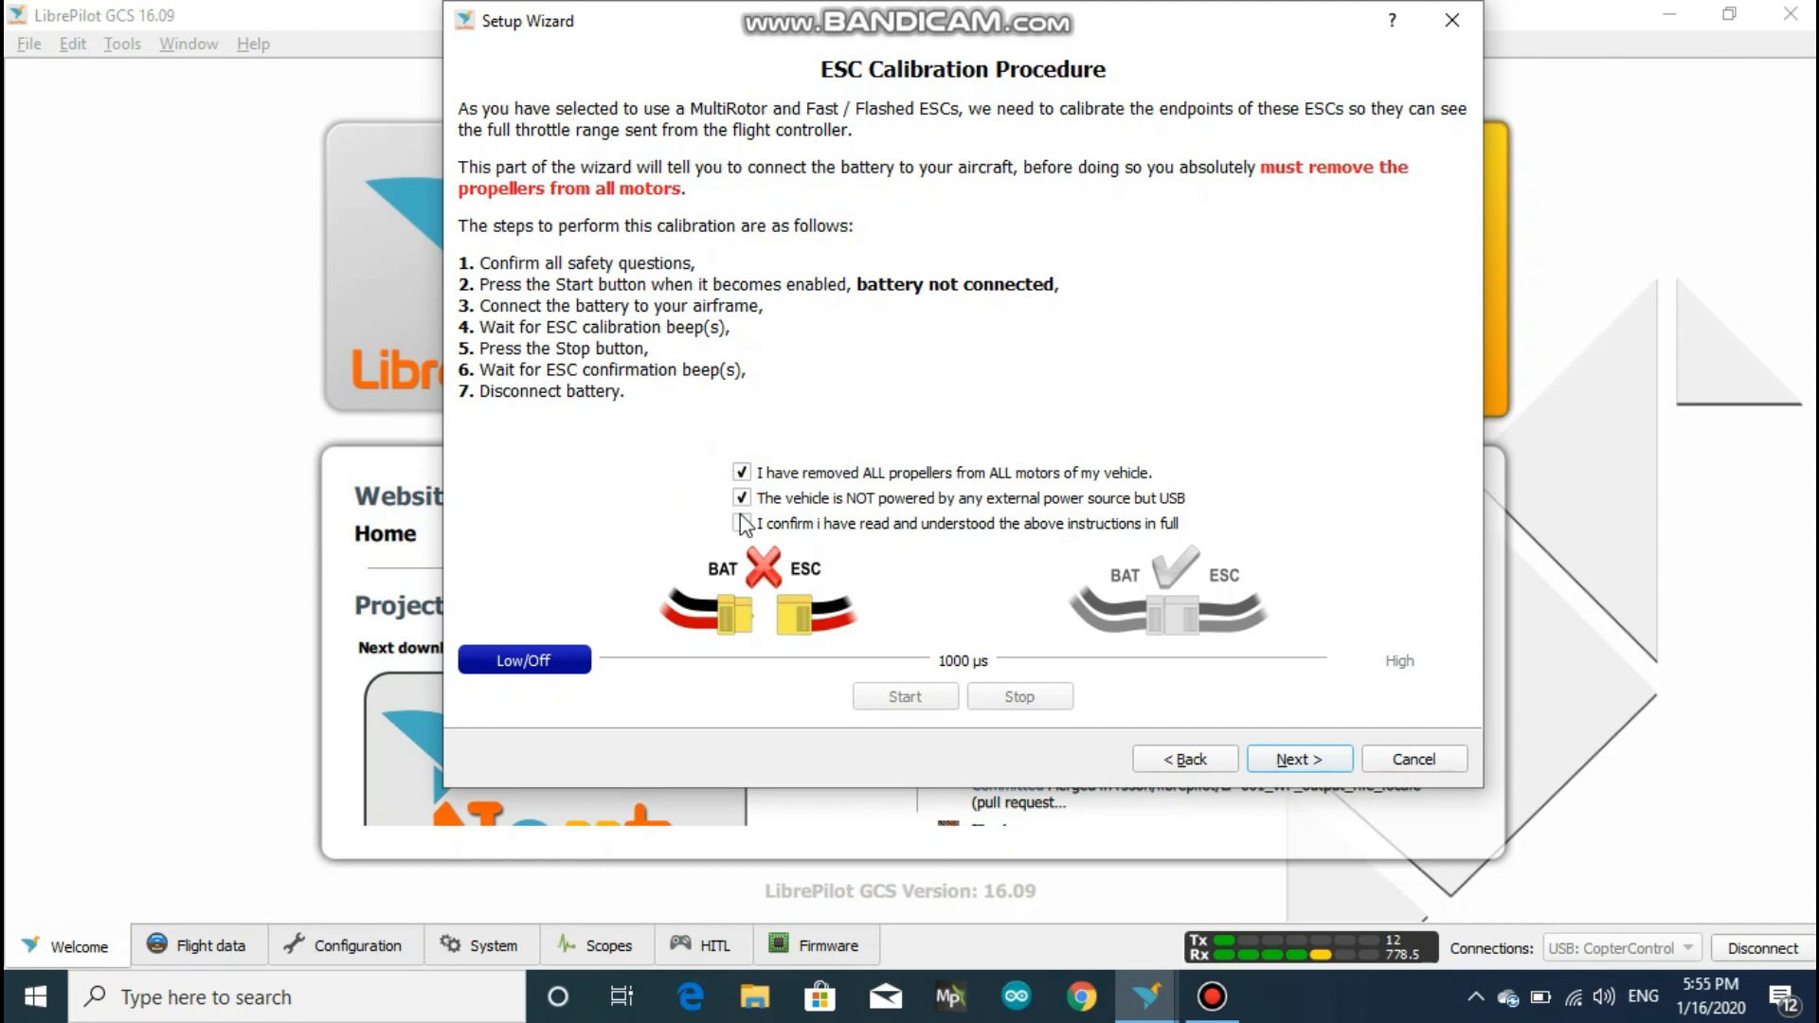
{"action": "left_click", "coordinate": [742, 524]}
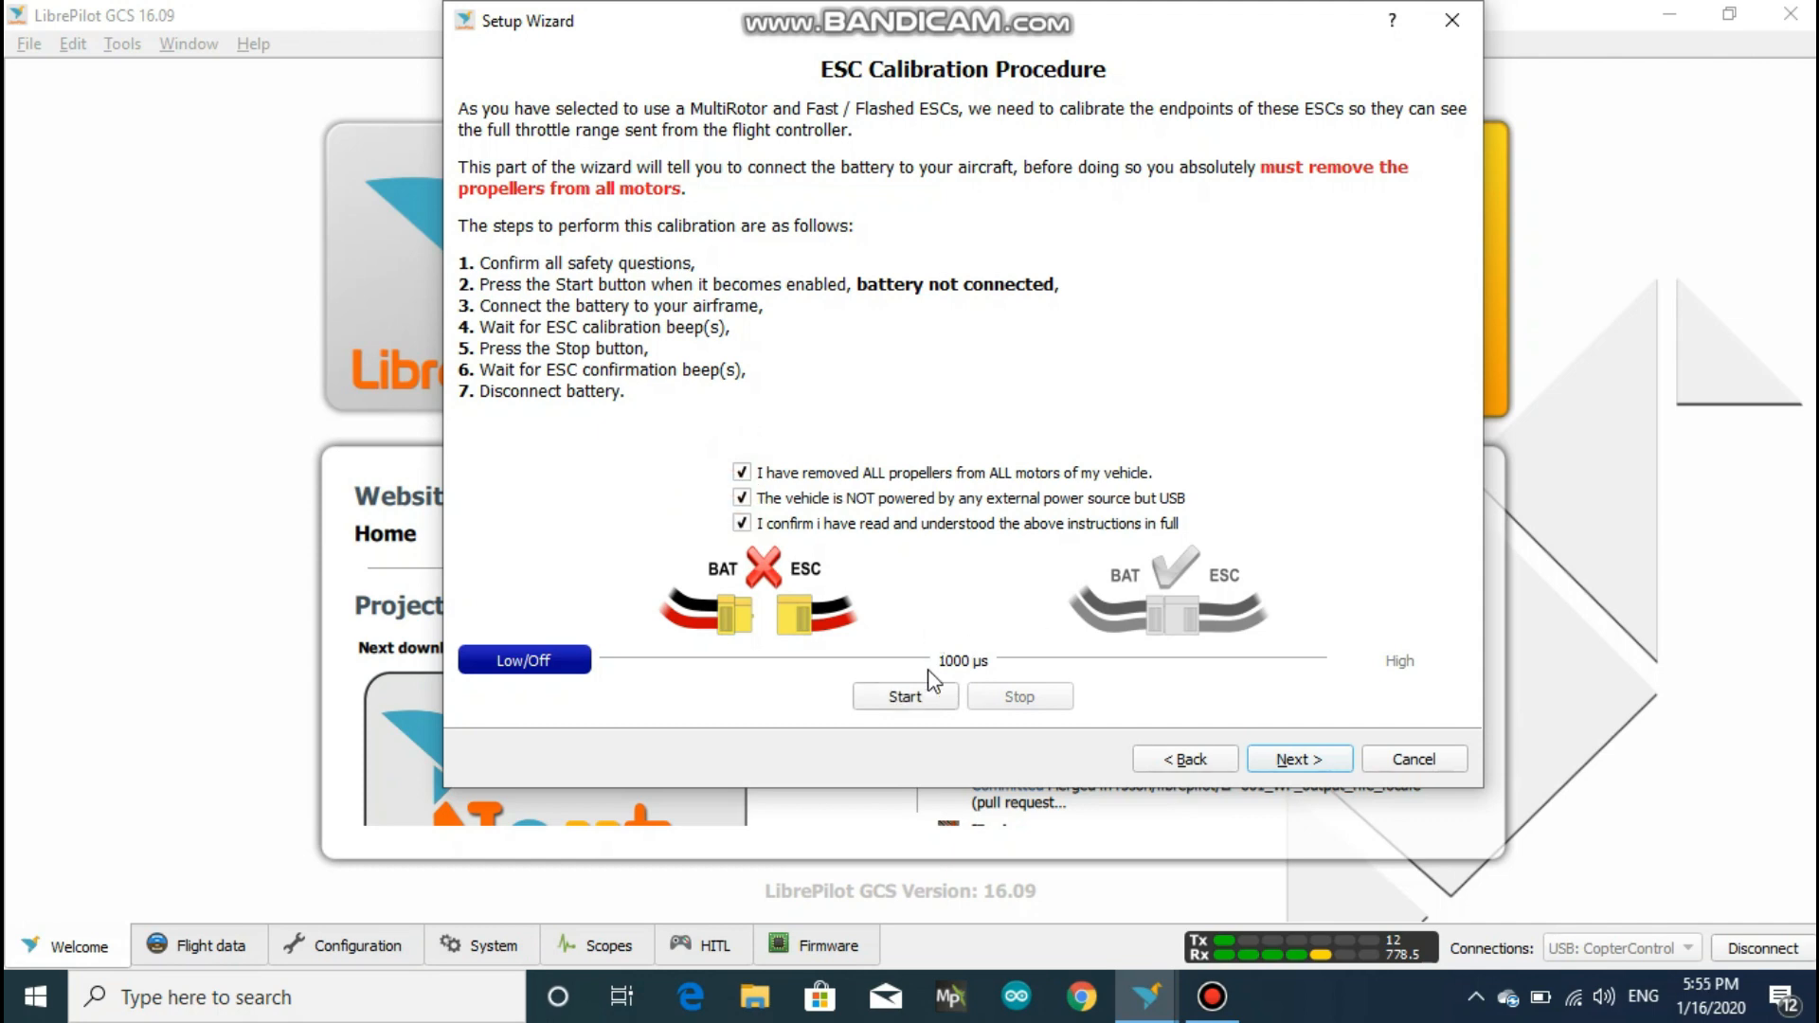
{"action": "left_click", "coordinate": [906, 695]}
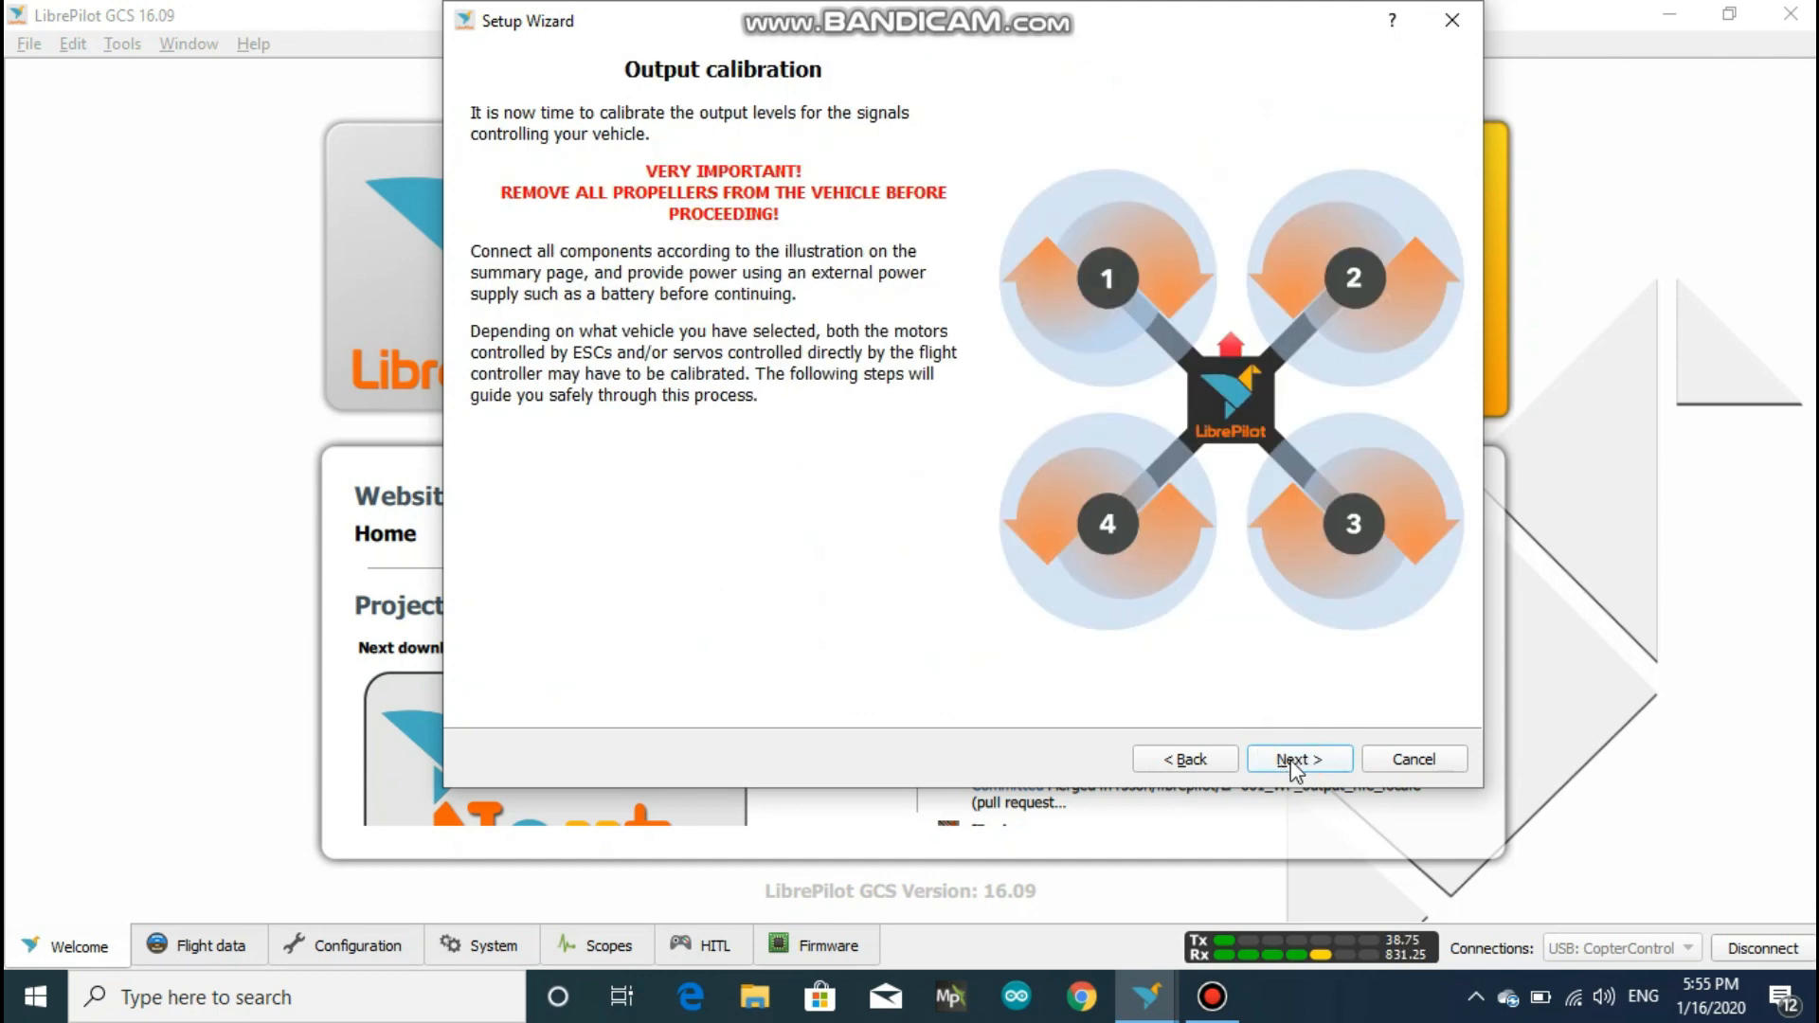
Set motor 1's neutral rate to about 1049 µs, stop it, and start motor 2
{"action": "left_click", "coordinate": [1298, 758]}
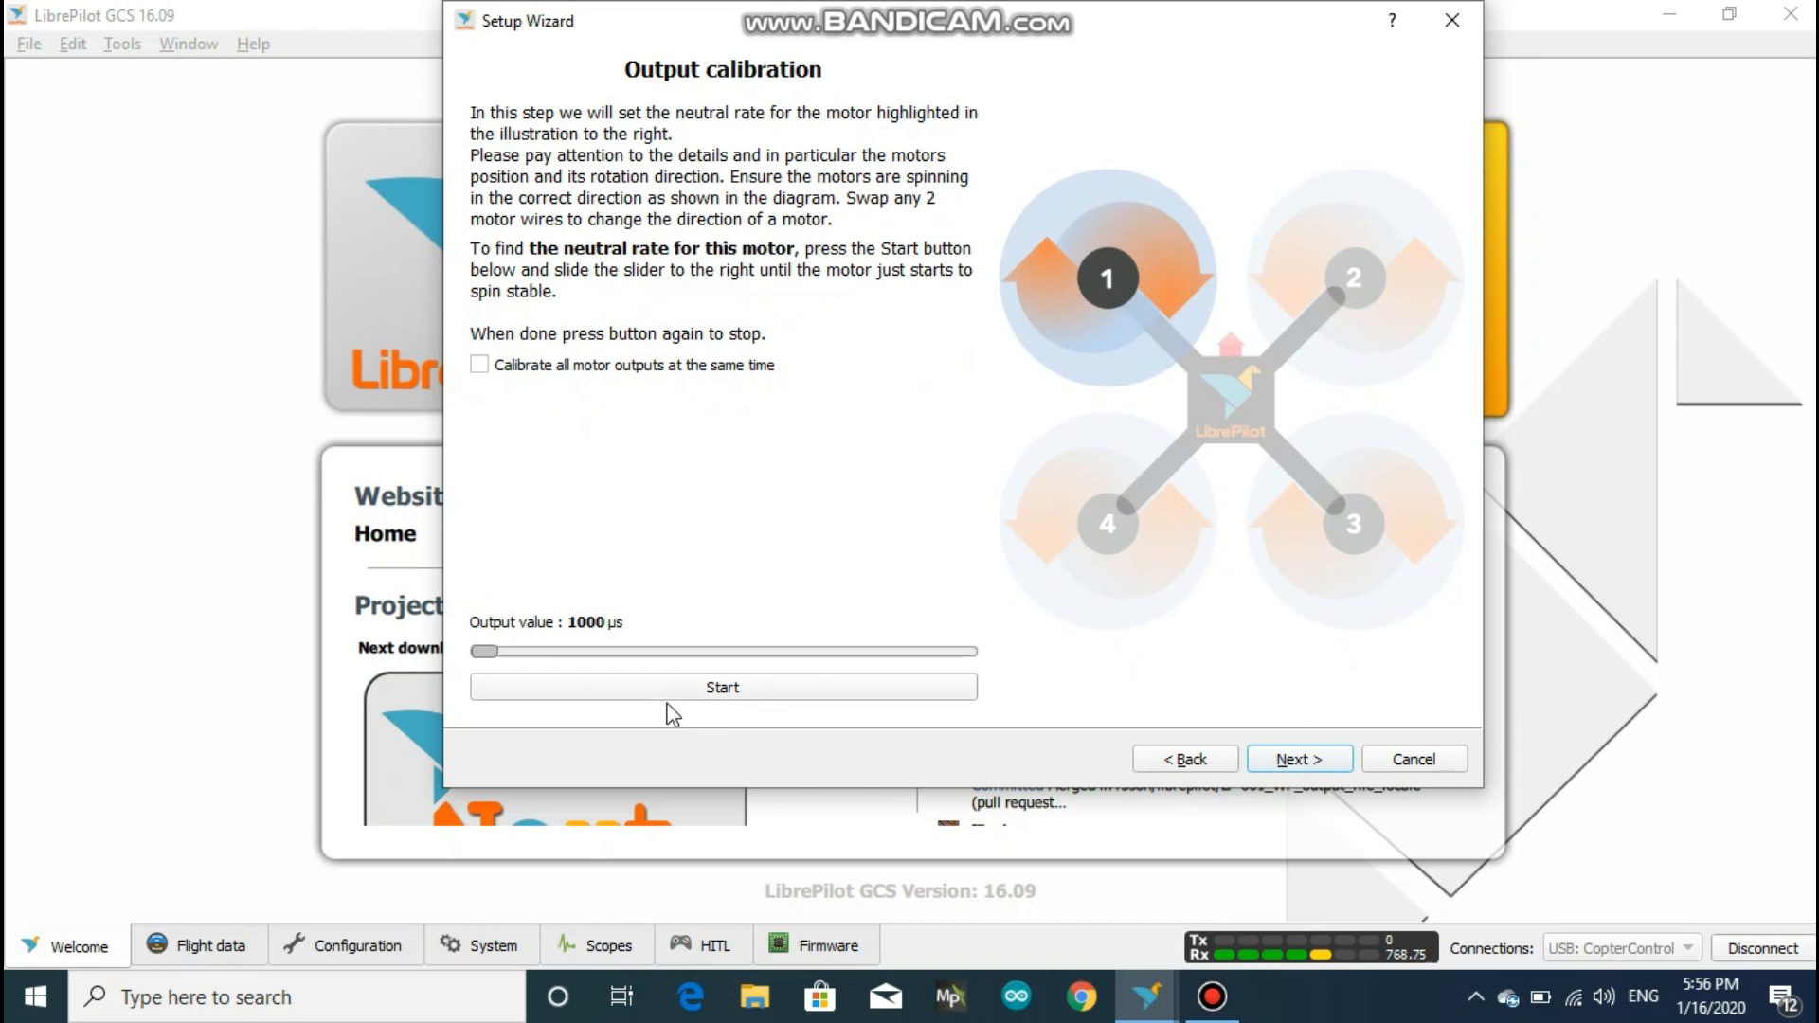
{"action": "left_click", "coordinate": [722, 686]}
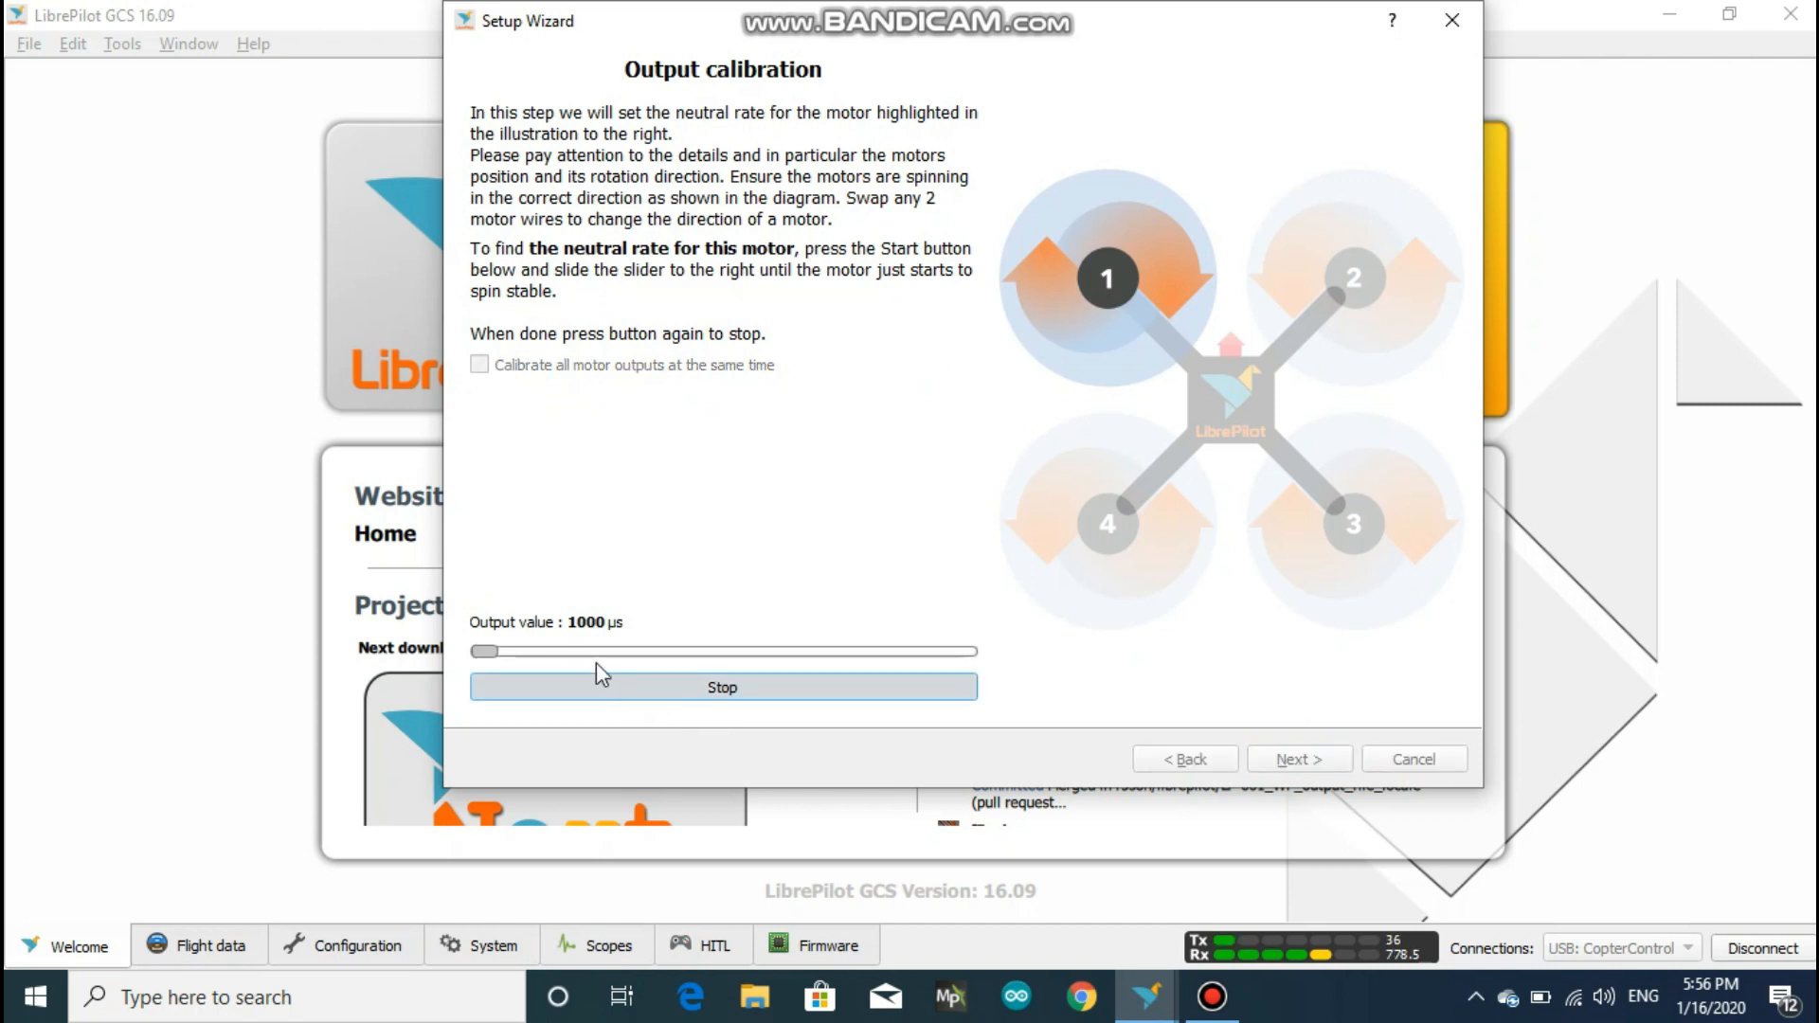
{"action": "left_click_drag", "start_coordinate": [483, 650], "coordinate": [504, 650]}
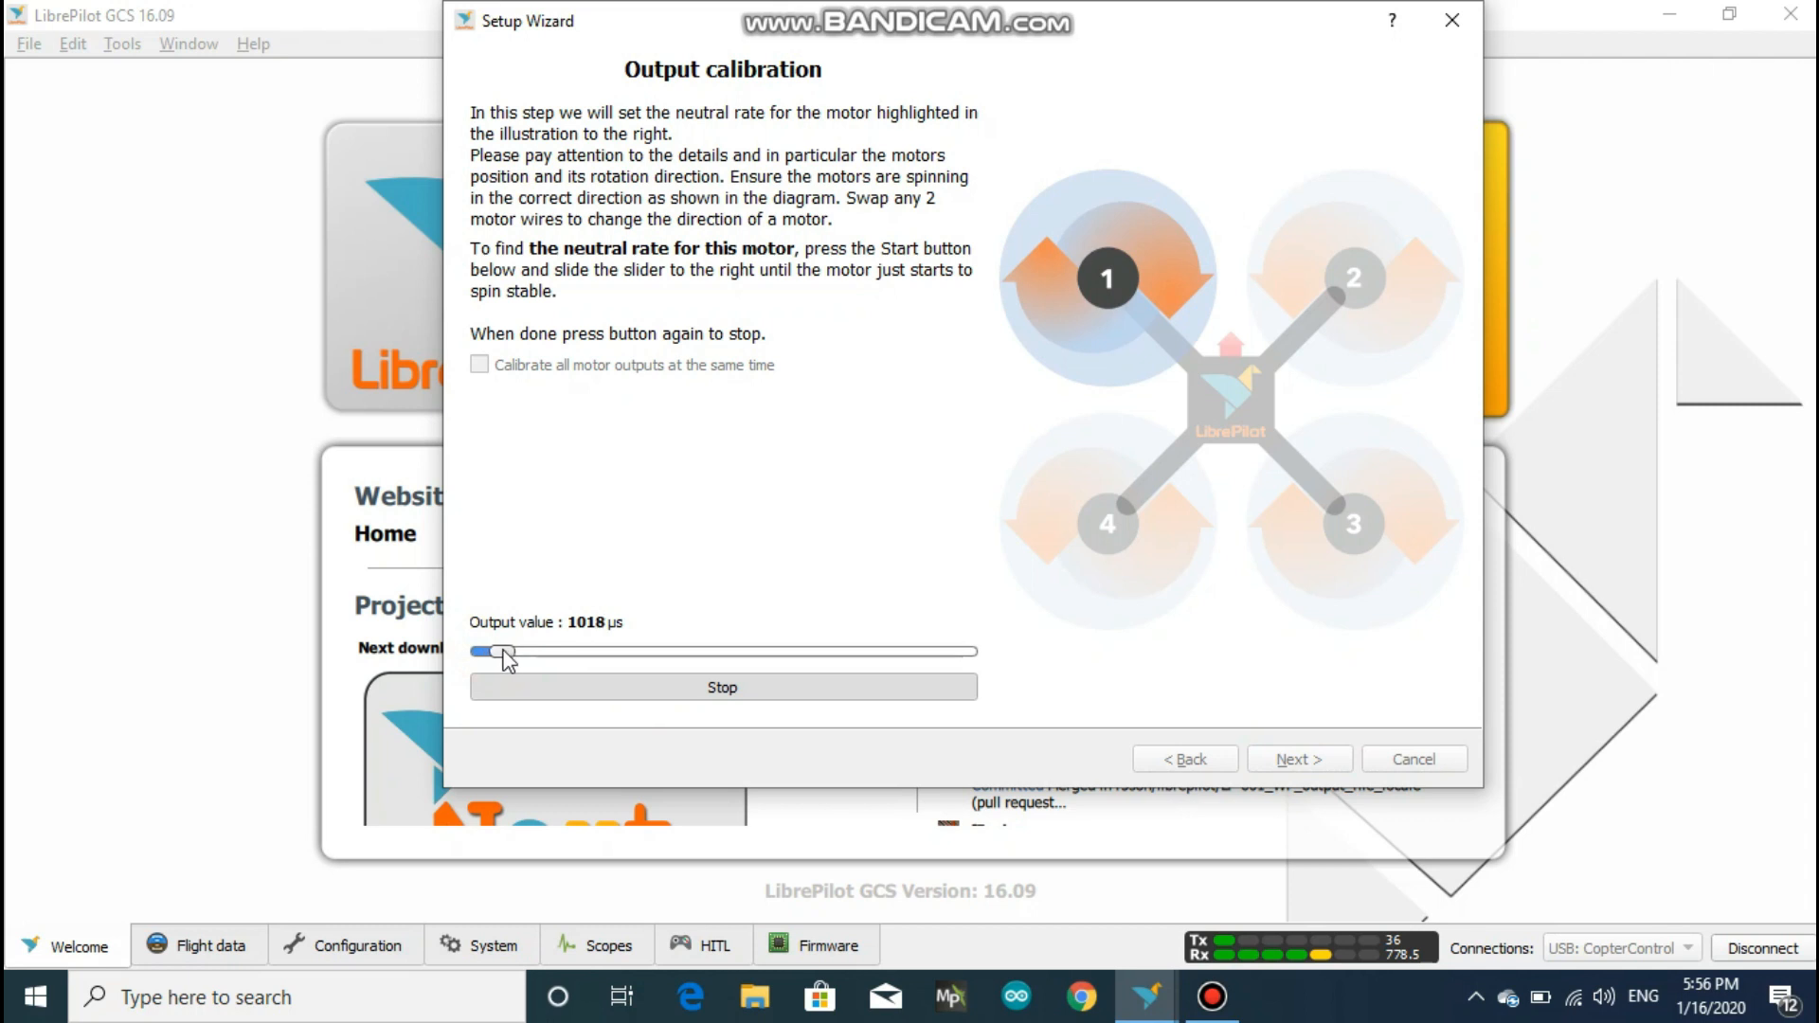
{"action": "left_click_drag", "start_coordinate": [484, 650], "coordinate": [508, 650]}
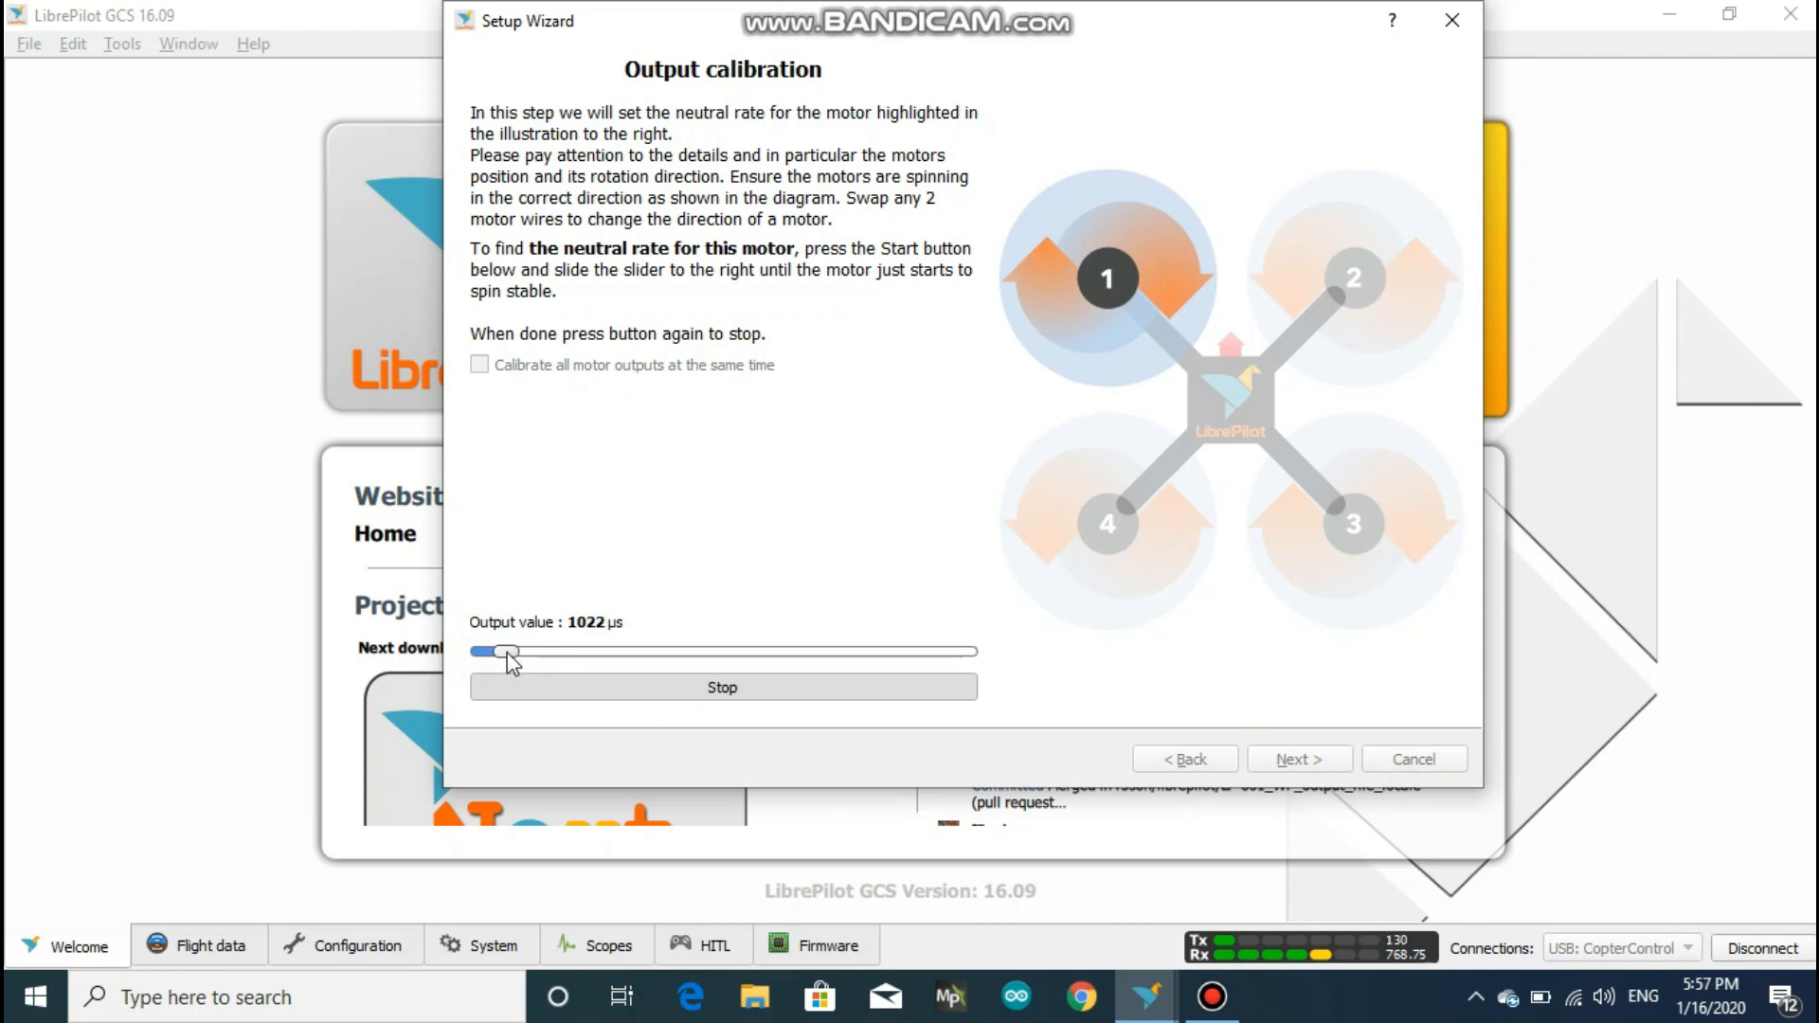
{"action": "left_click_drag", "start_coordinate": [498, 650], "coordinate": [517, 650]}
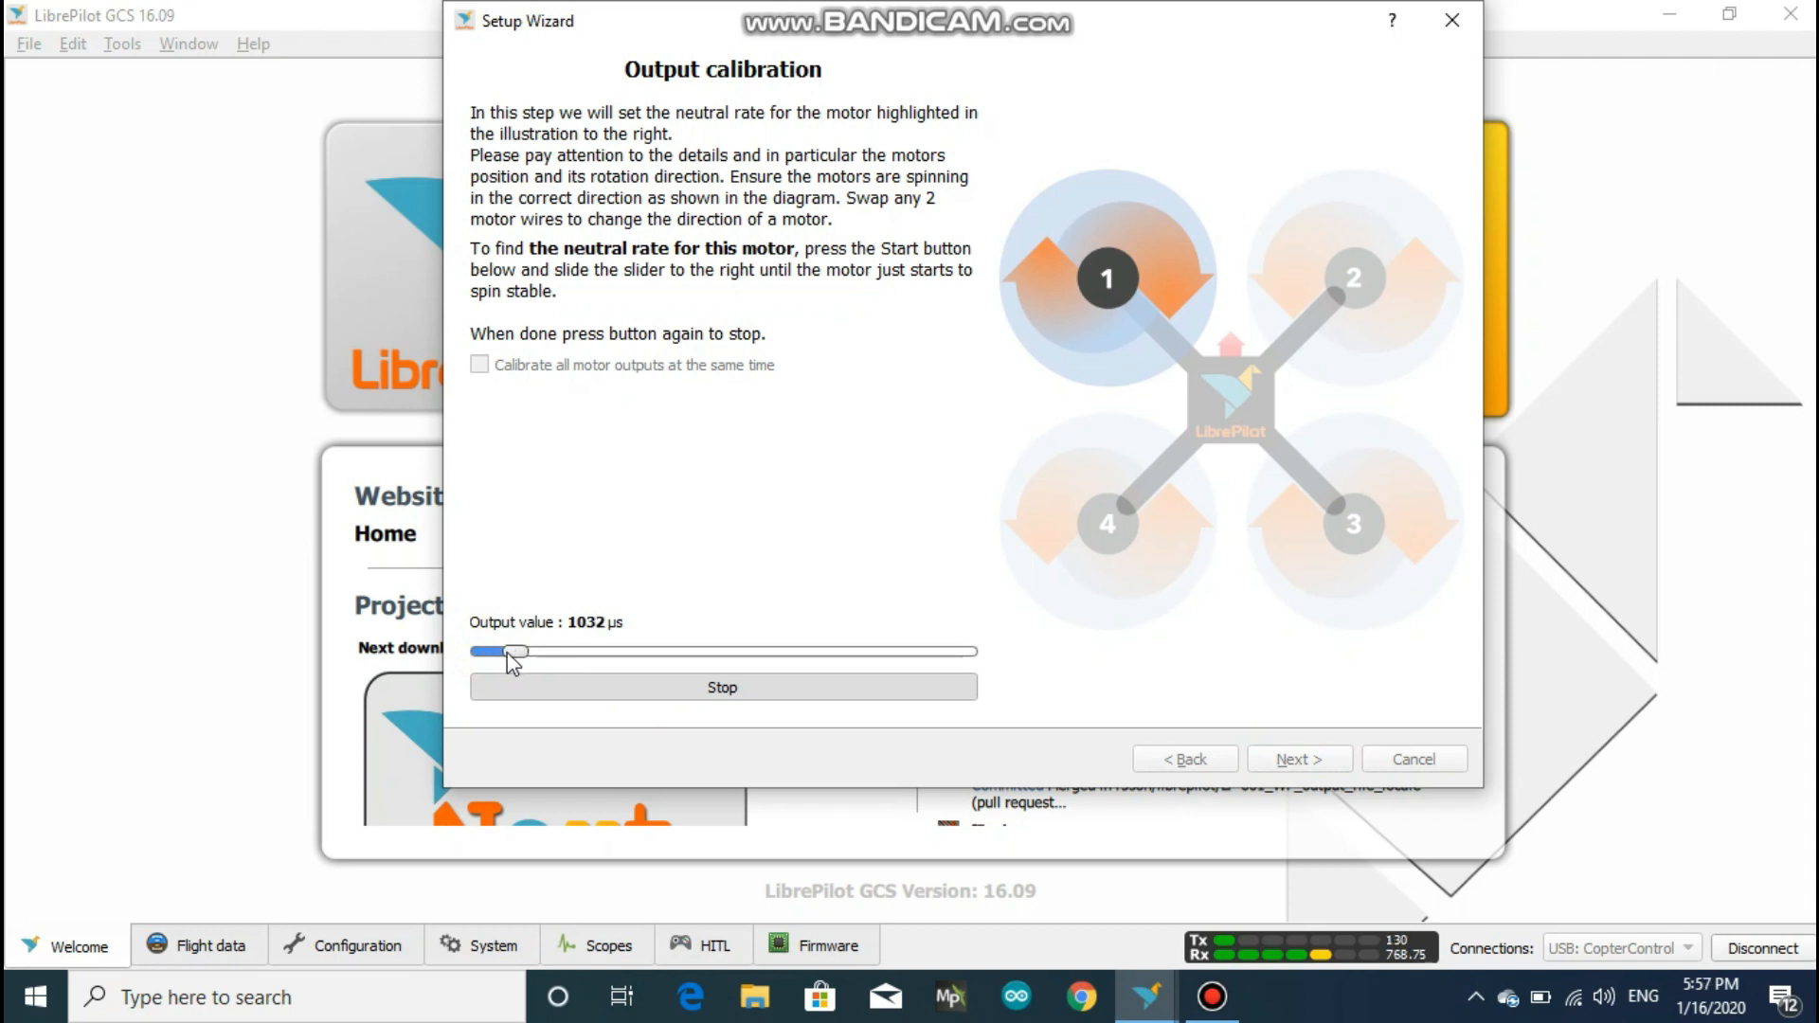
{"action": "left_click_drag", "start_coordinate": [513, 650], "coordinate": [530, 650]}
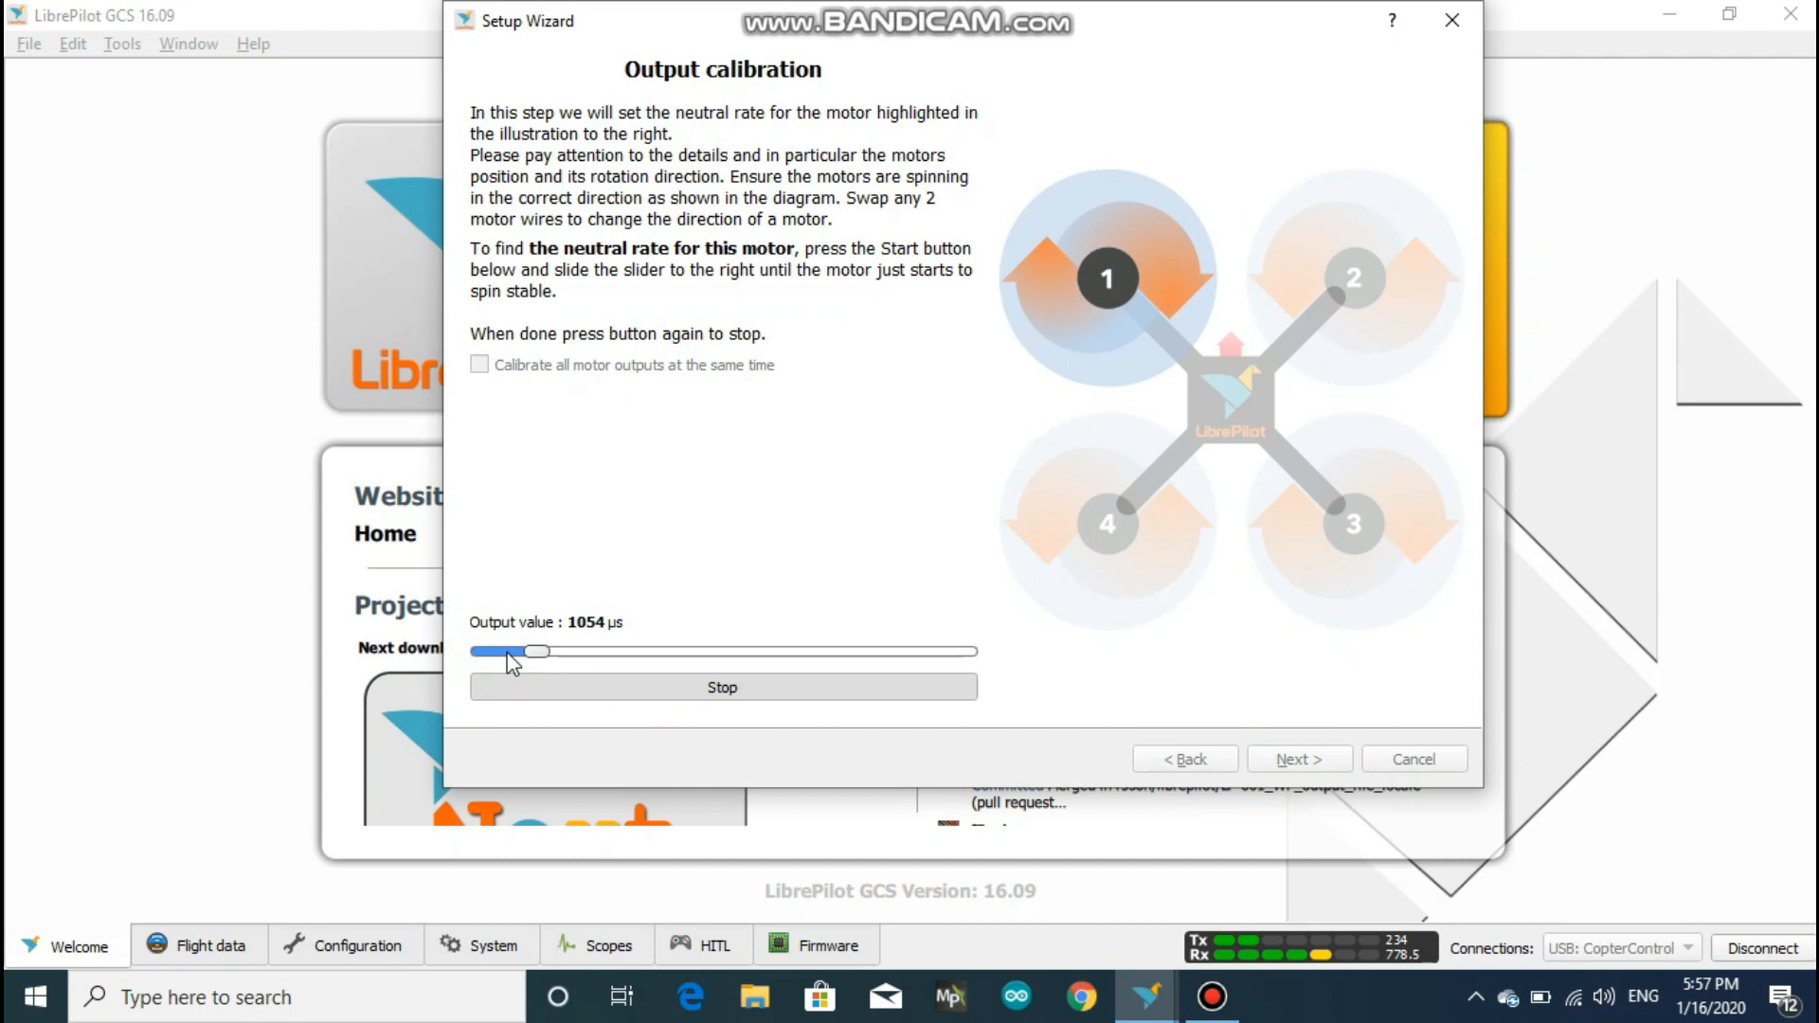
{"action": "left_click_drag", "start_coordinate": [534, 650], "coordinate": [529, 650]}
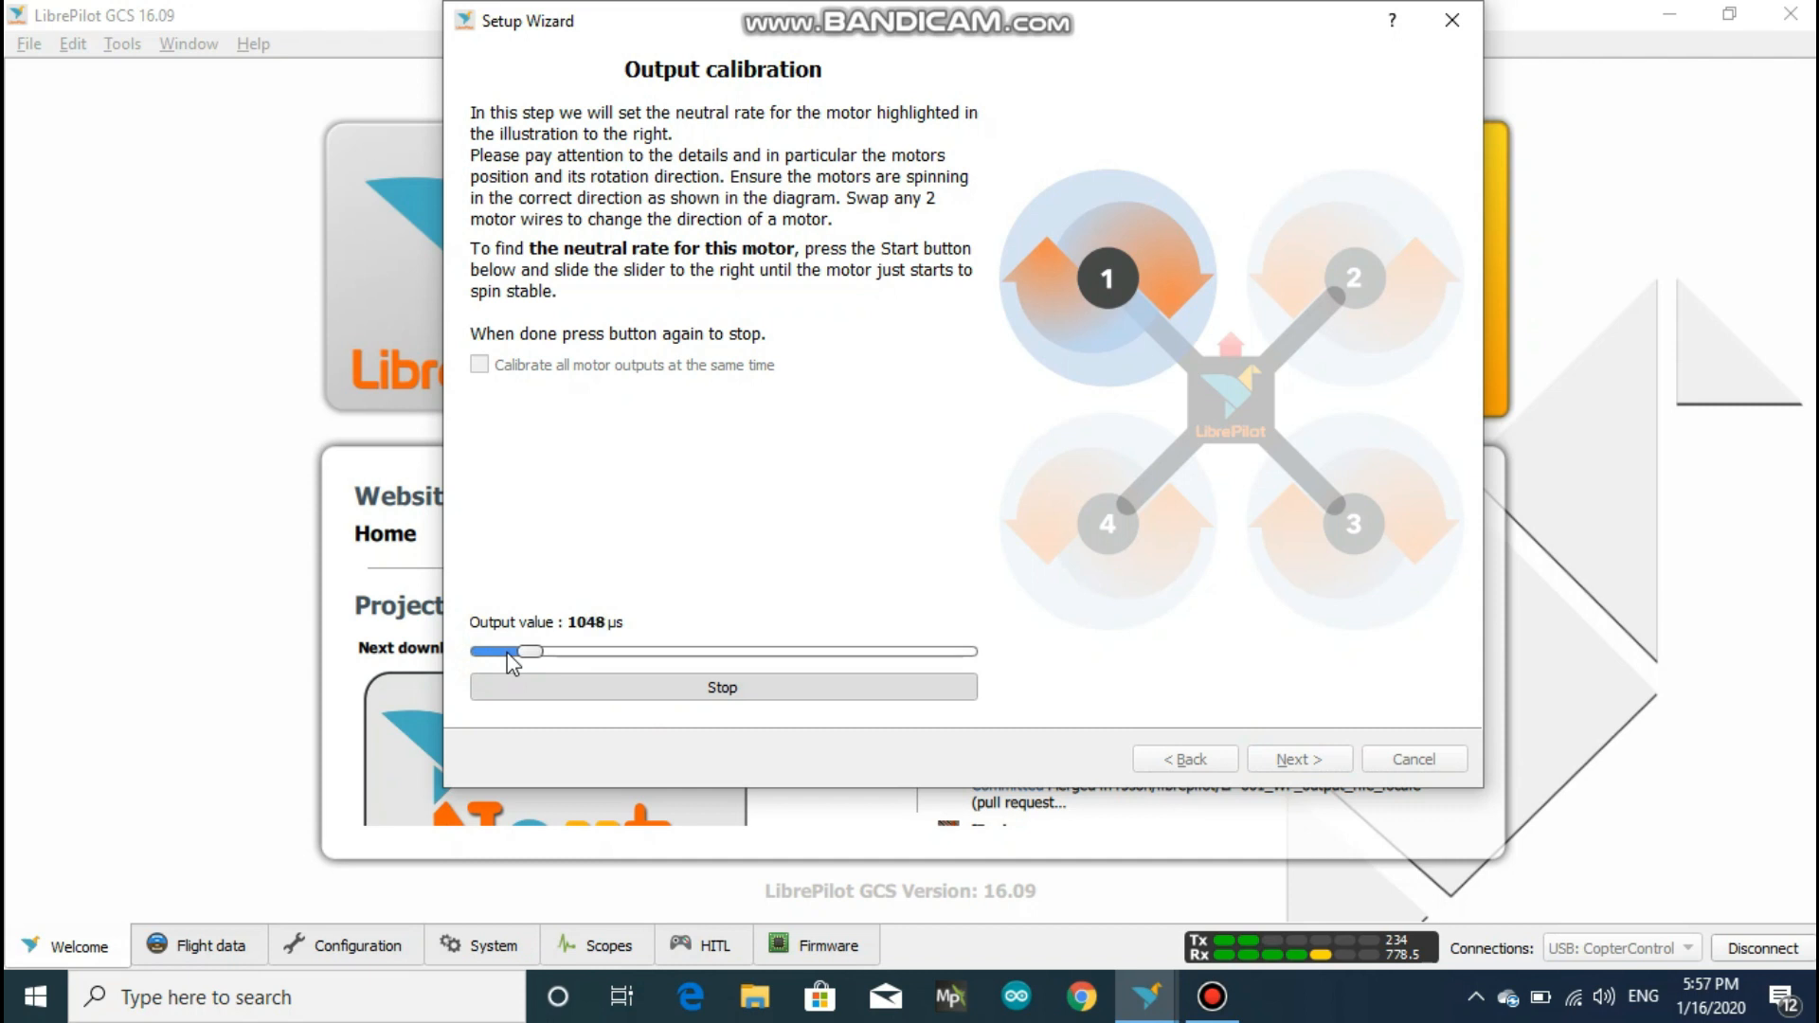
{"action": "left_click_drag", "start_coordinate": [531, 650], "coordinate": [523, 650]}
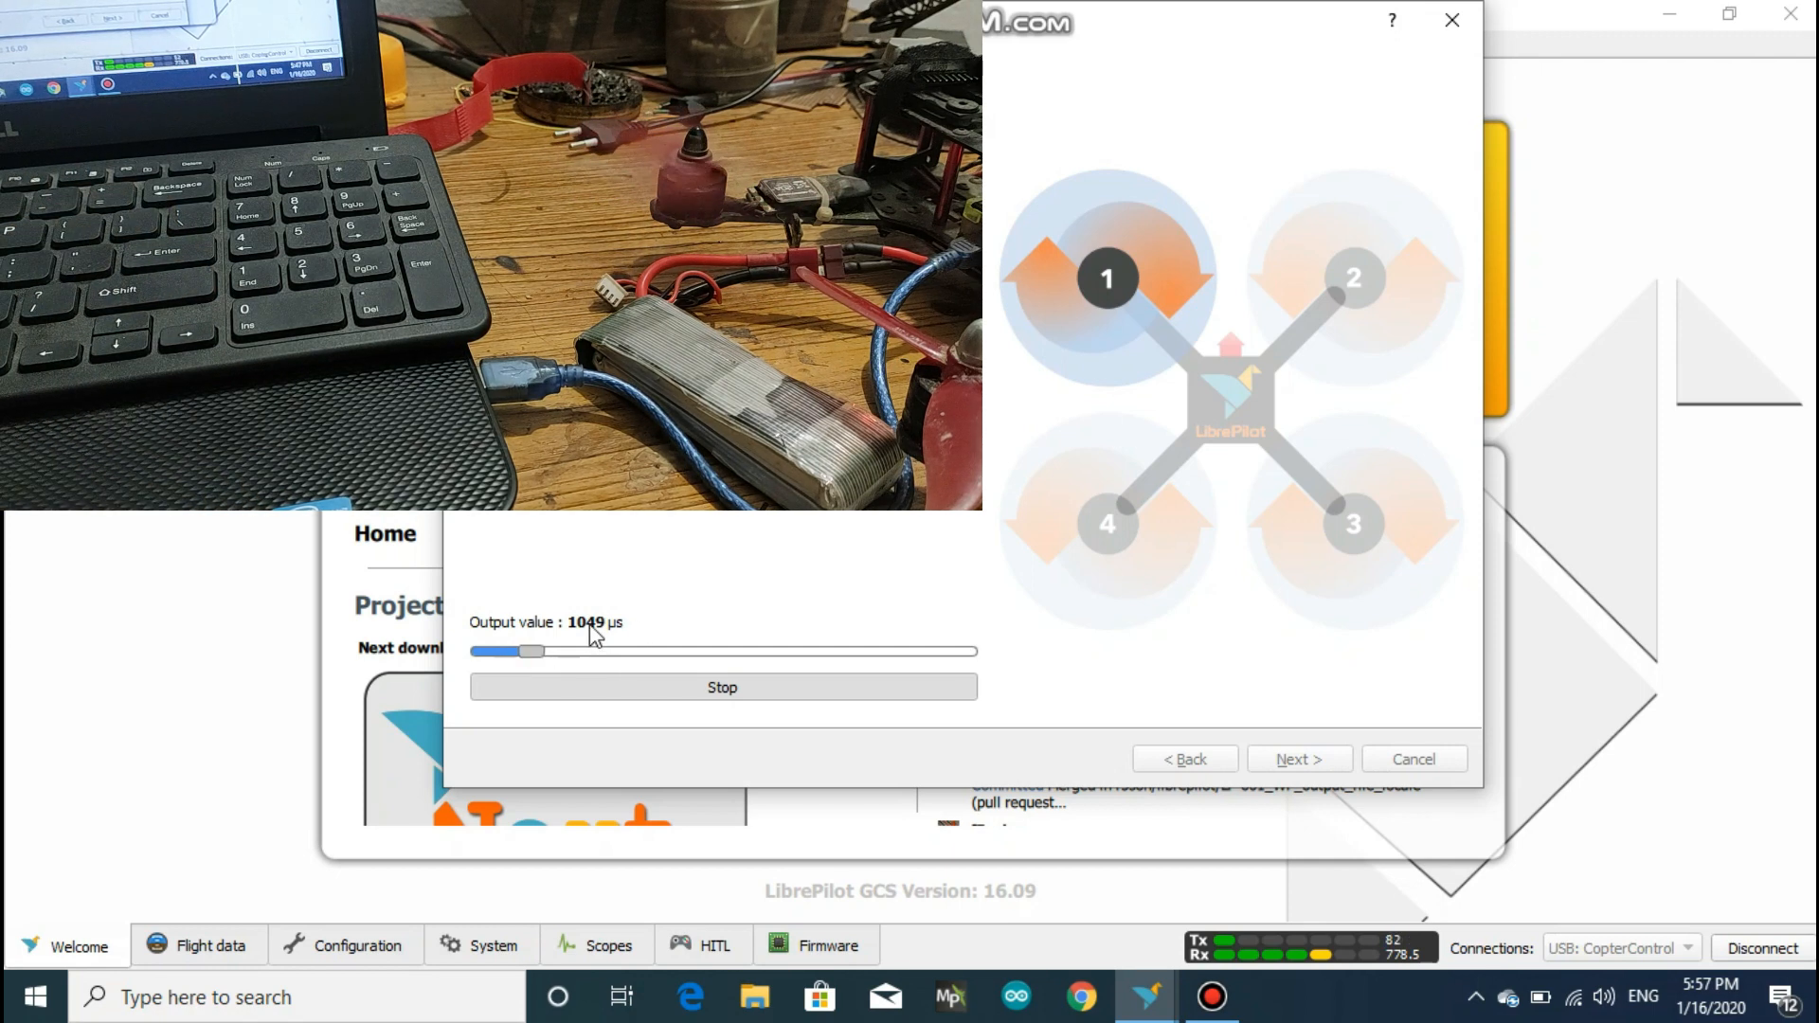
{"action": "left_click", "coordinate": [722, 686]}
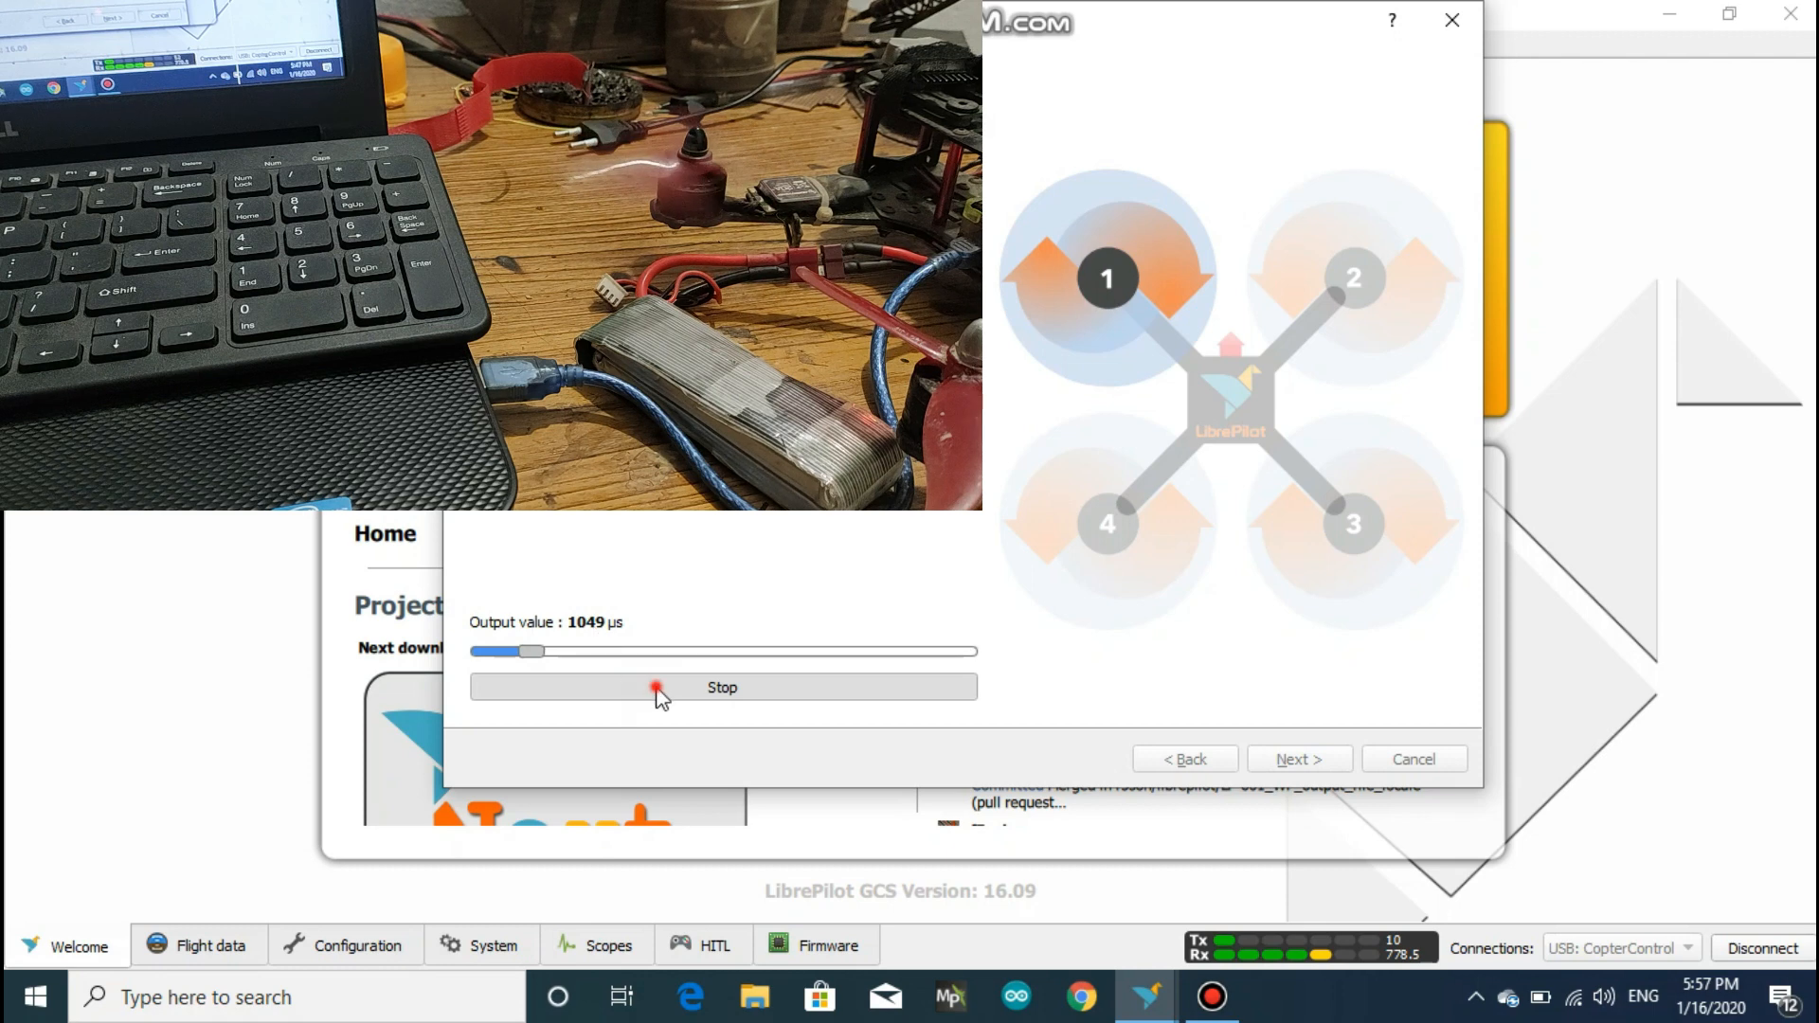
{"action": "left_click", "coordinate": [720, 686]}
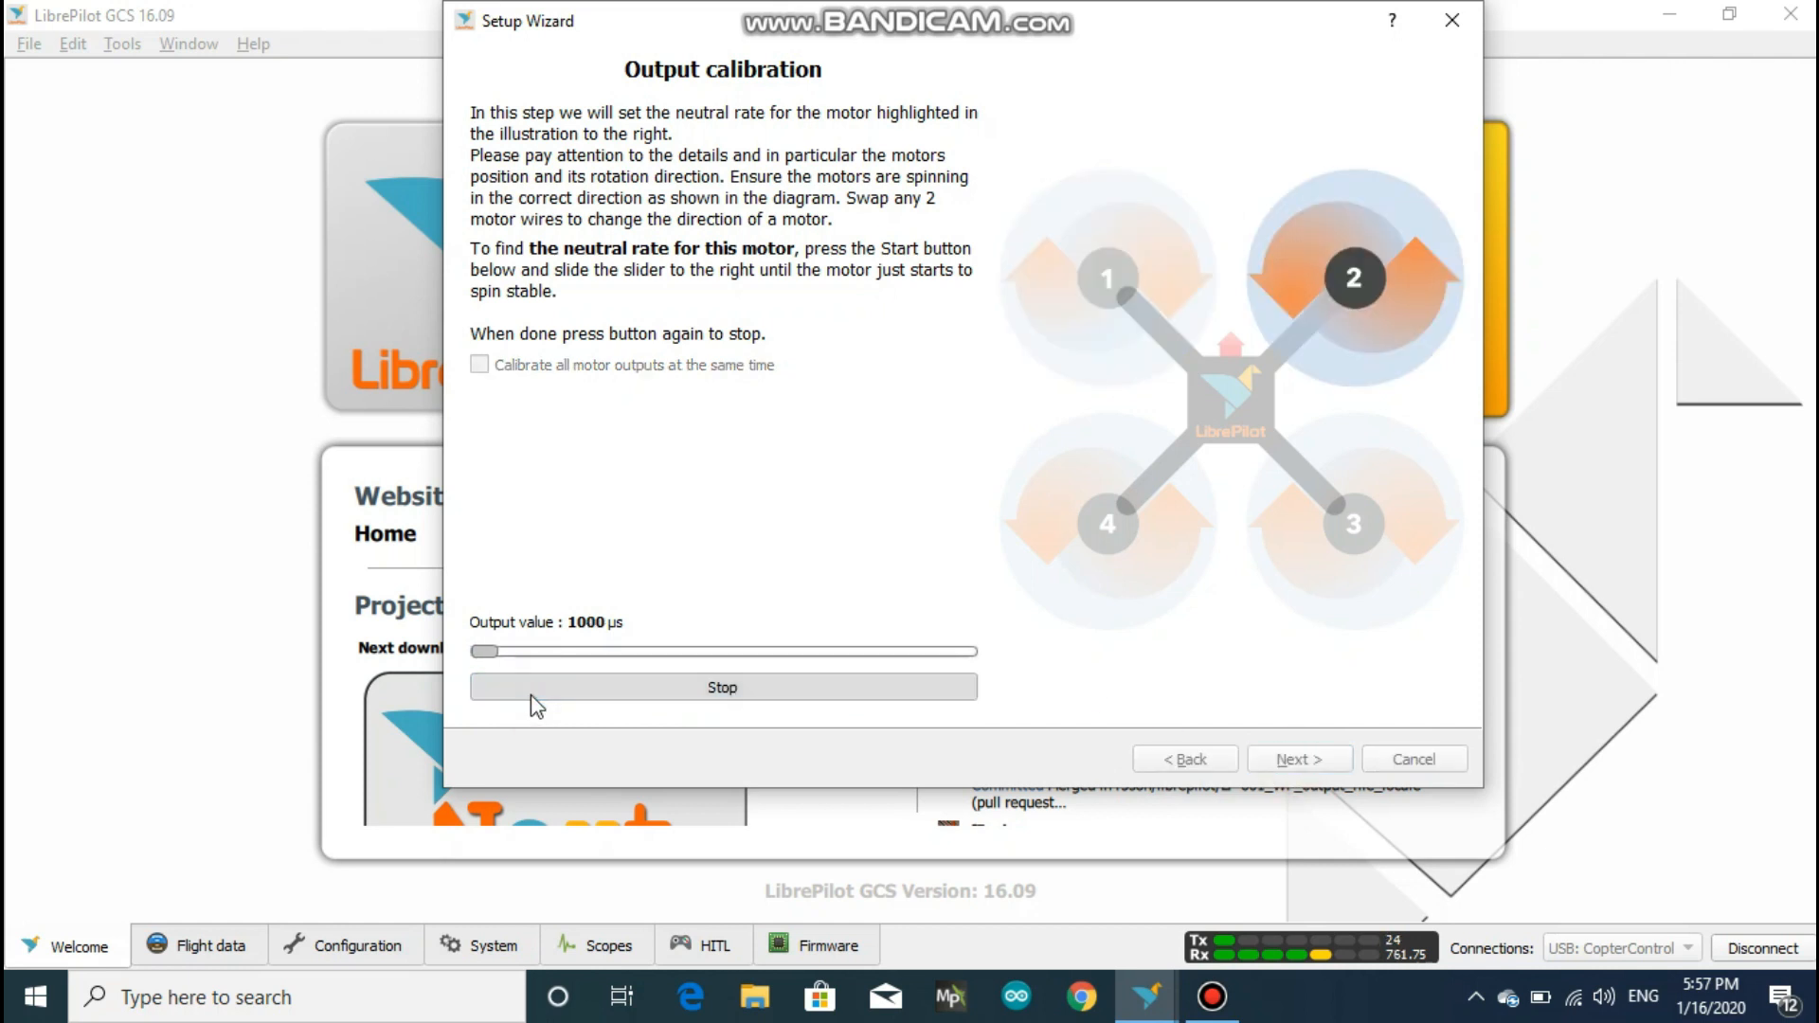
Set motors 2 and 3 to neutral rates of about 1048 µs each and stop them
{"action": "left_click_drag", "start_coordinate": [484, 650], "coordinate": [519, 650]}
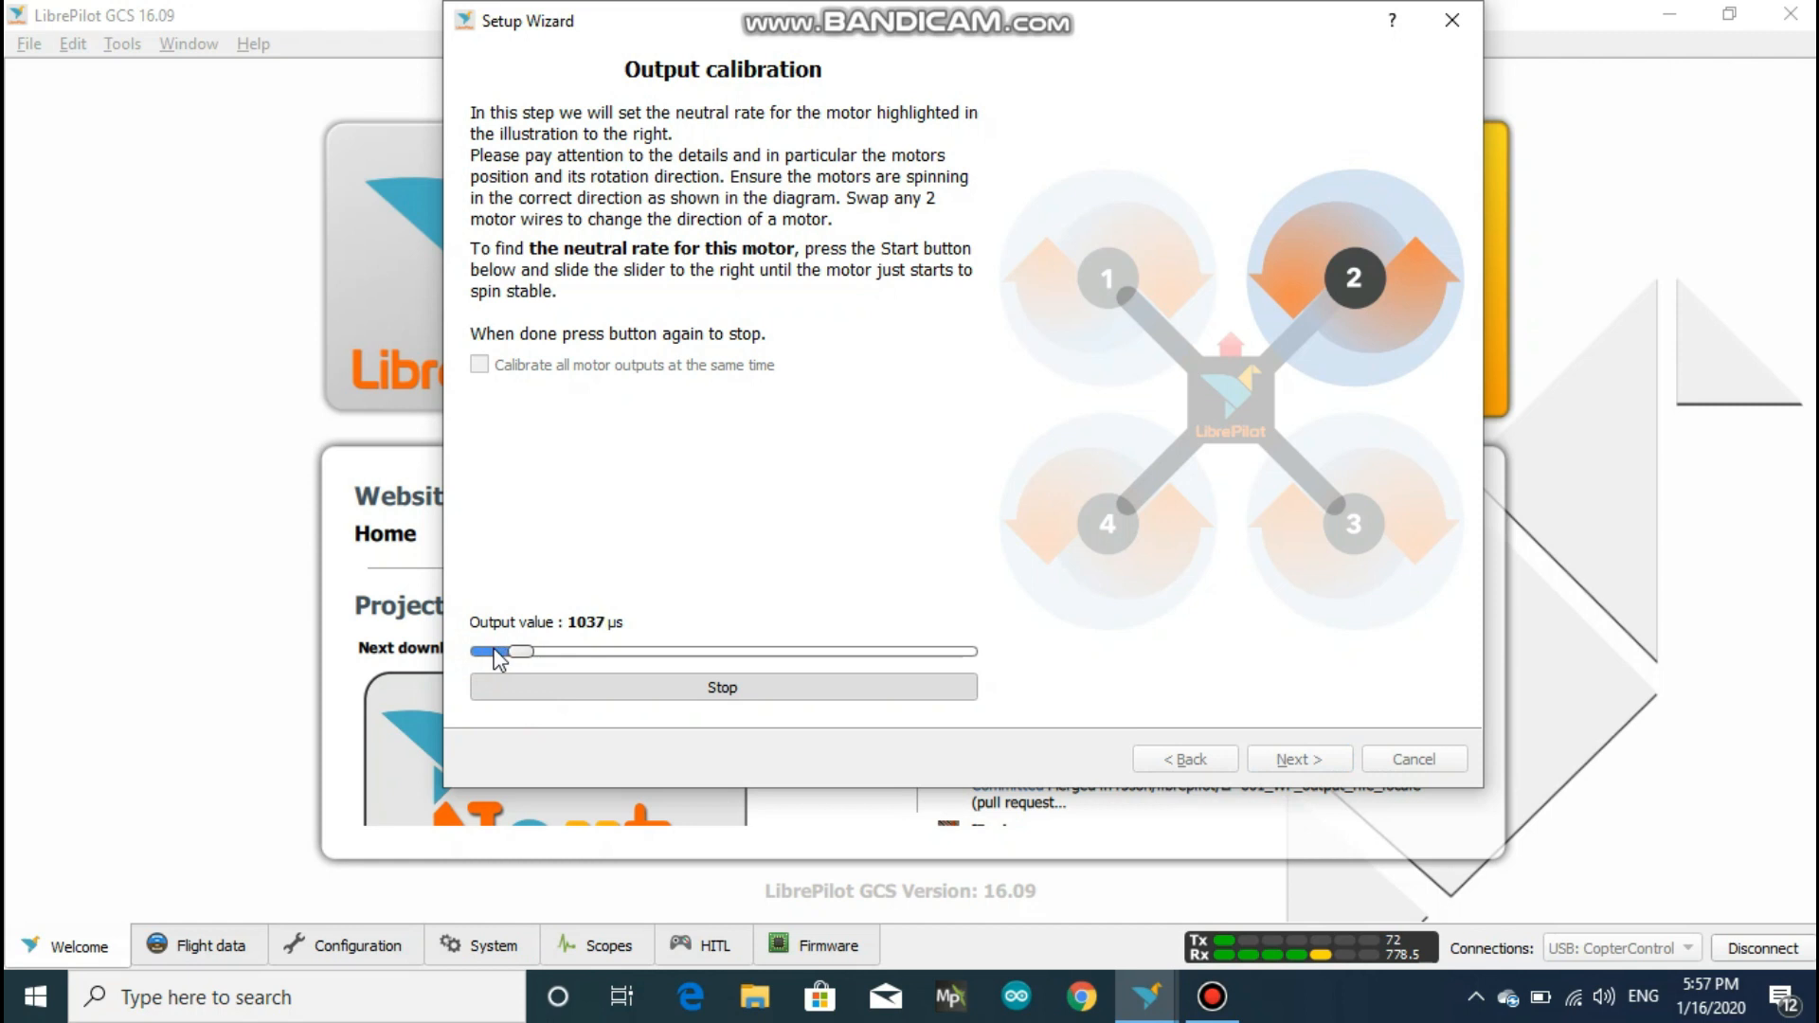
{"action": "left_click_drag", "start_coordinate": [491, 650], "coordinate": [529, 650]}
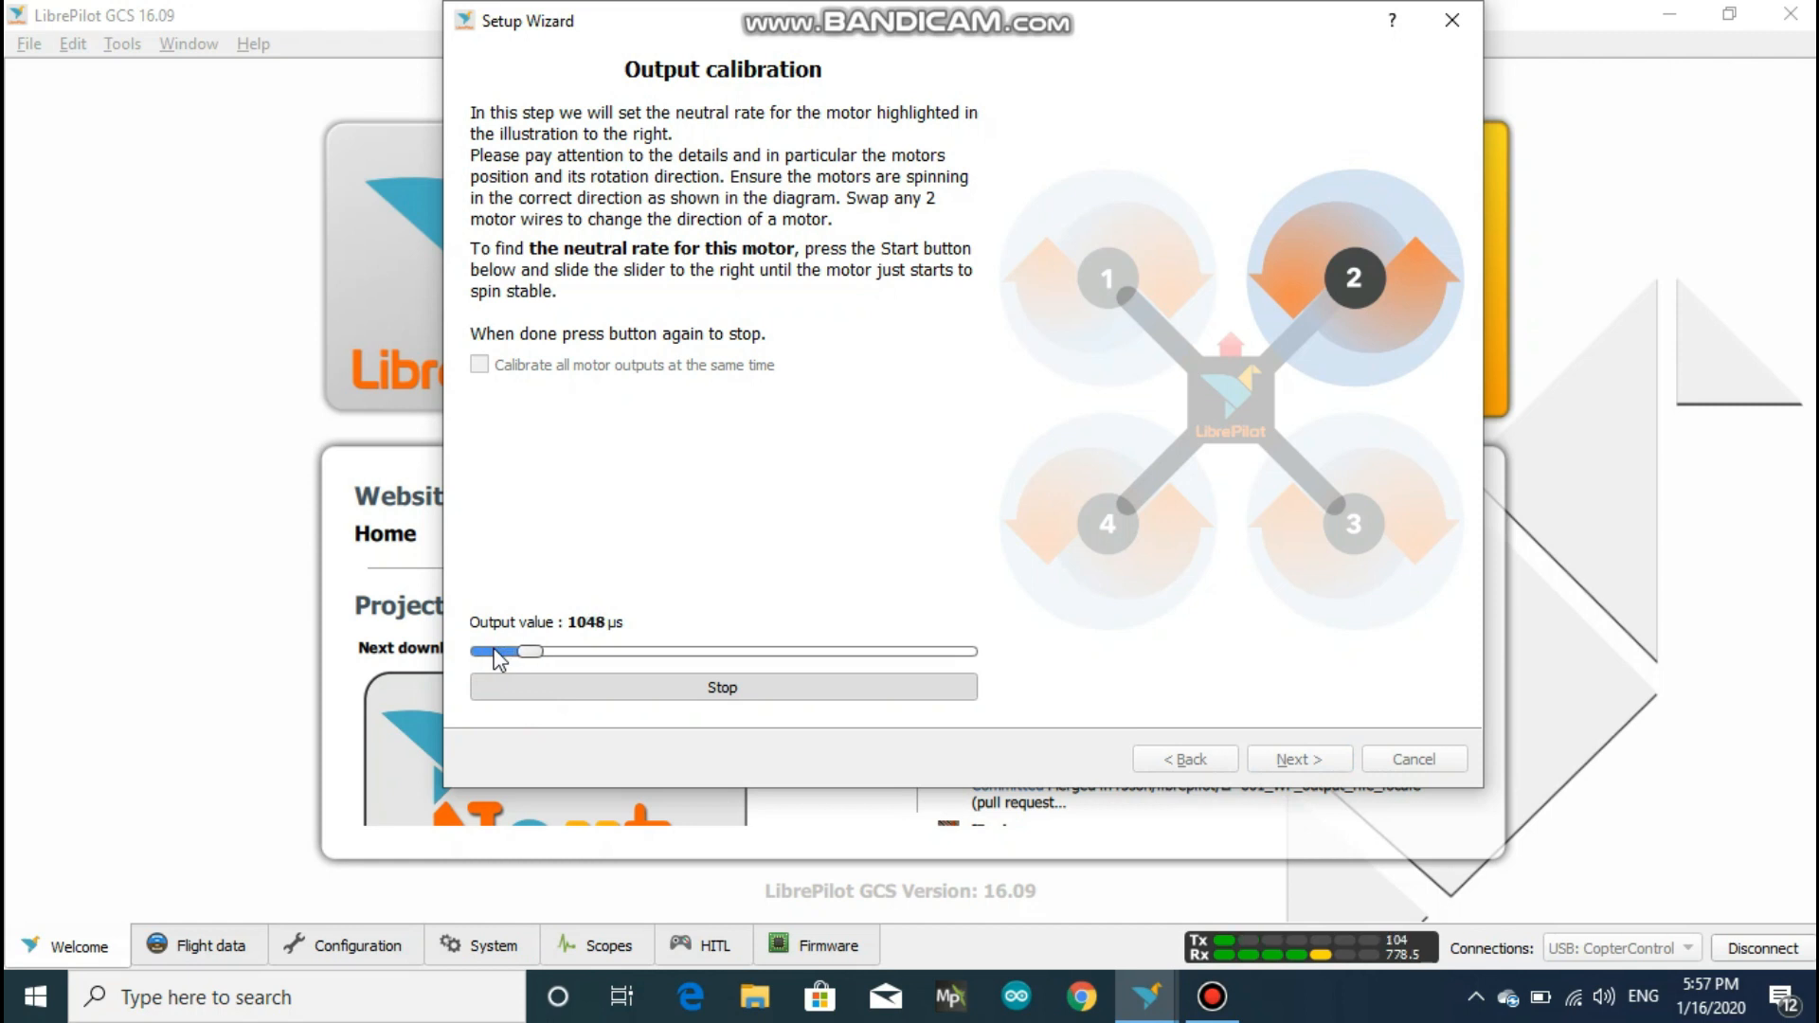
{"action": "left_click", "coordinate": [720, 686]}
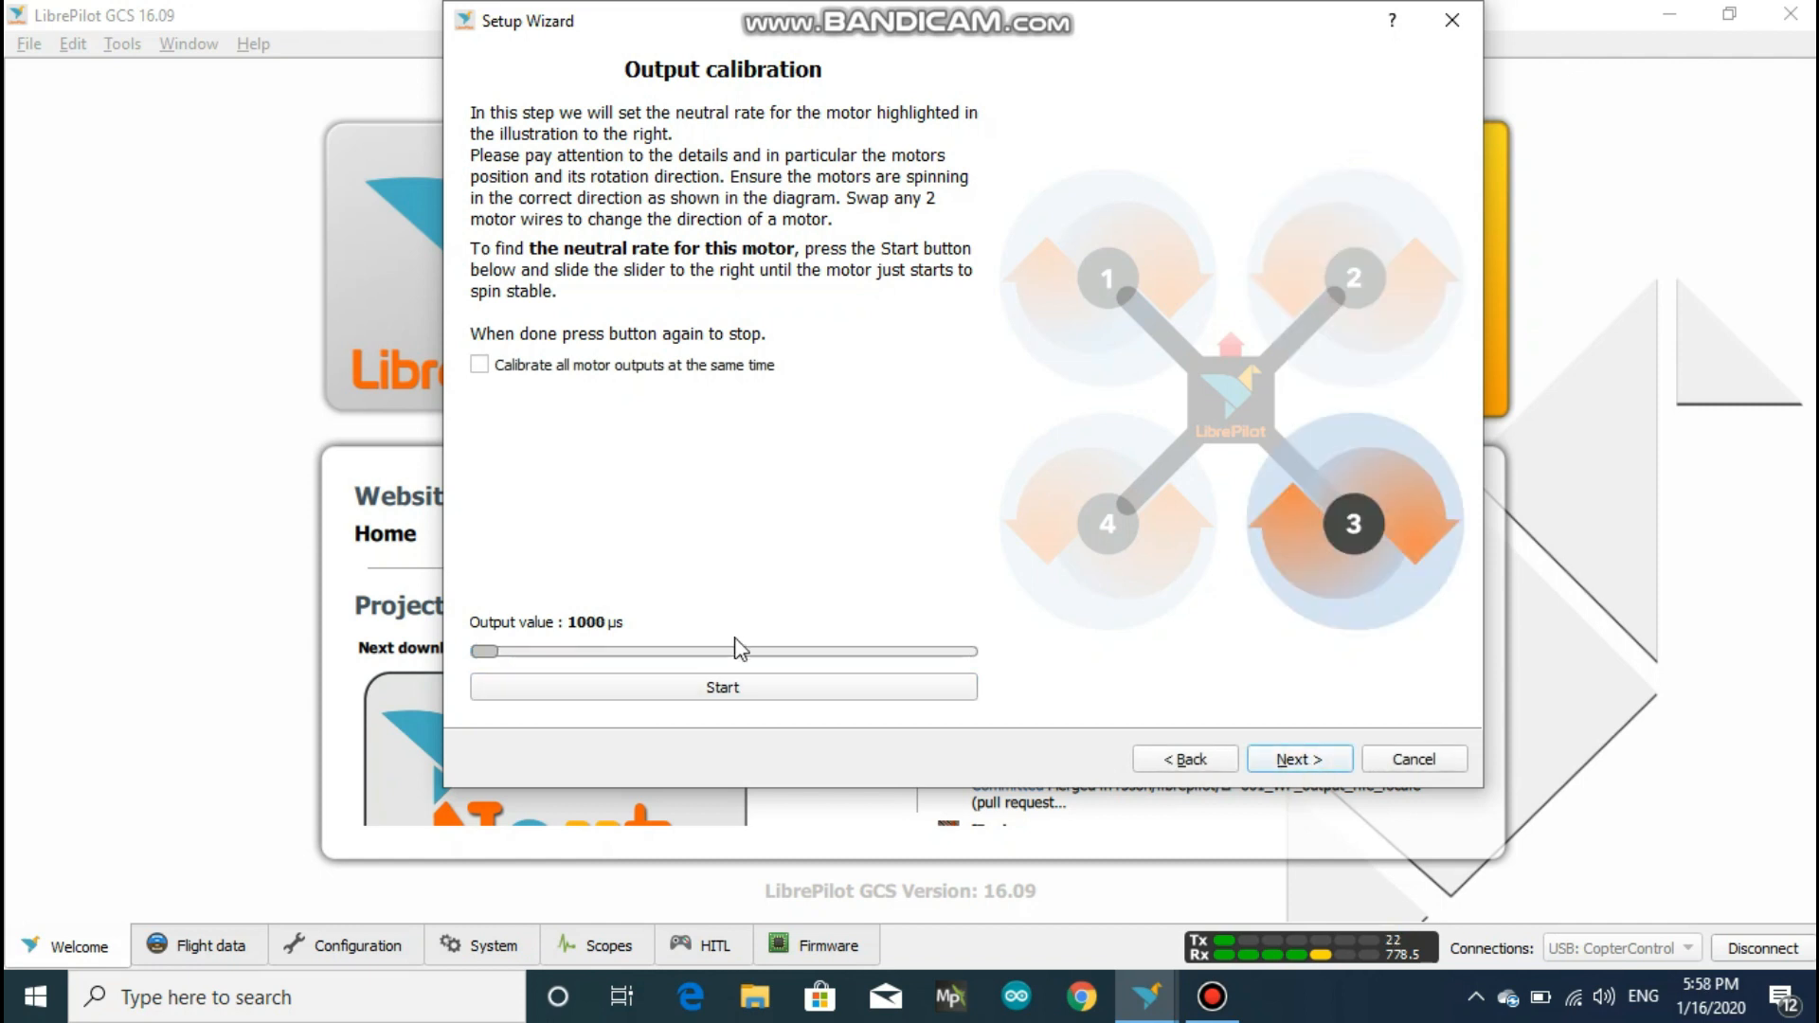
{"action": "left_click", "coordinate": [722, 686]}
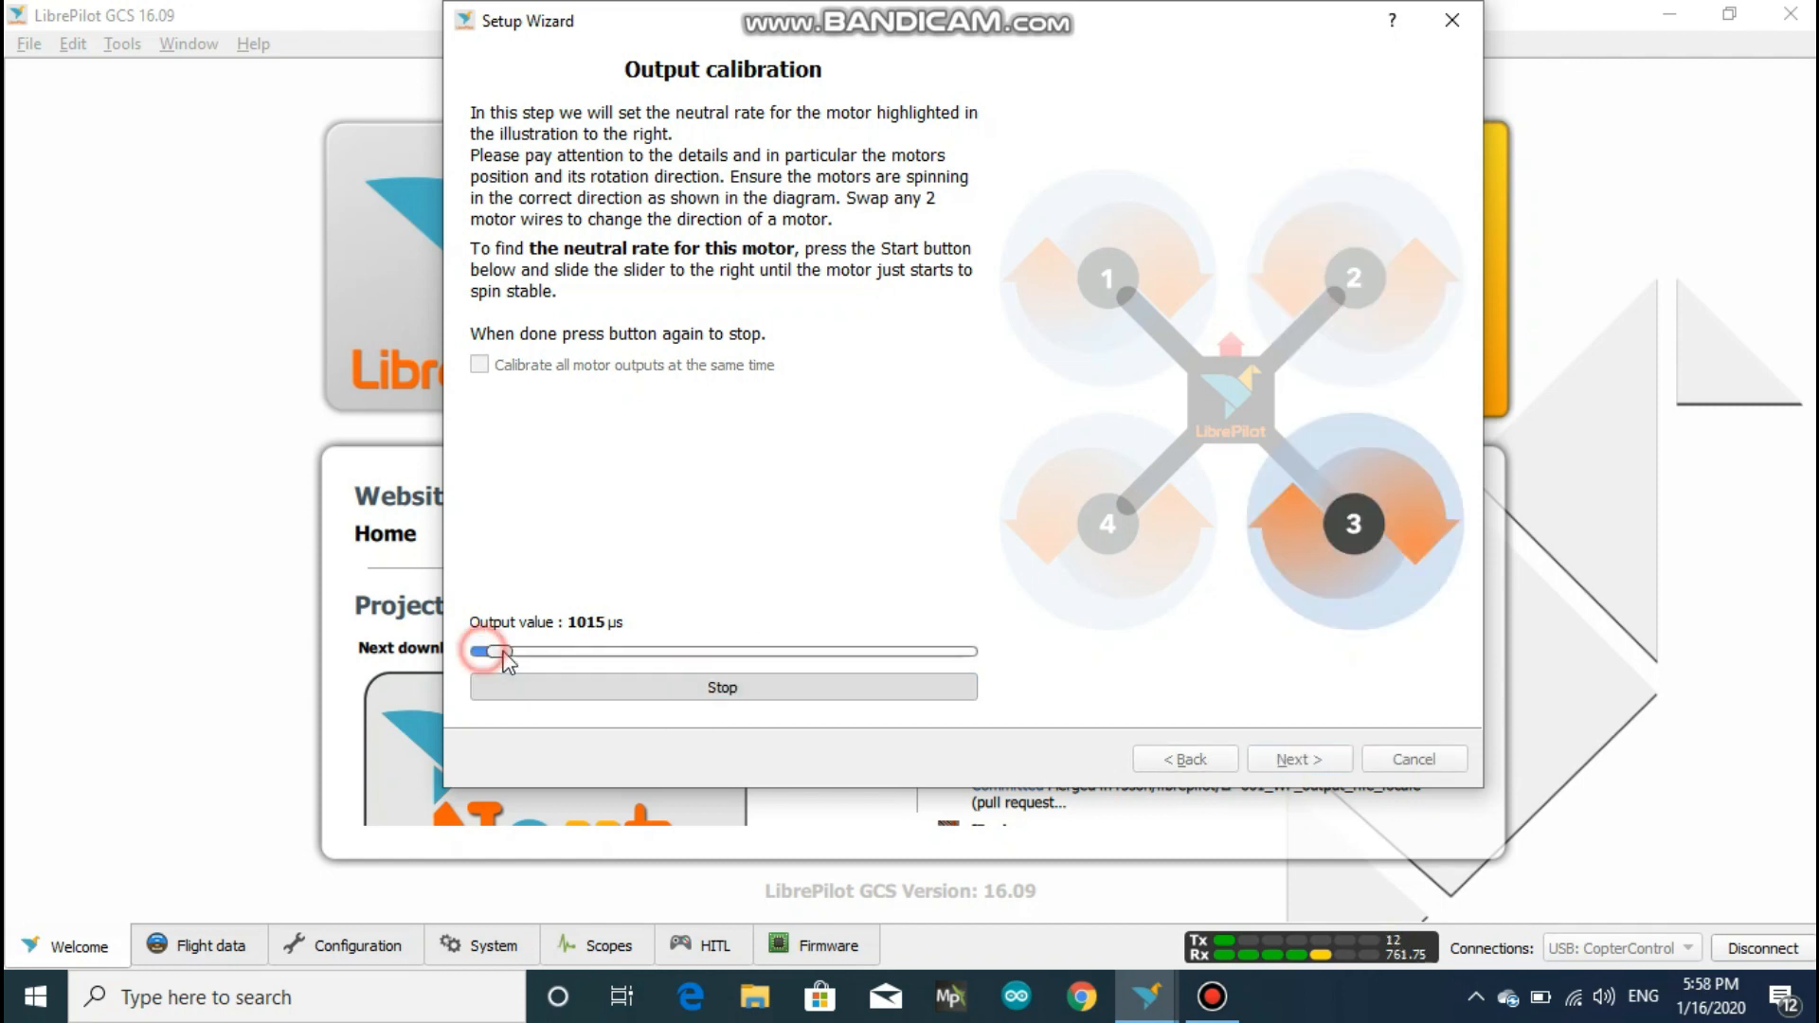
{"action": "left_click_drag", "start_coordinate": [487, 650], "coordinate": [531, 650]}
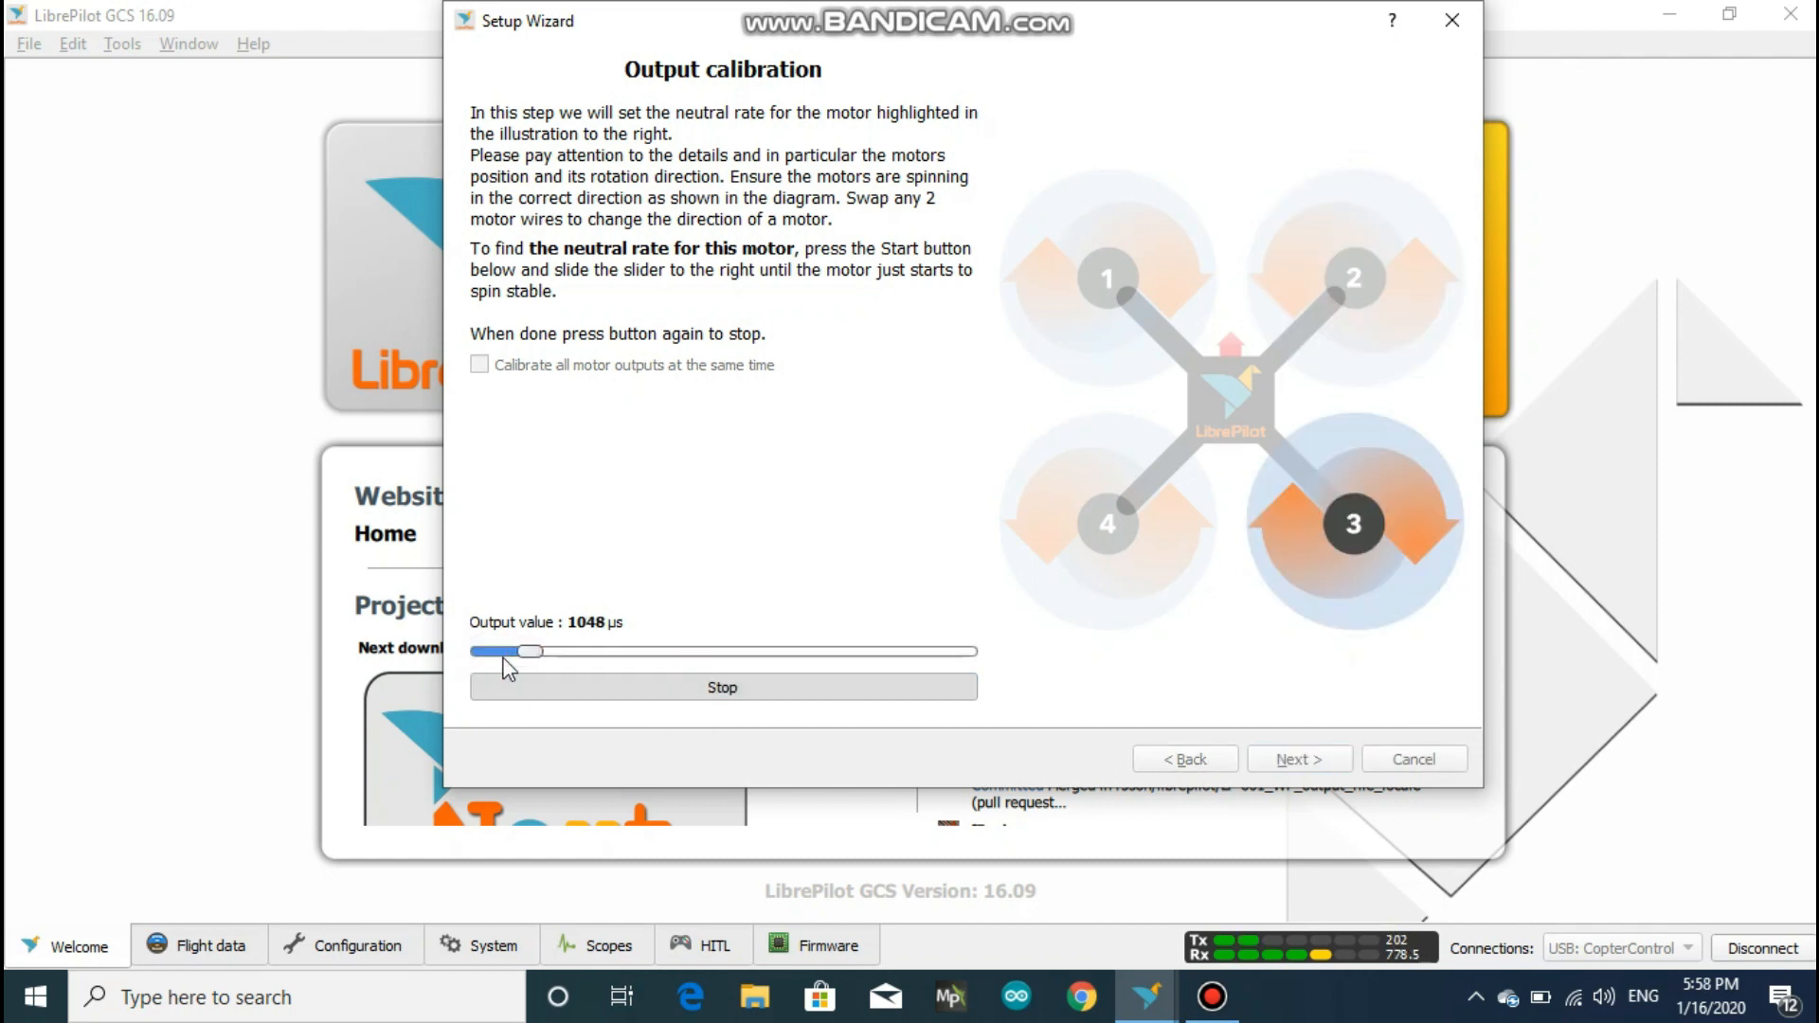
{"action": "left_click", "coordinate": [720, 686]}
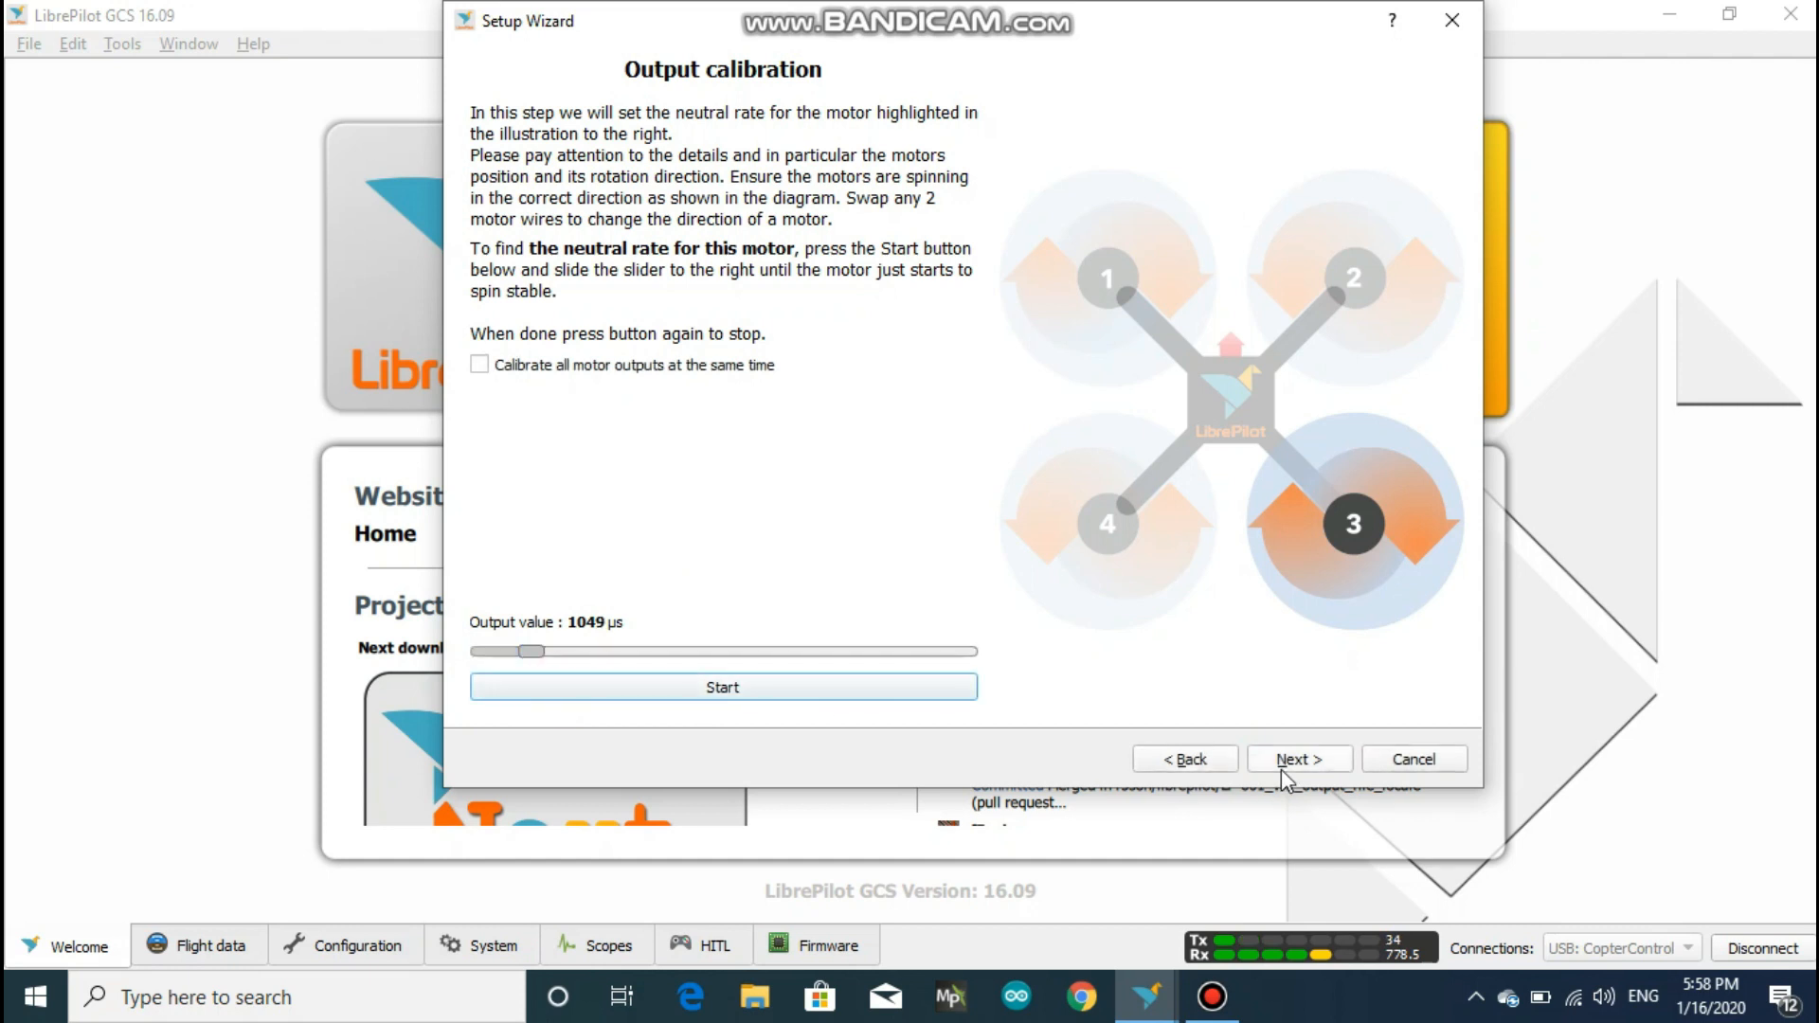
Set motor 4's neutral rate to about 1049 µs and stop it
{"action": "left_click", "coordinate": [722, 686]}
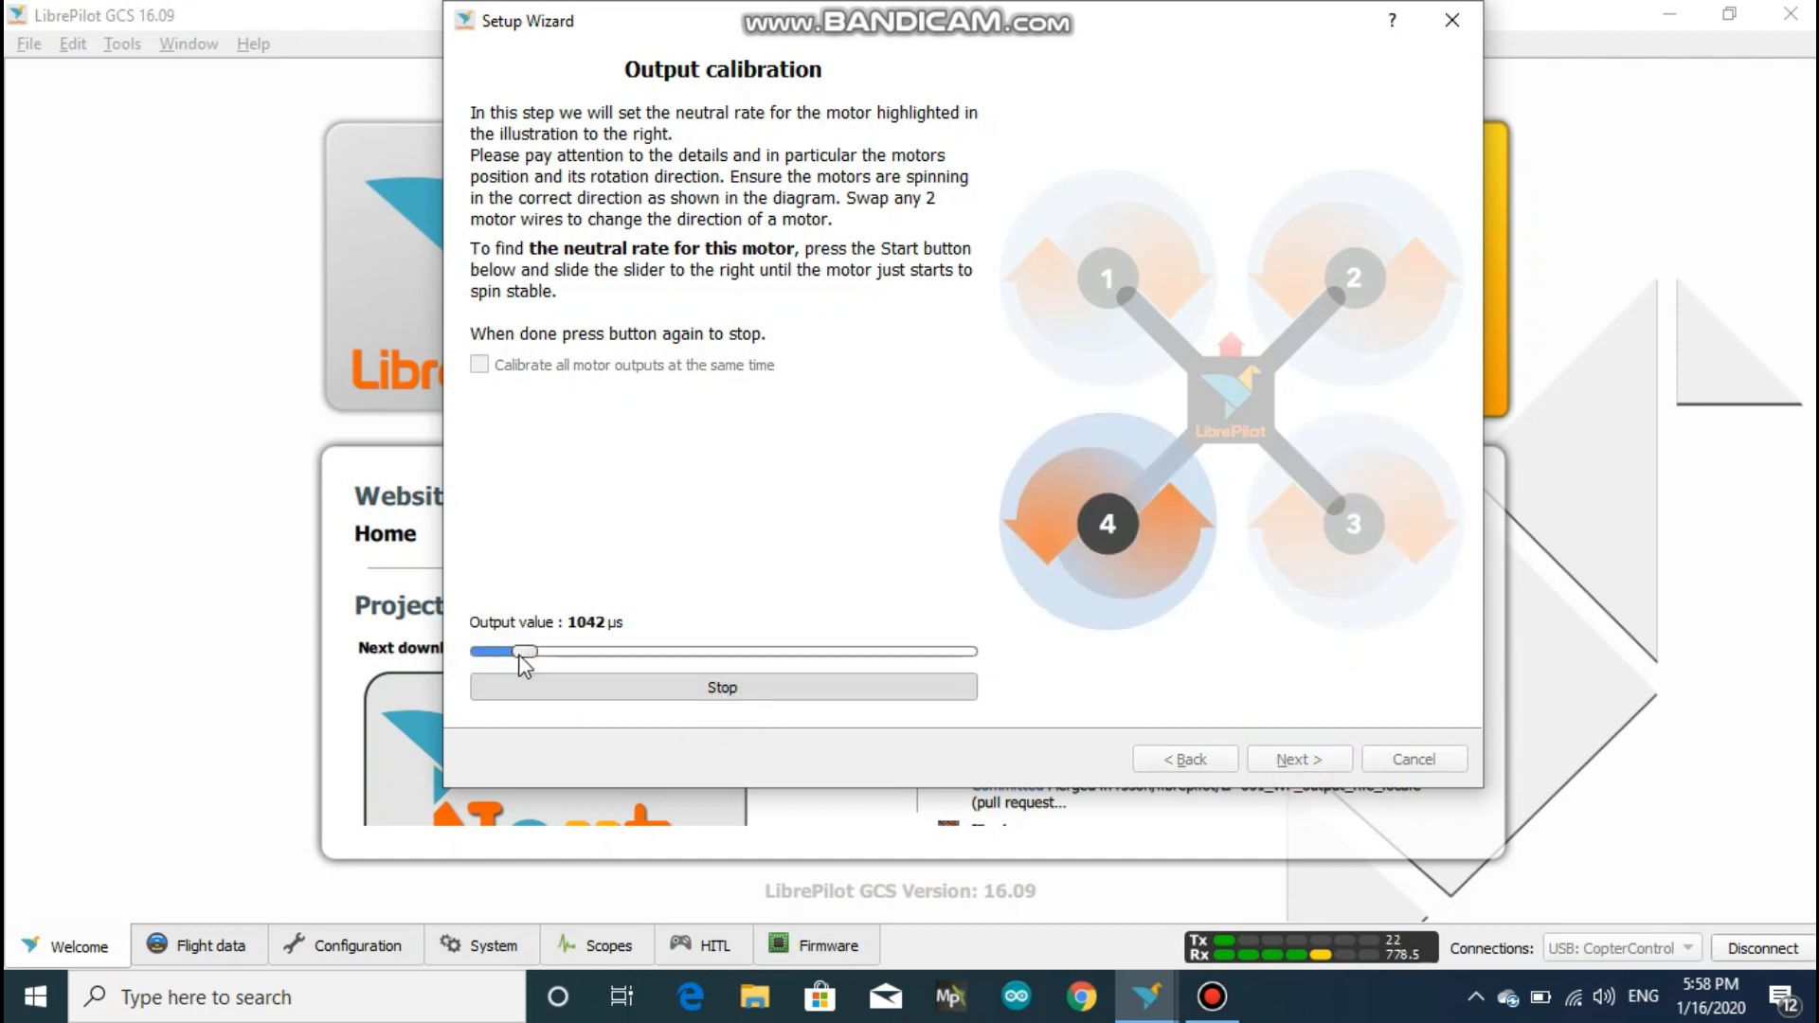
{"action": "left_click_drag", "start_coordinate": [523, 651], "coordinate": [531, 650]}
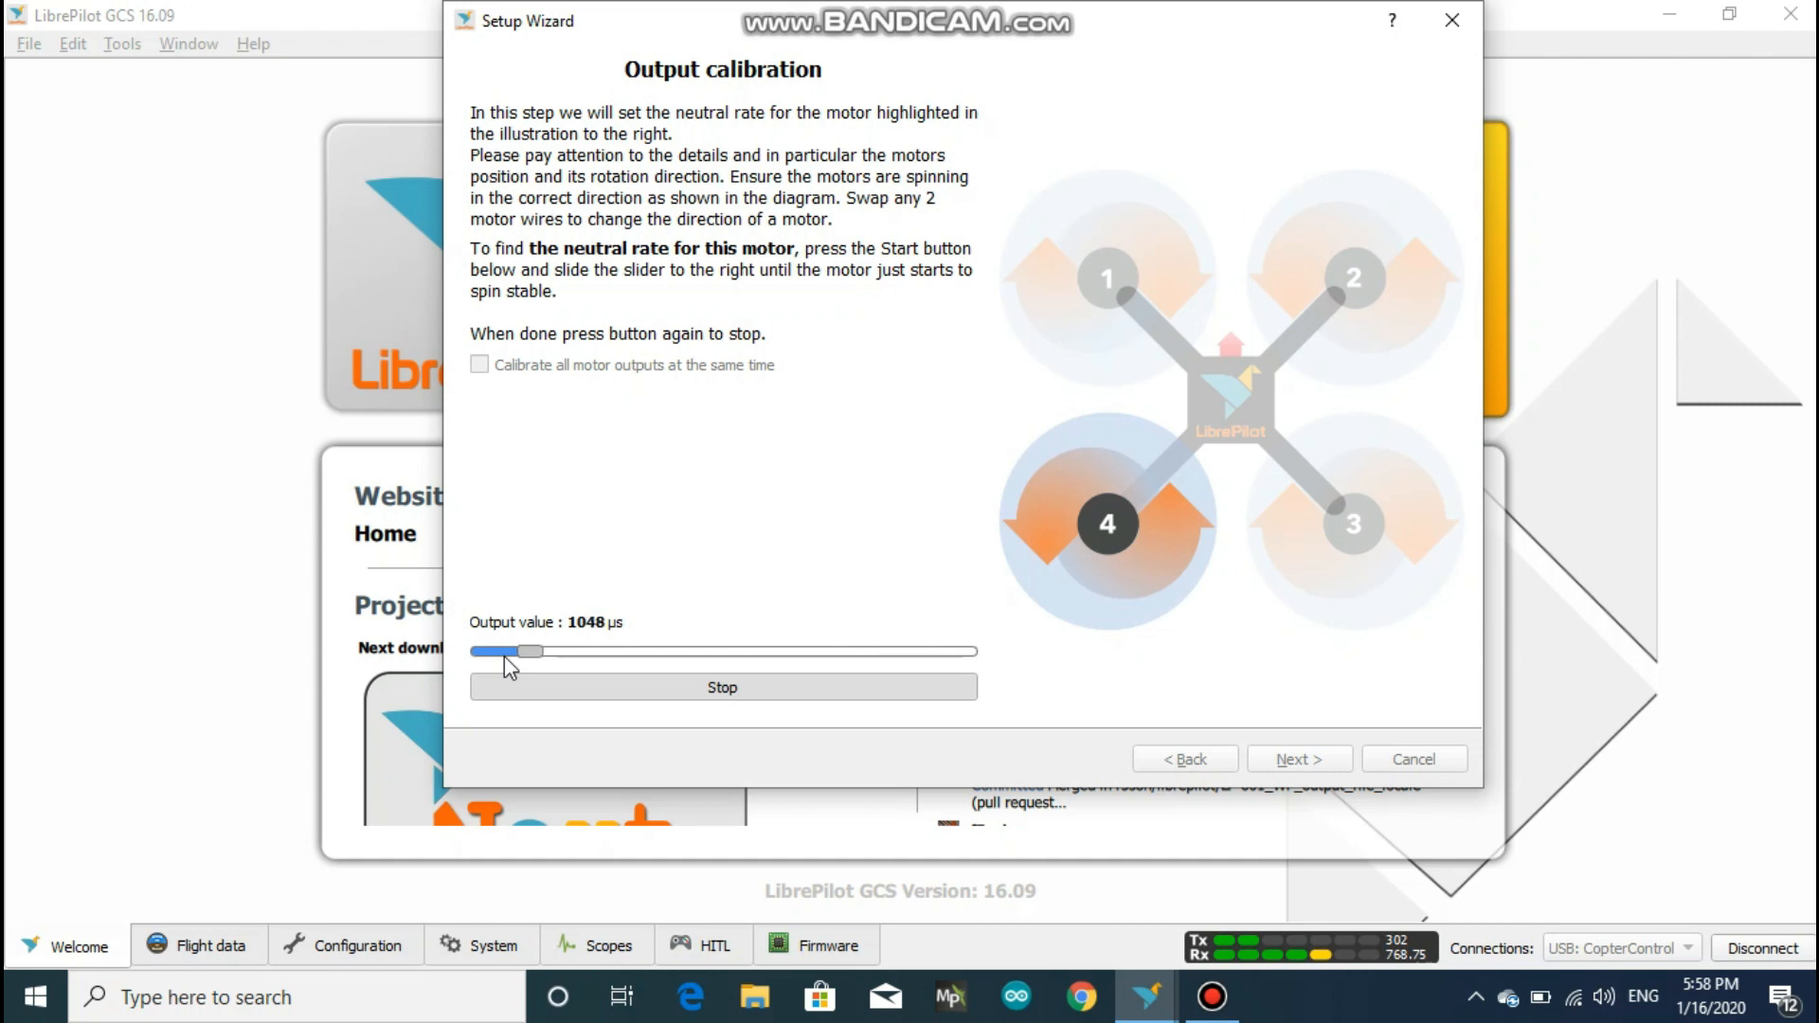
{"action": "left_click", "coordinate": [720, 686]}
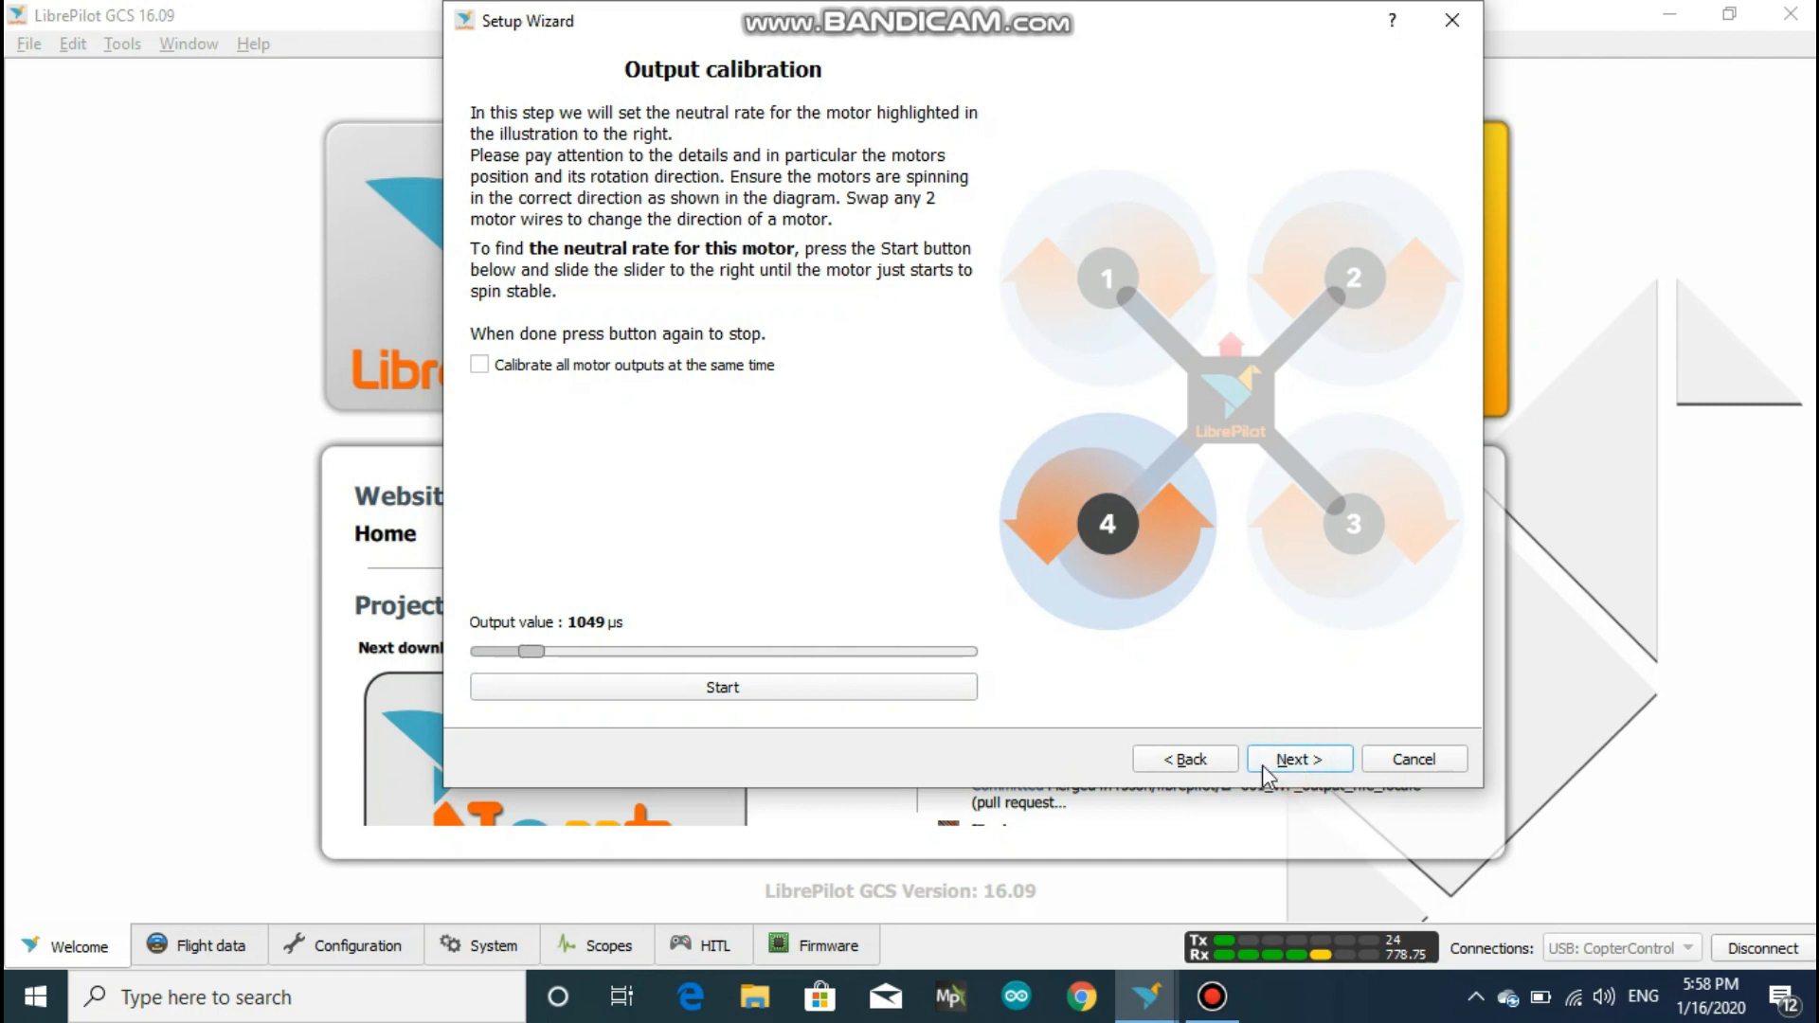
Advance to Initial Tuning and choose the QAV250 tuning template
{"action": "left_click", "coordinate": [1299, 758]}
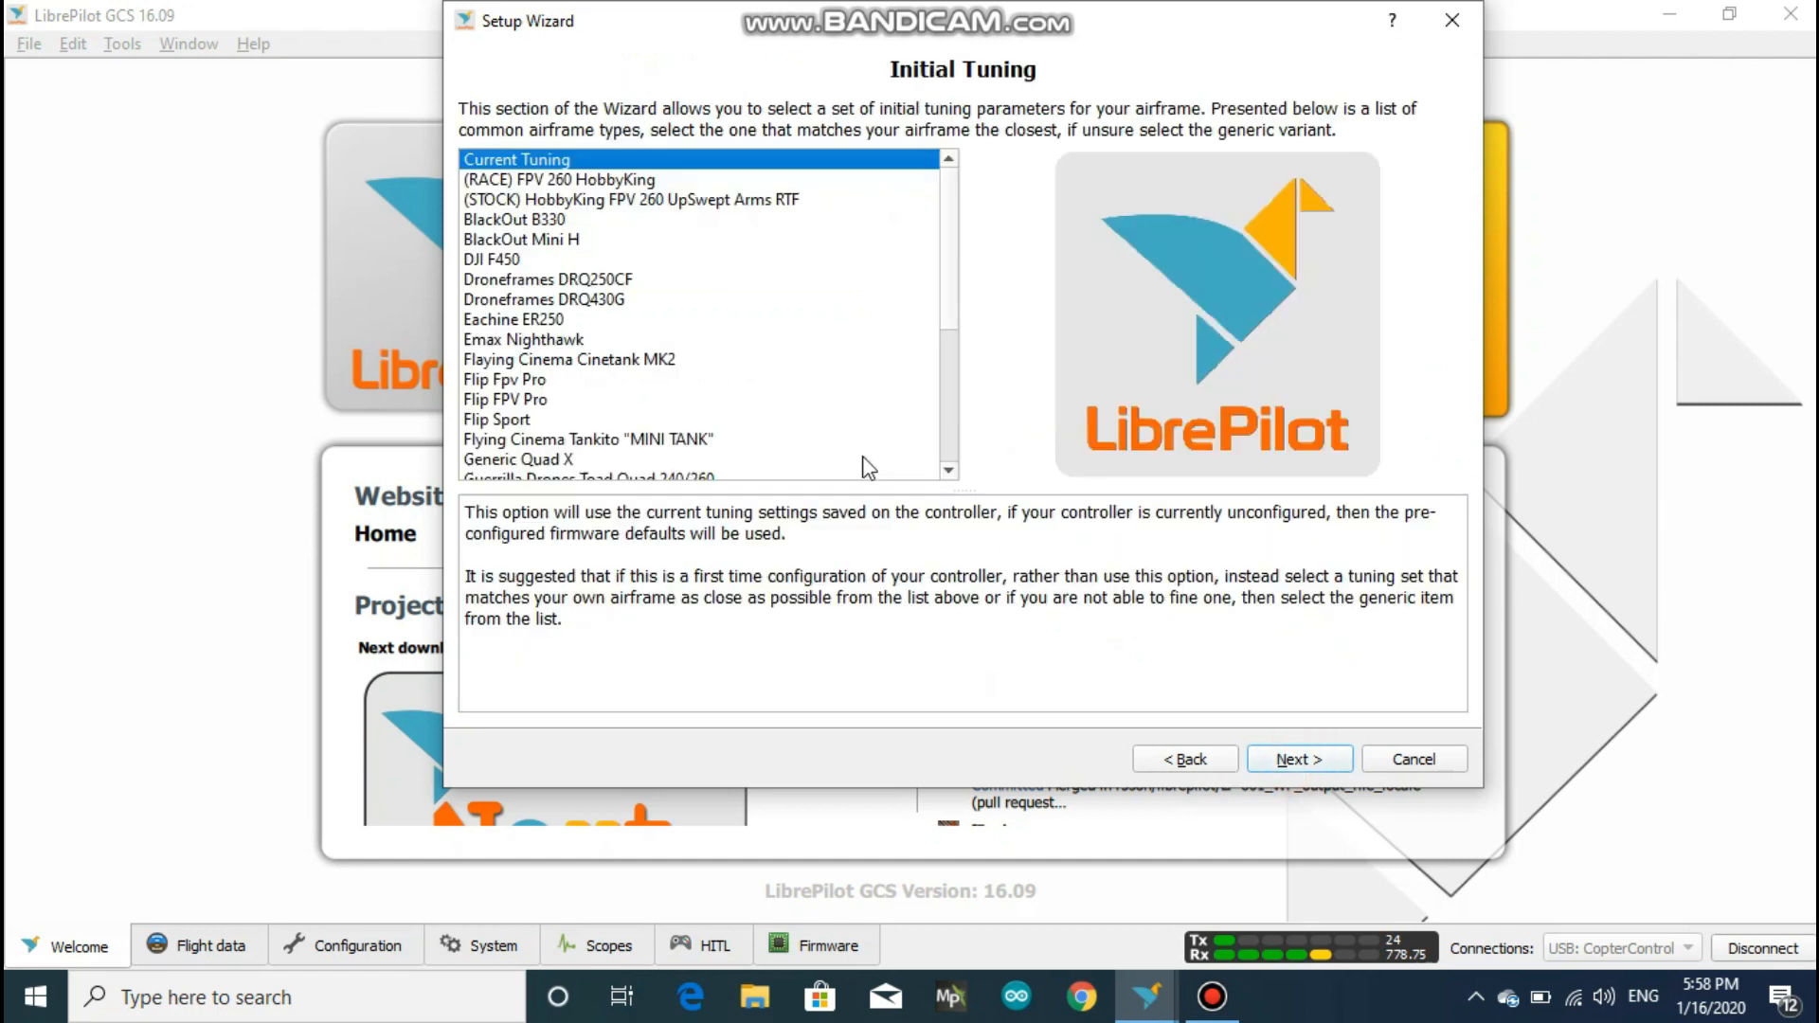
{"action": "mouse_move", "coordinate": [654, 286]}
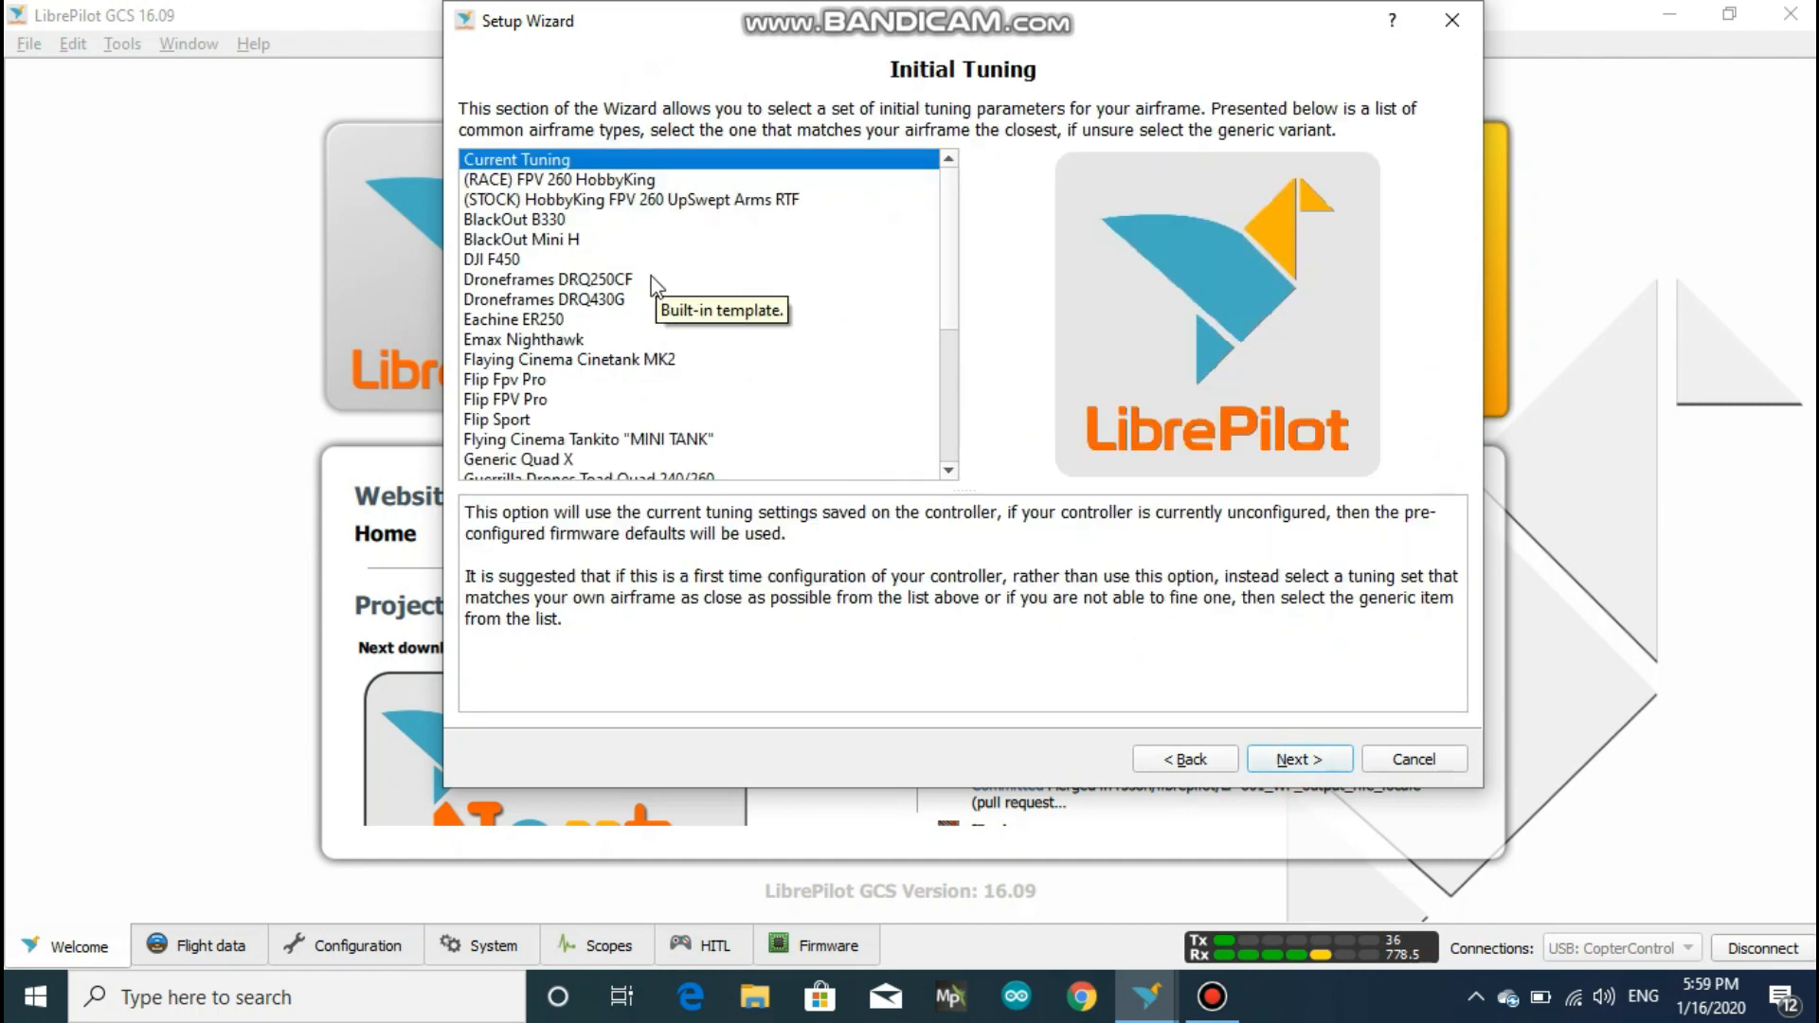
{"action": "mouse_move", "coordinate": [566, 271]}
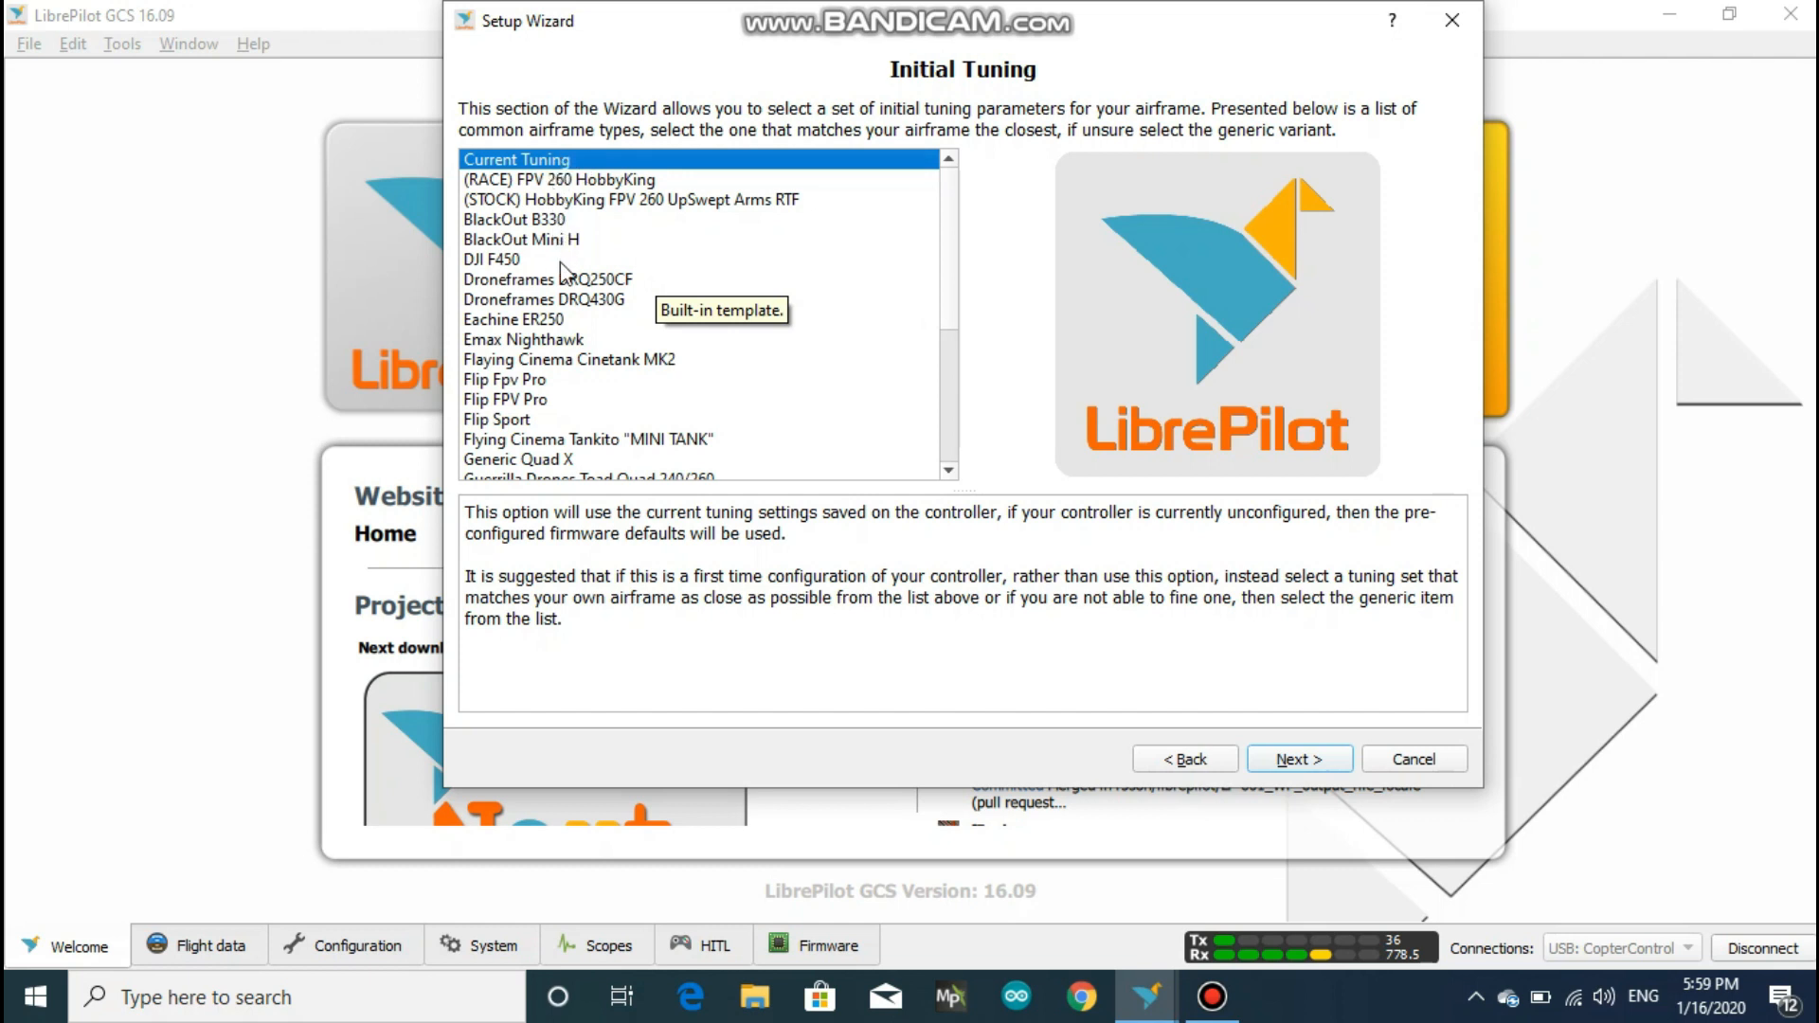
{"action": "mouse_move", "coordinate": [642, 184]}
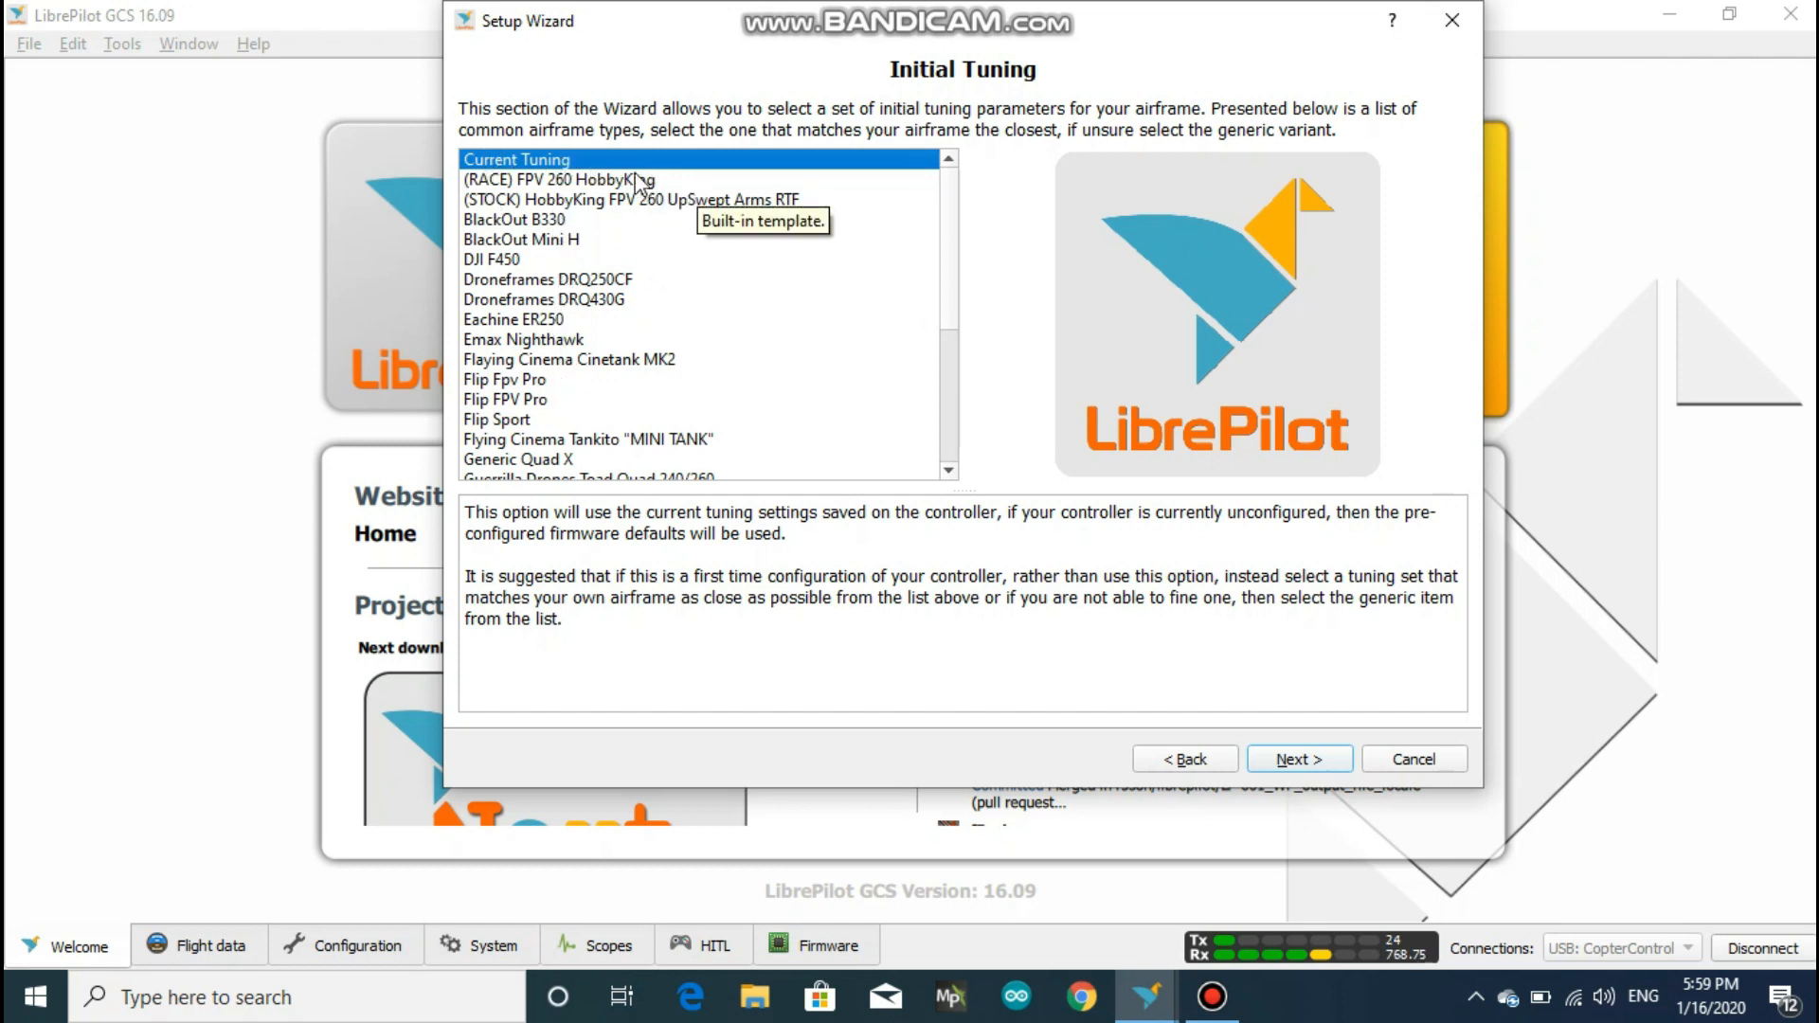
{"action": "mouse_move", "coordinate": [694, 176]}
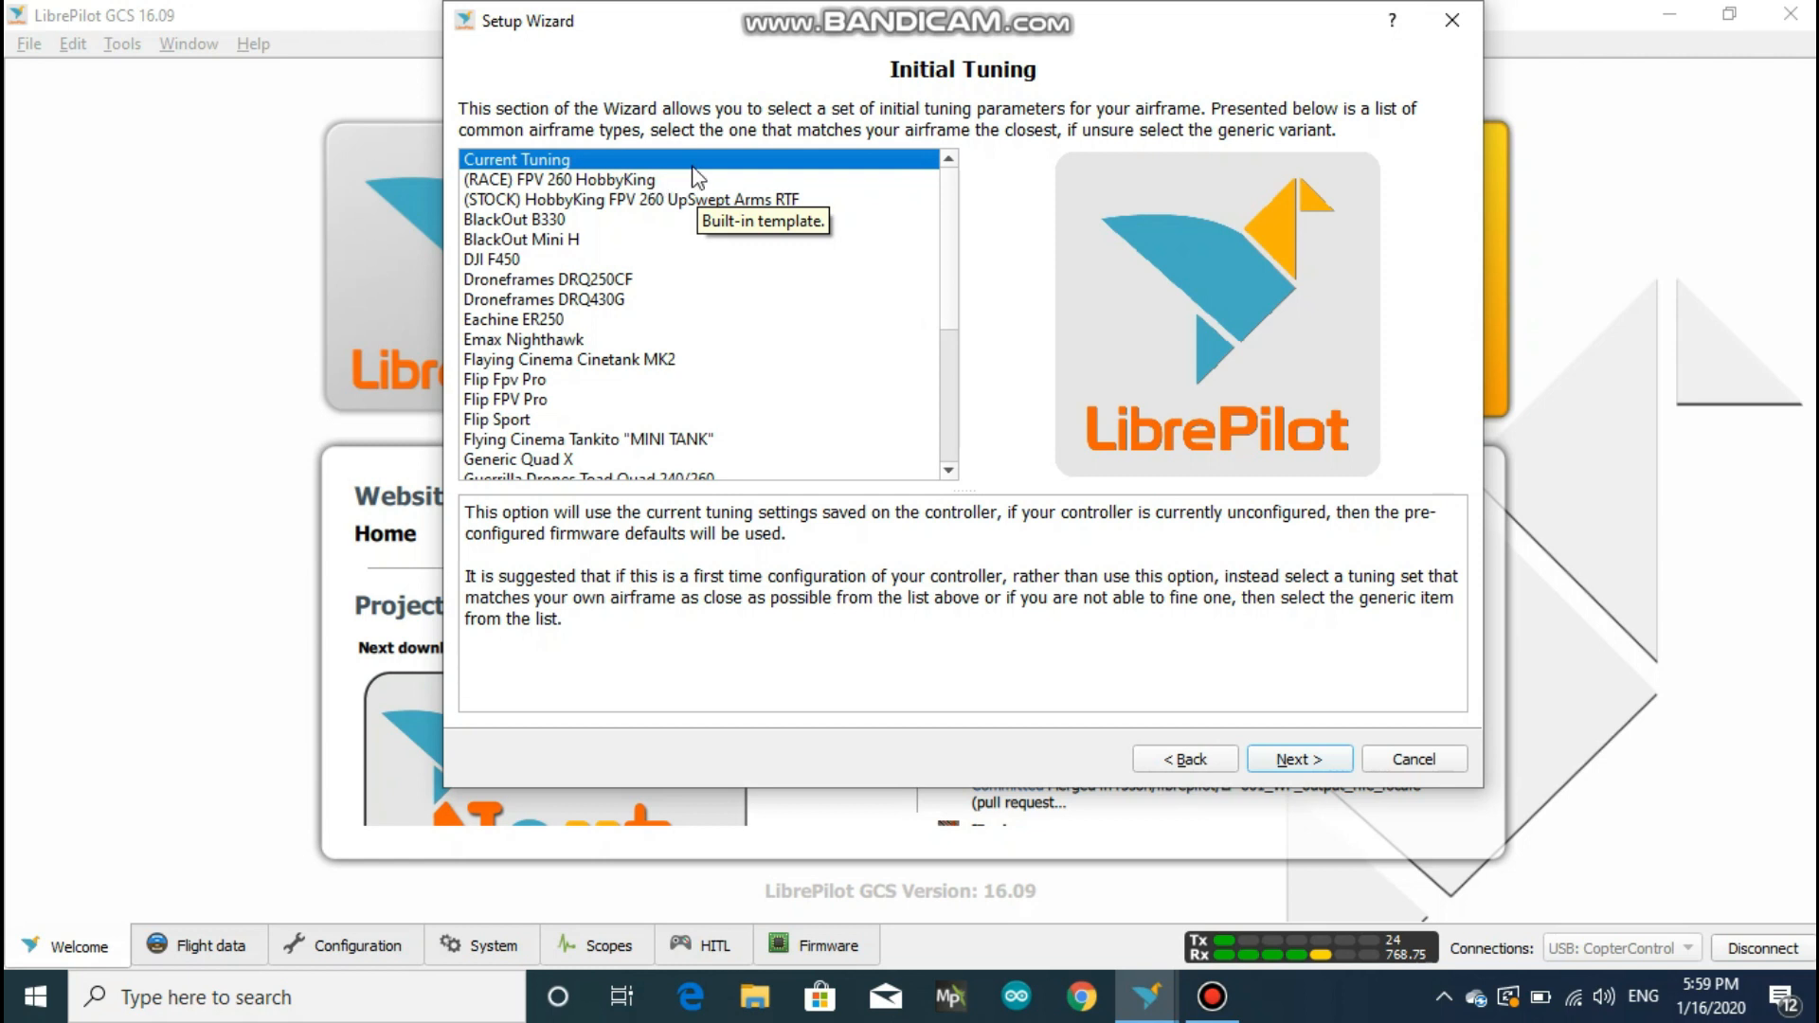
{"action": "mouse_move", "coordinate": [781, 154]}
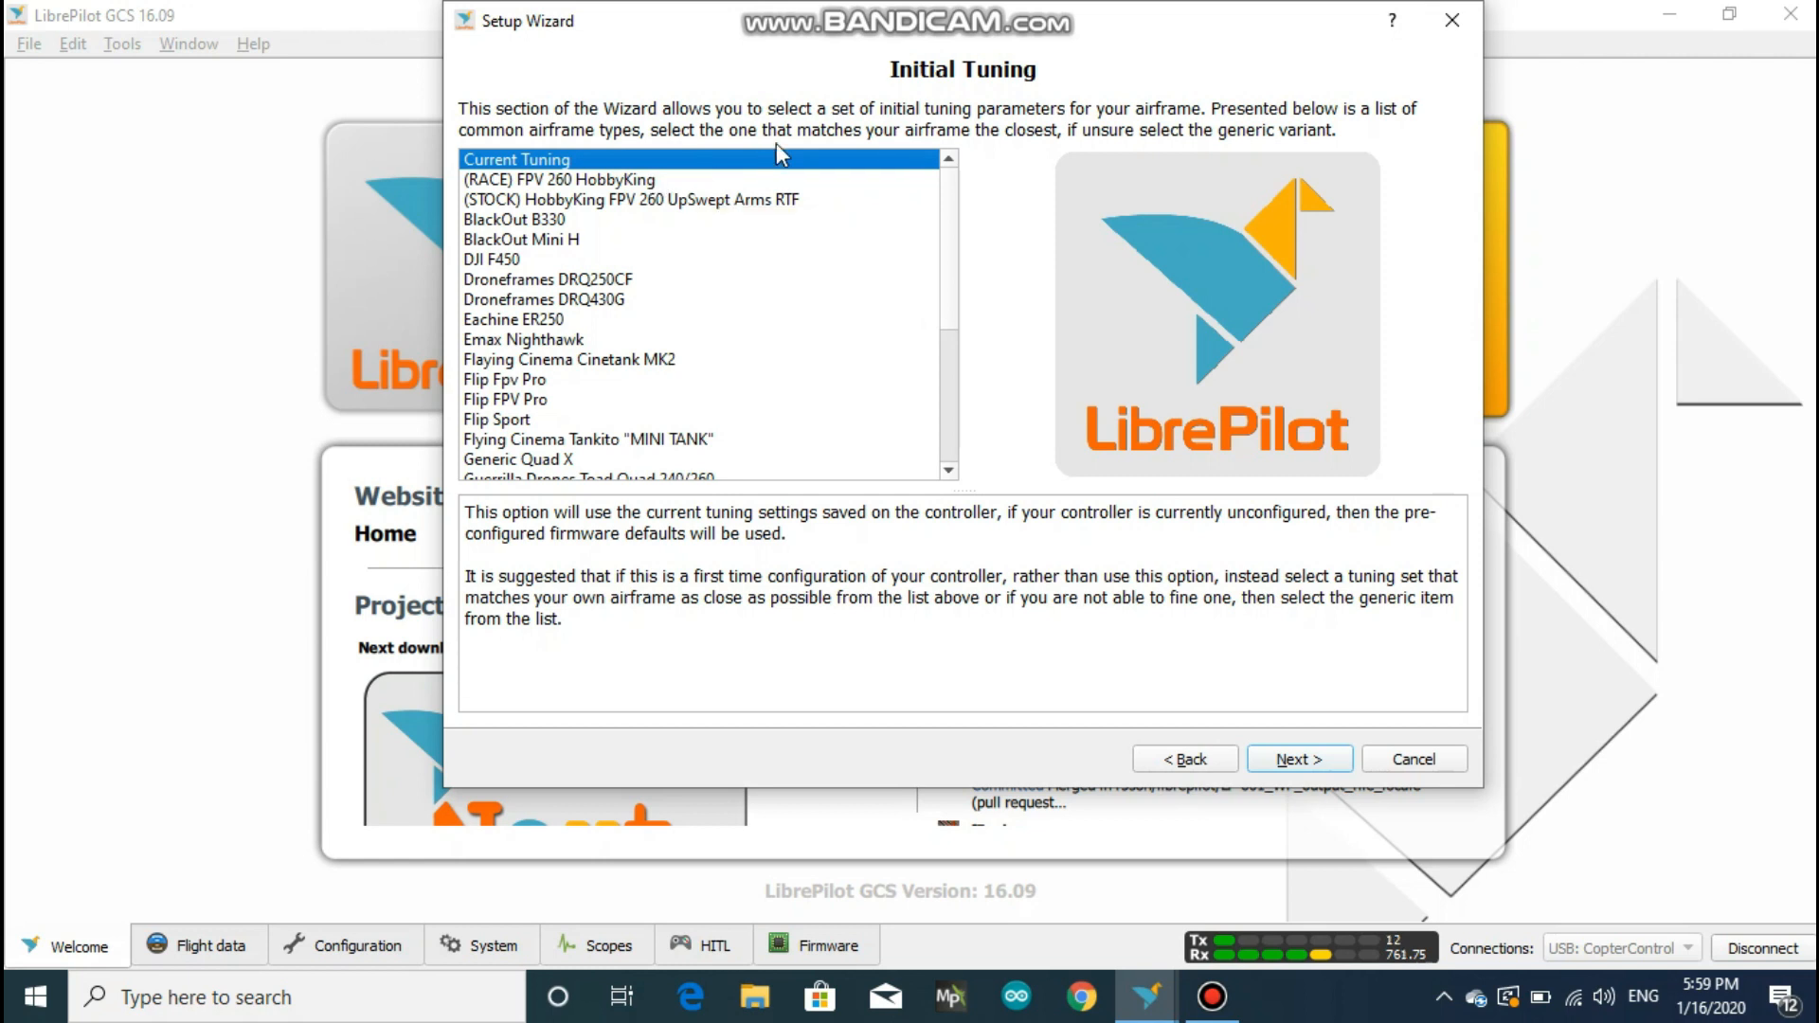
{"action": "mouse_move", "coordinate": [969, 138]}
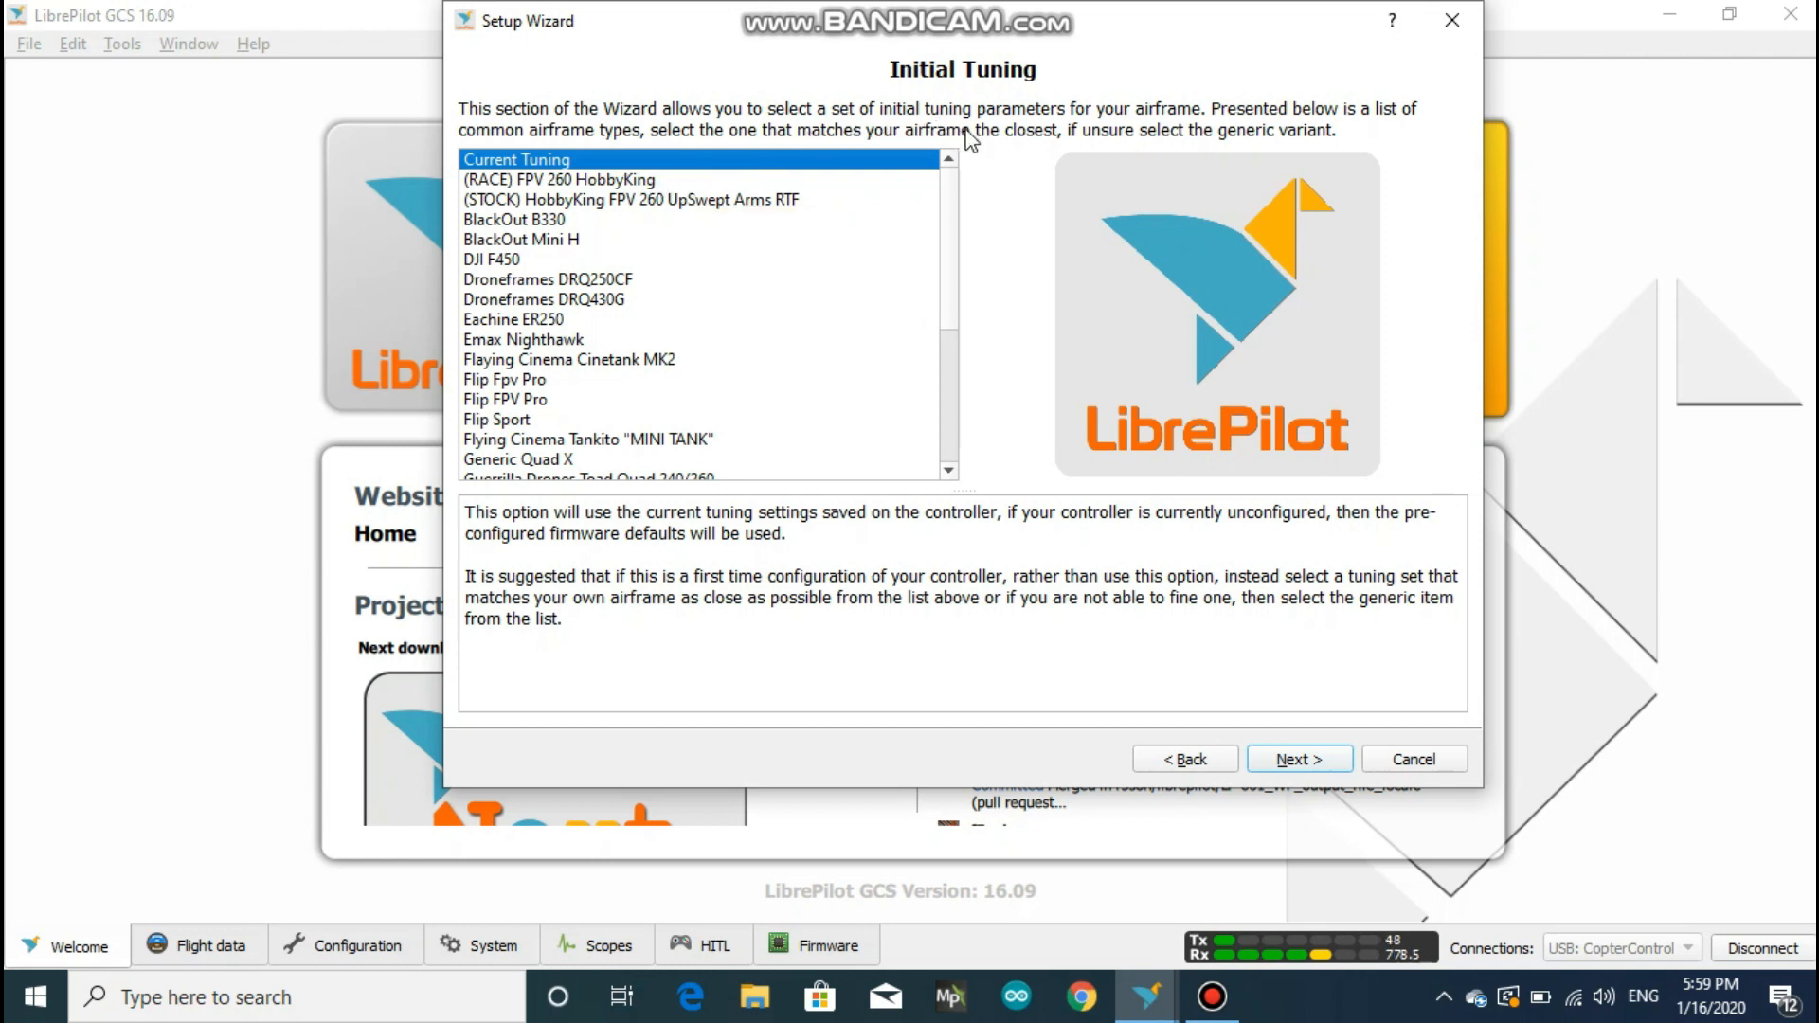
{"action": "mouse_move", "coordinate": [720, 161]}
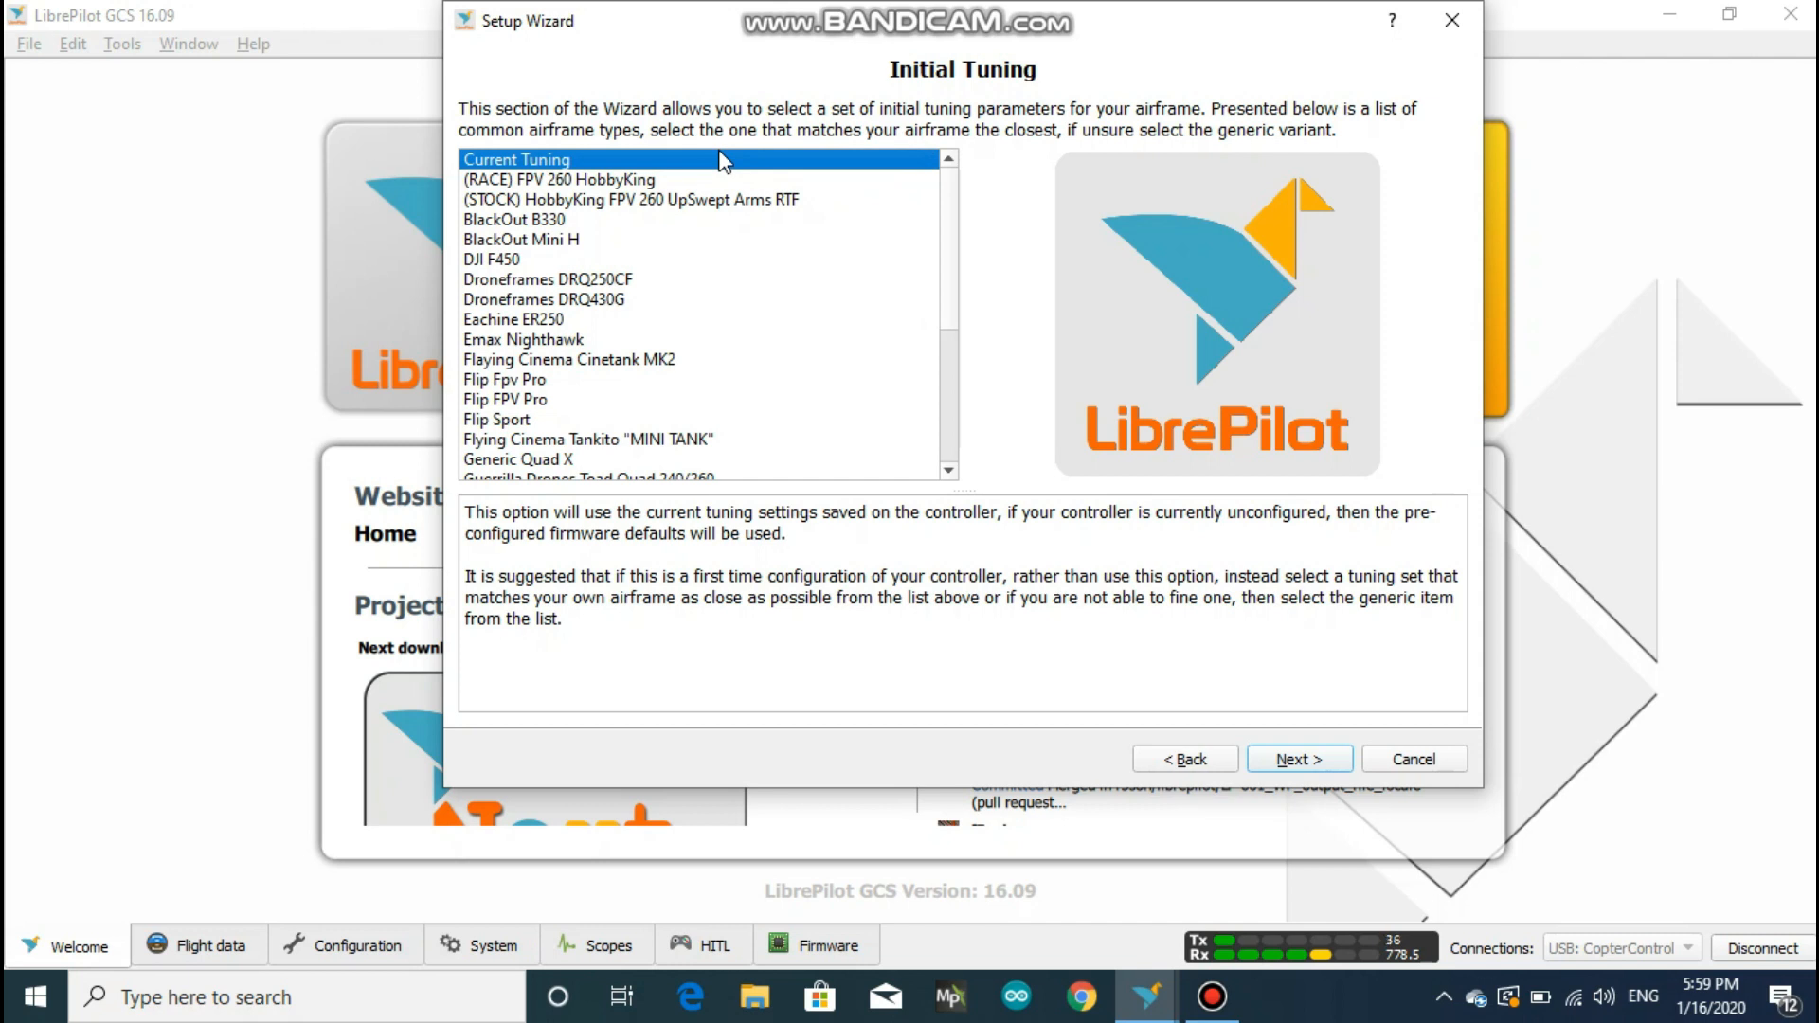
{"action": "mouse_move", "coordinate": [969, 207]}
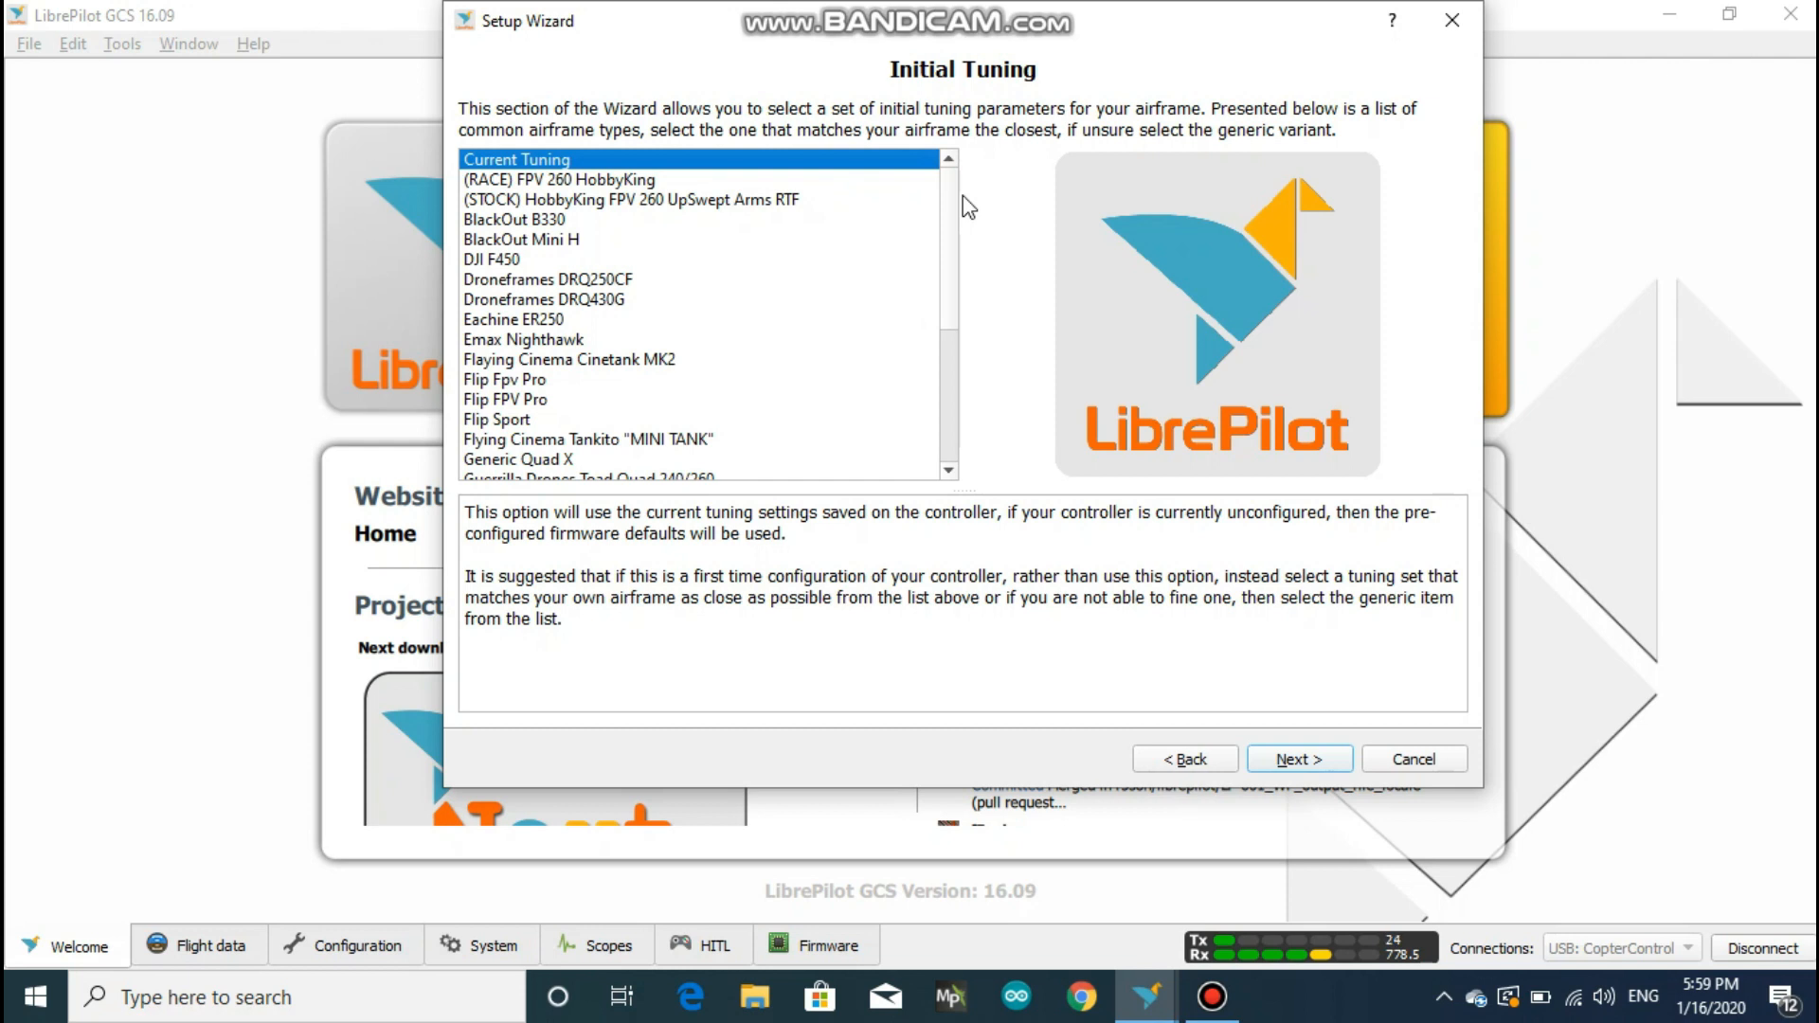
{"action": "left_click", "coordinate": [493, 318]}
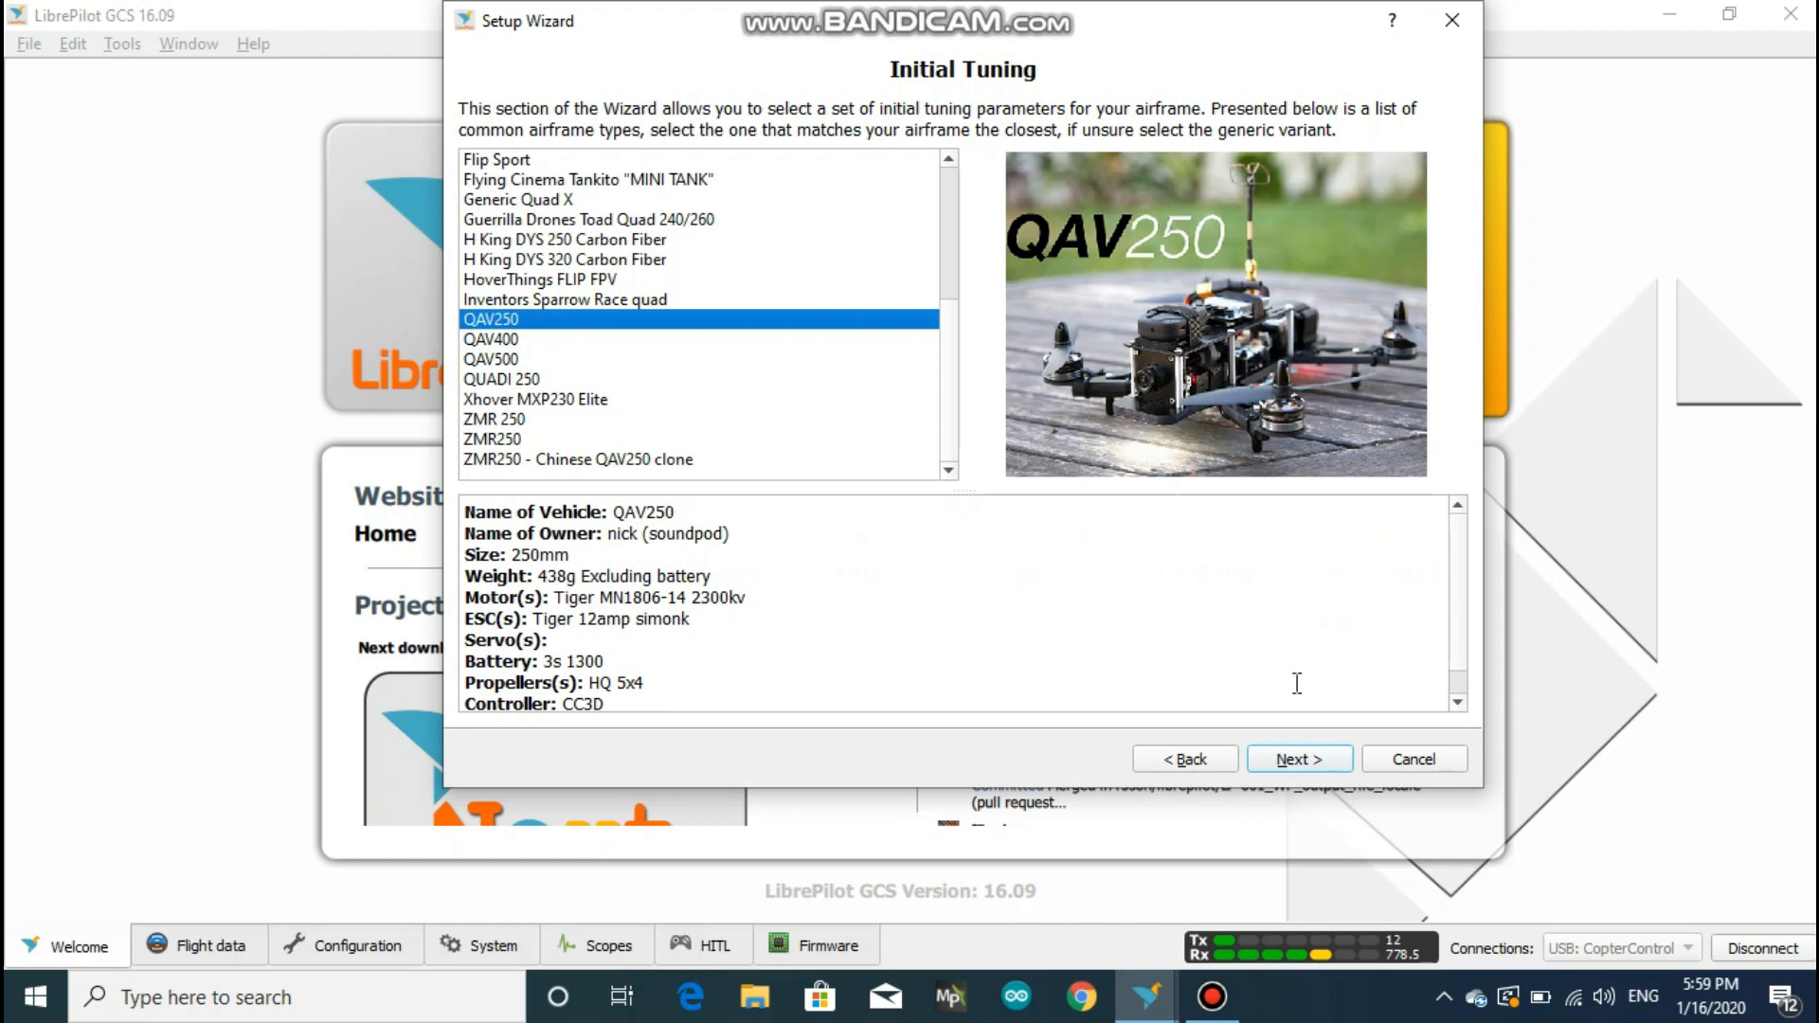
Write the wizard configuration to the flight controller and continue once it reports Done
{"action": "left_click", "coordinate": [1298, 758]}
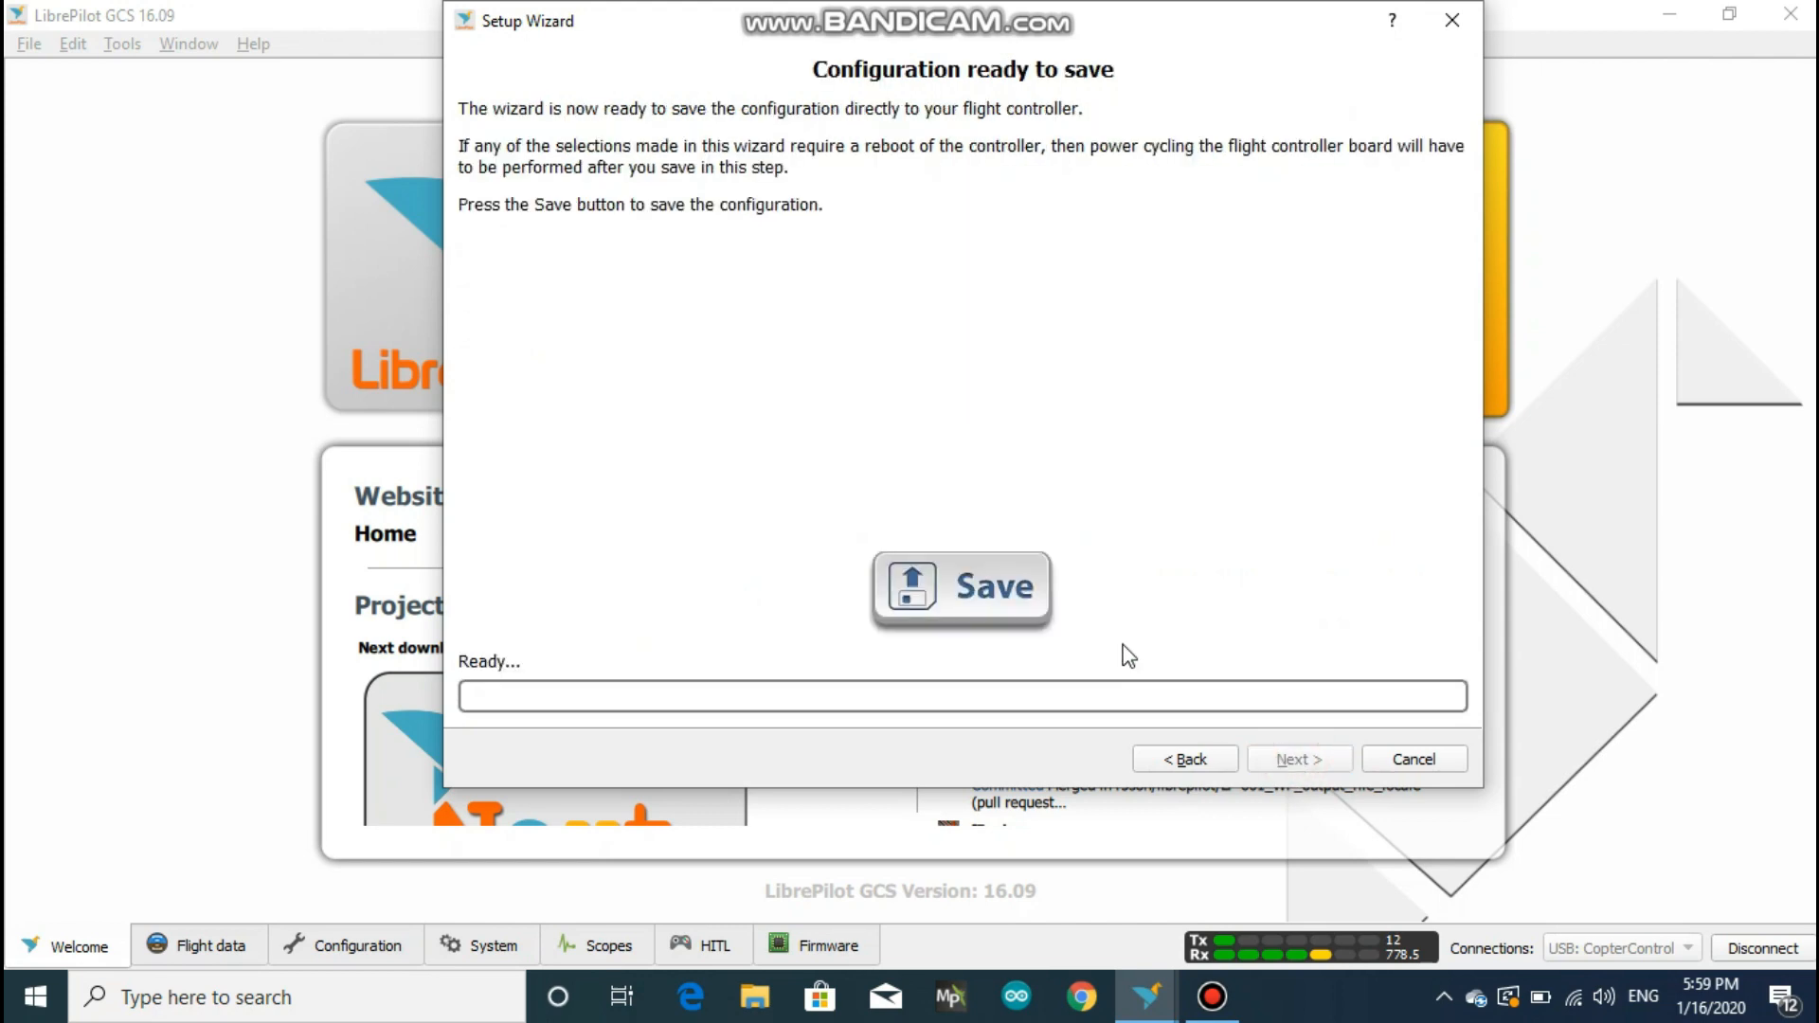
{"action": "left_click", "coordinate": [960, 586]}
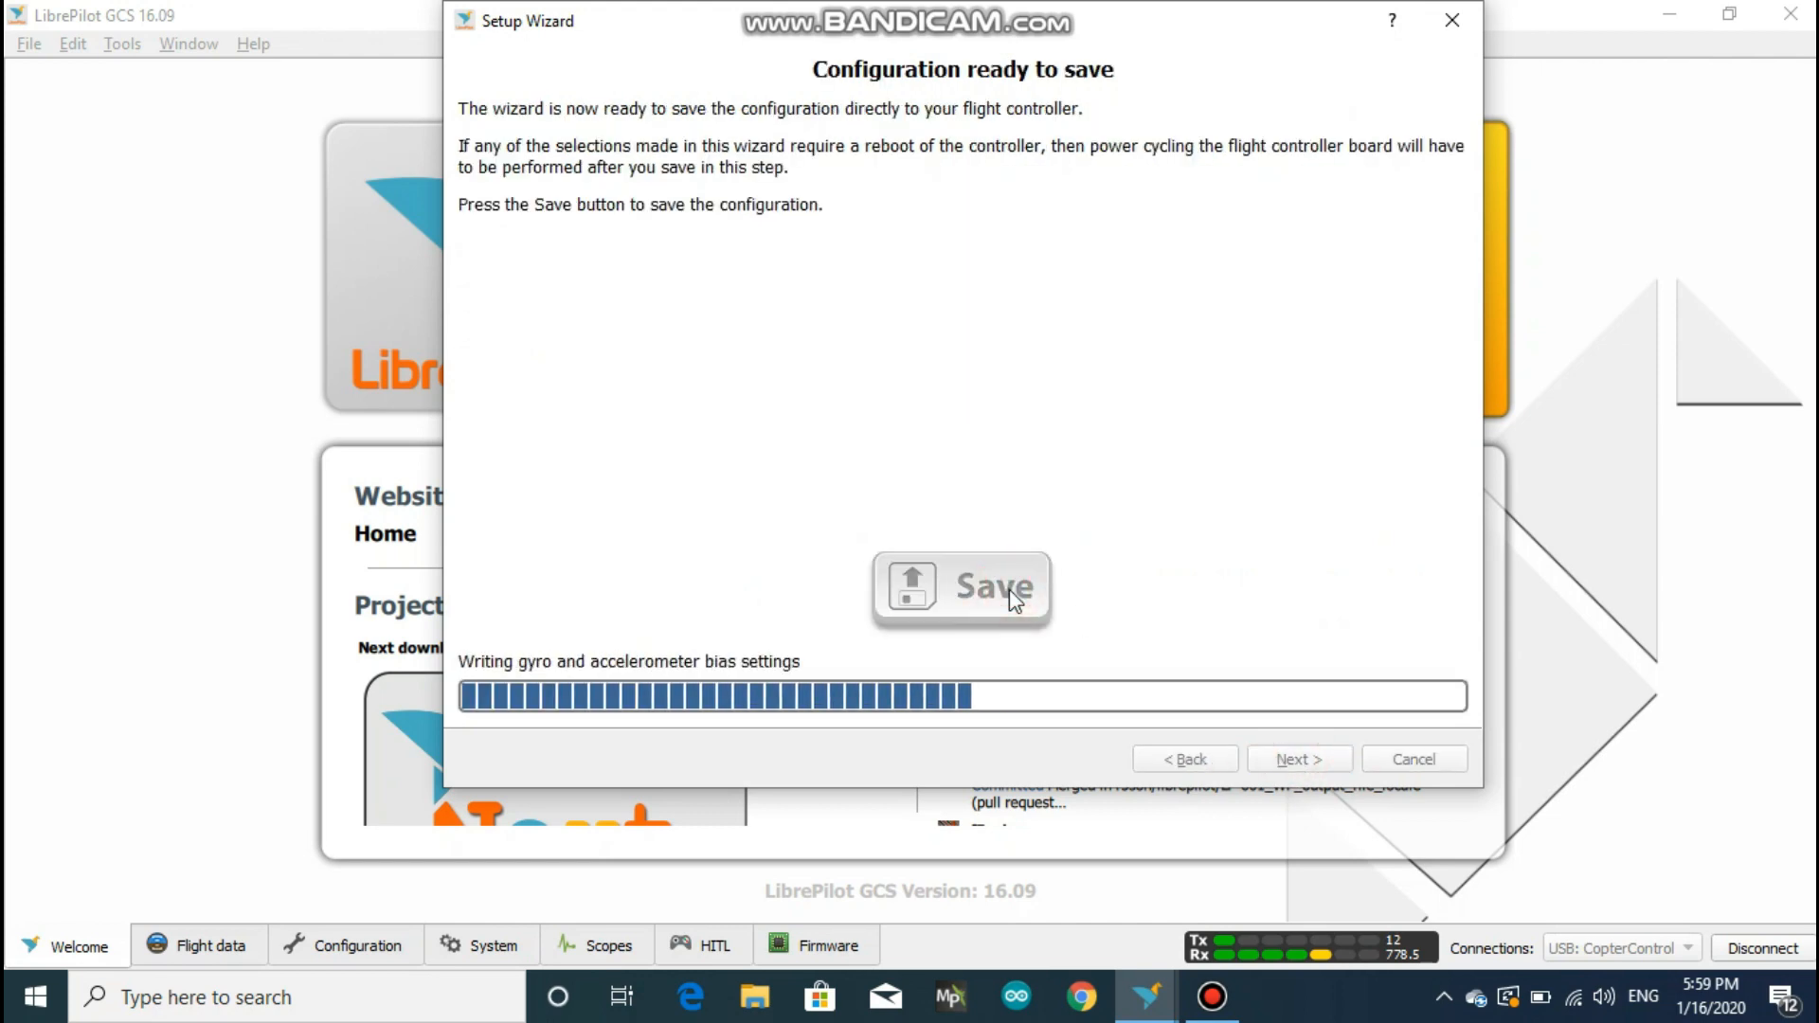
{"action": "left_click", "coordinate": [959, 585]}
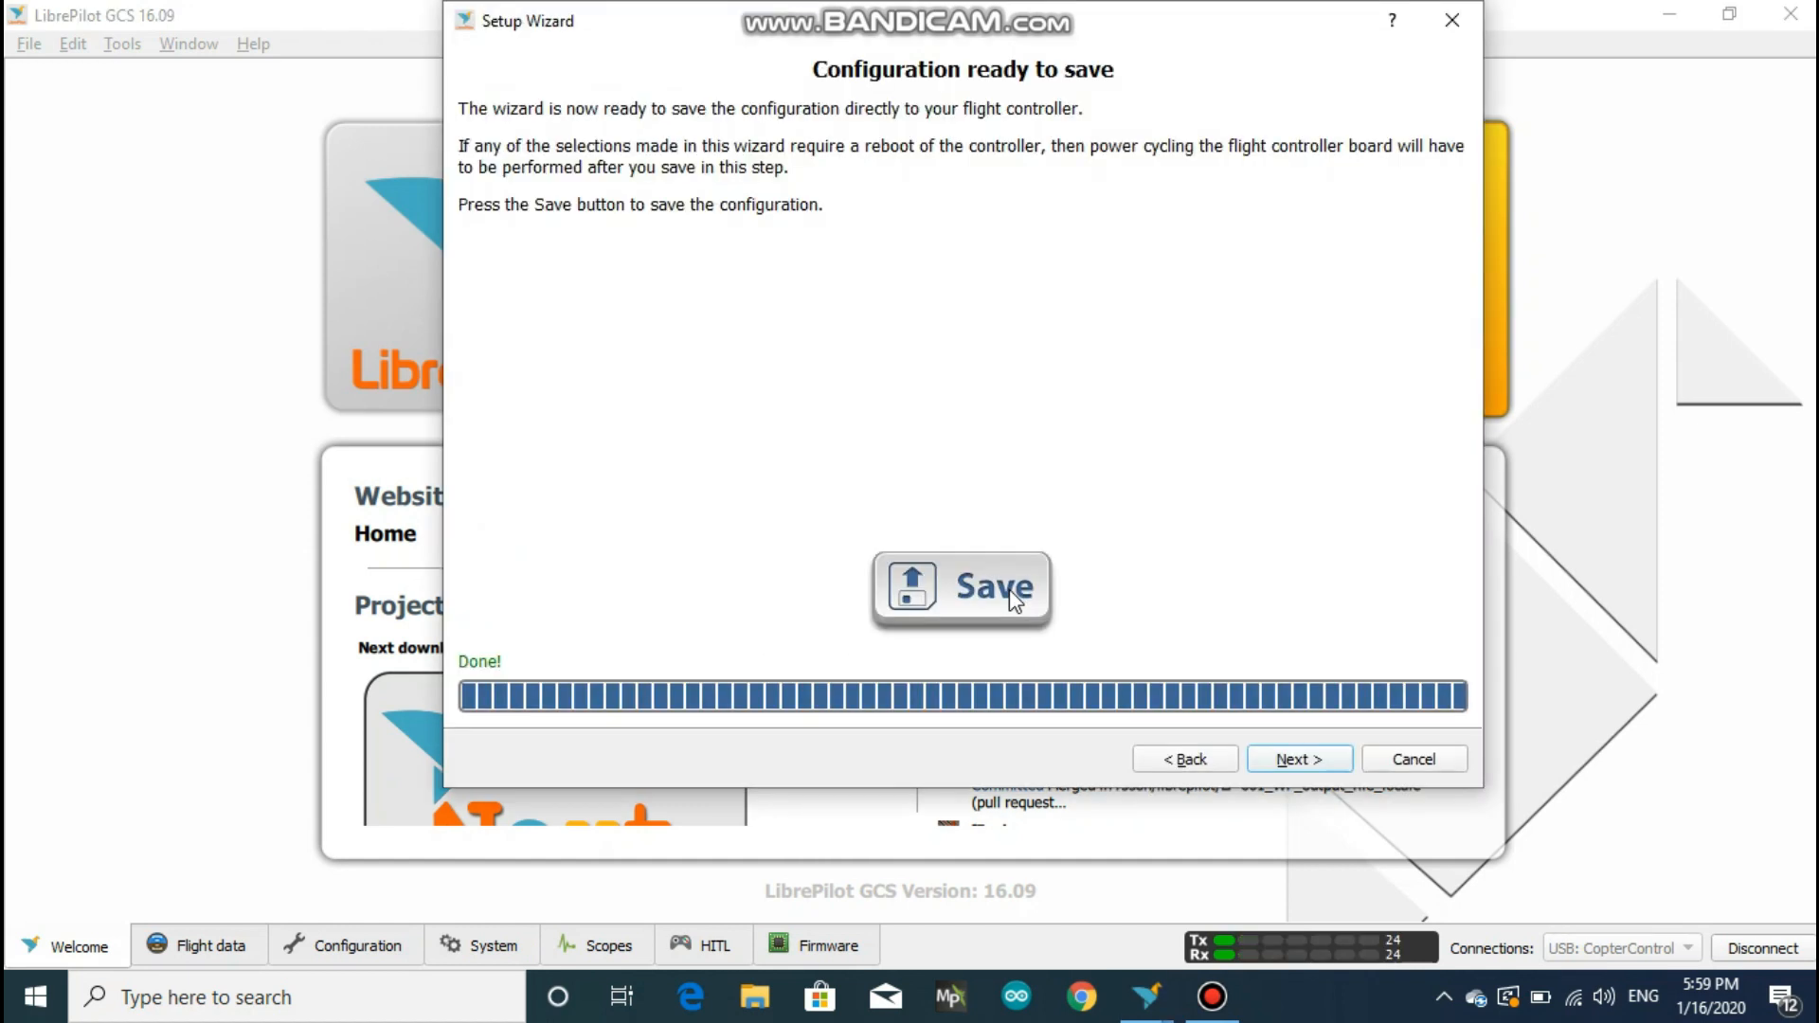
{"action": "left_click", "coordinate": [959, 585]}
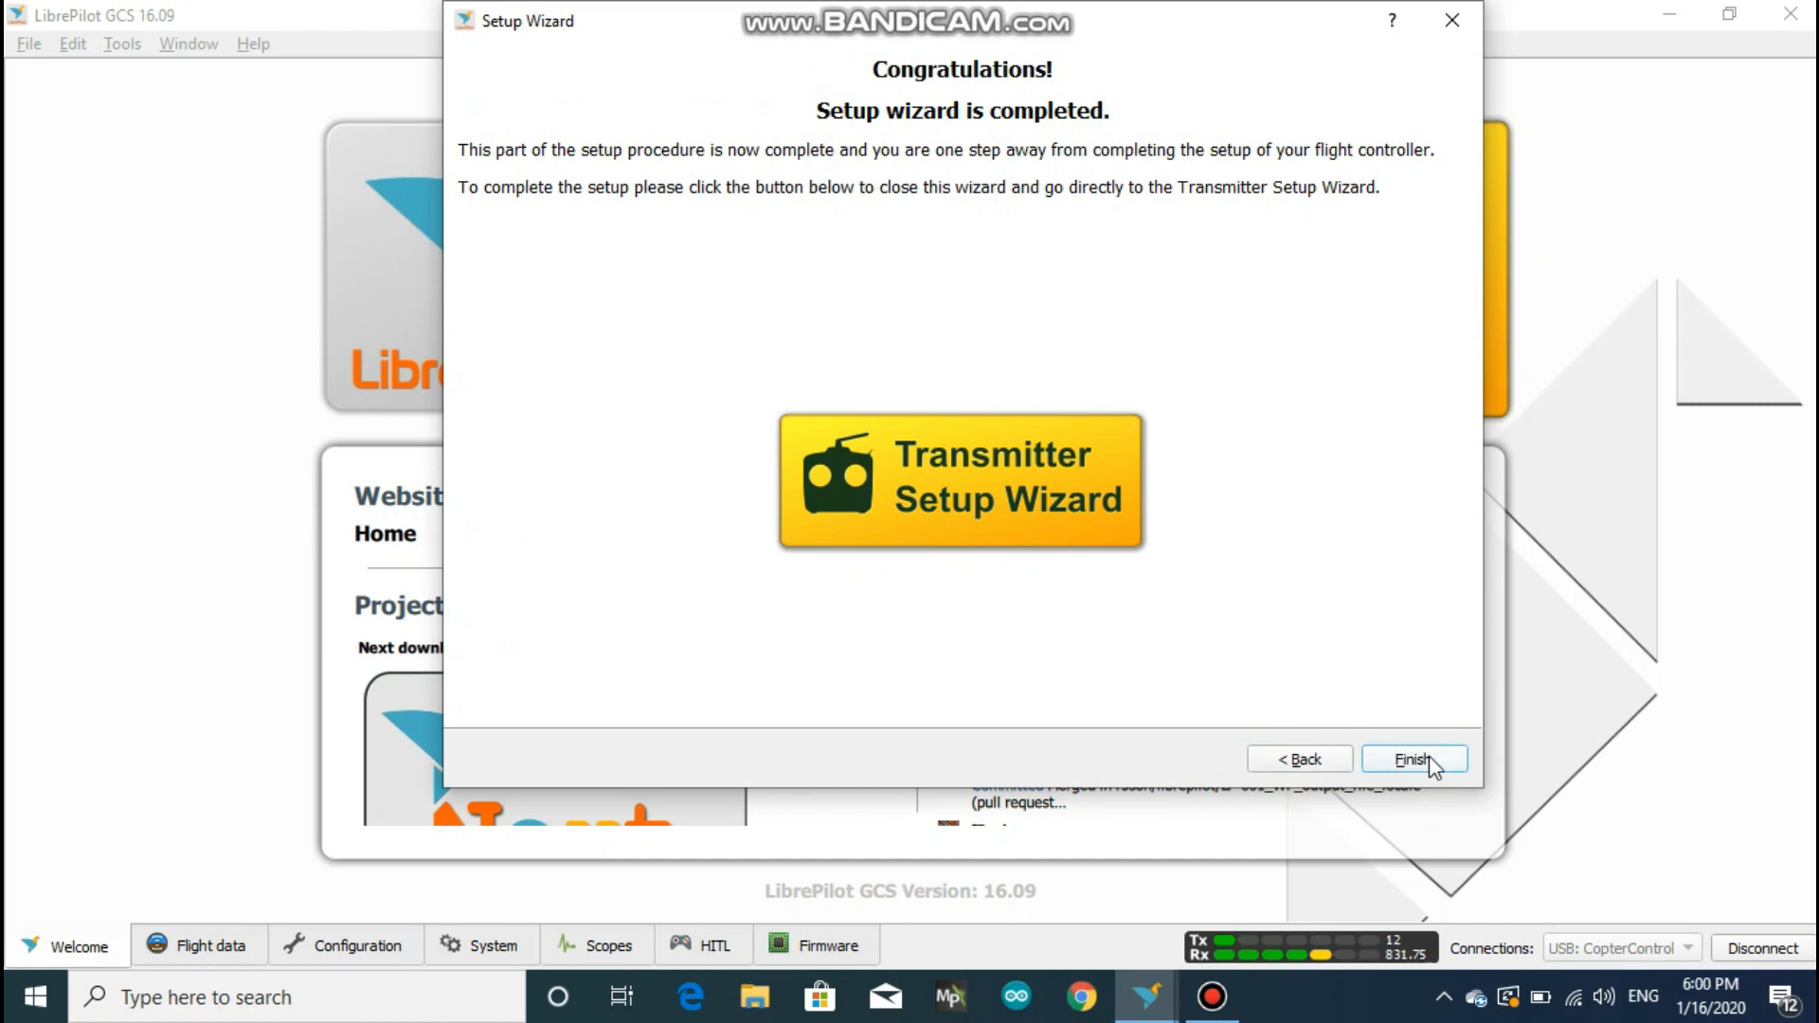
{"action": "mouse_move", "coordinate": [1336, 749]}
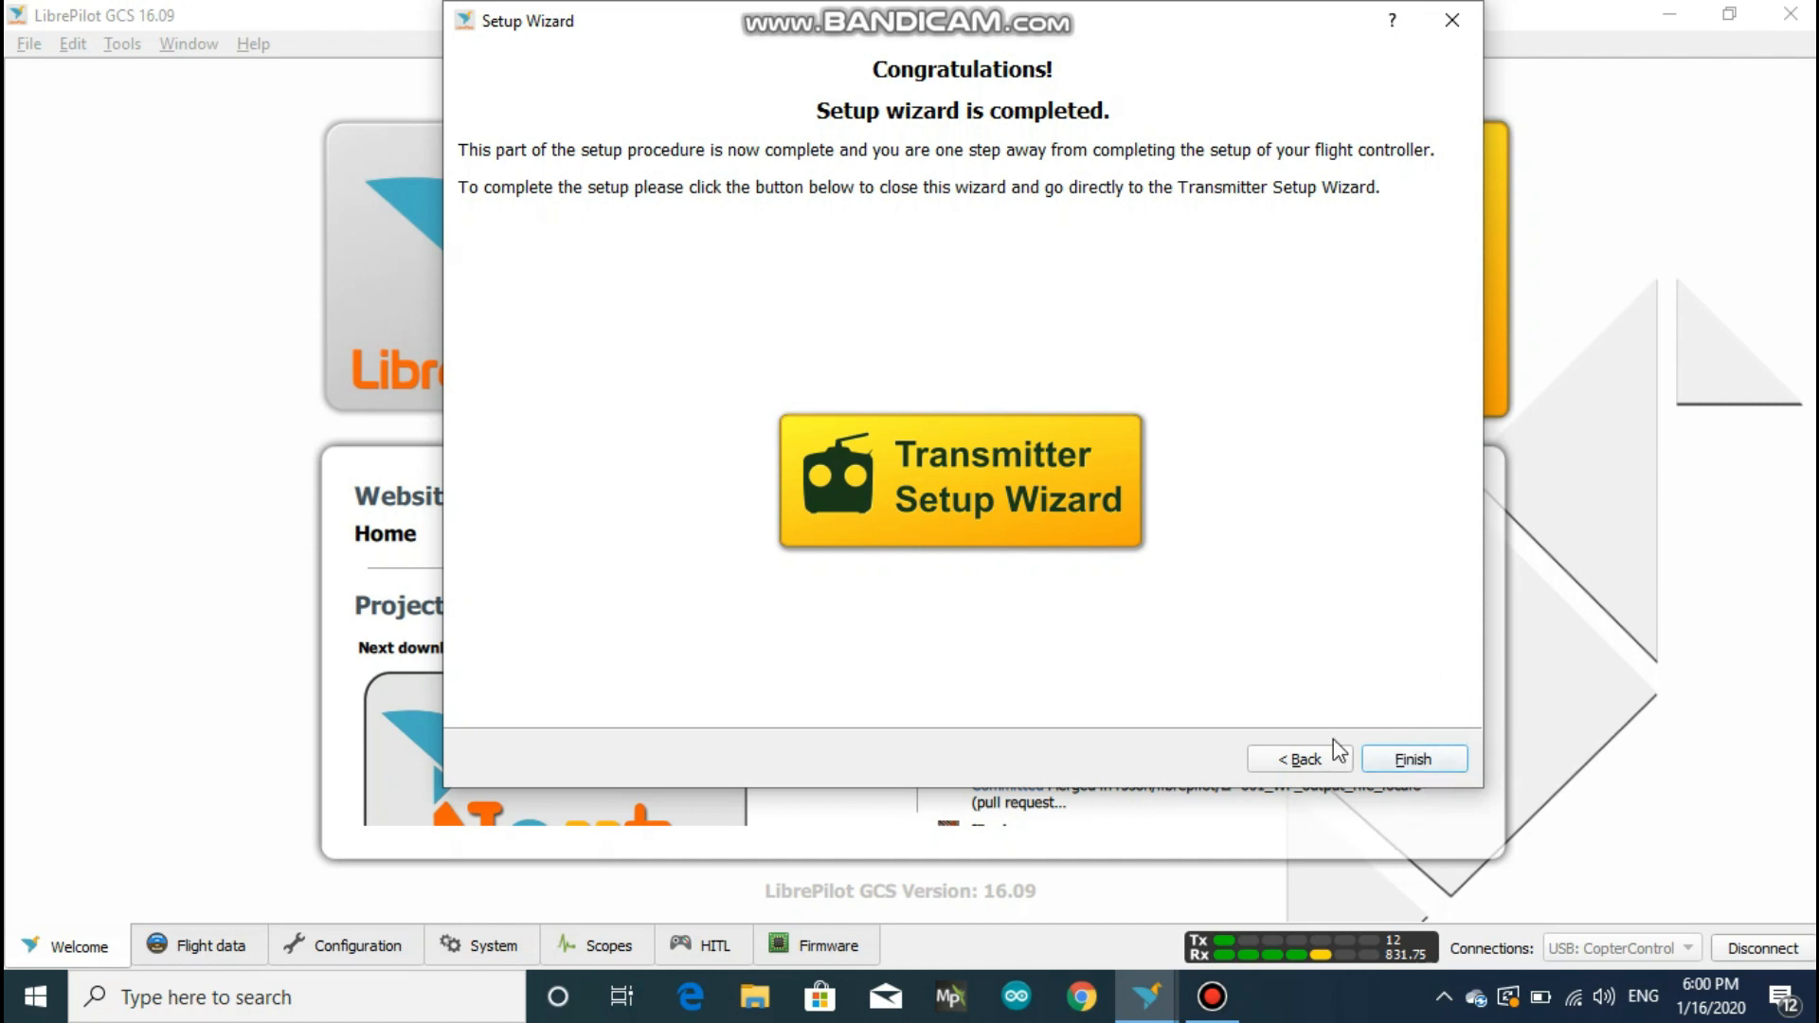
{"action": "mouse_move", "coordinate": [978, 578]}
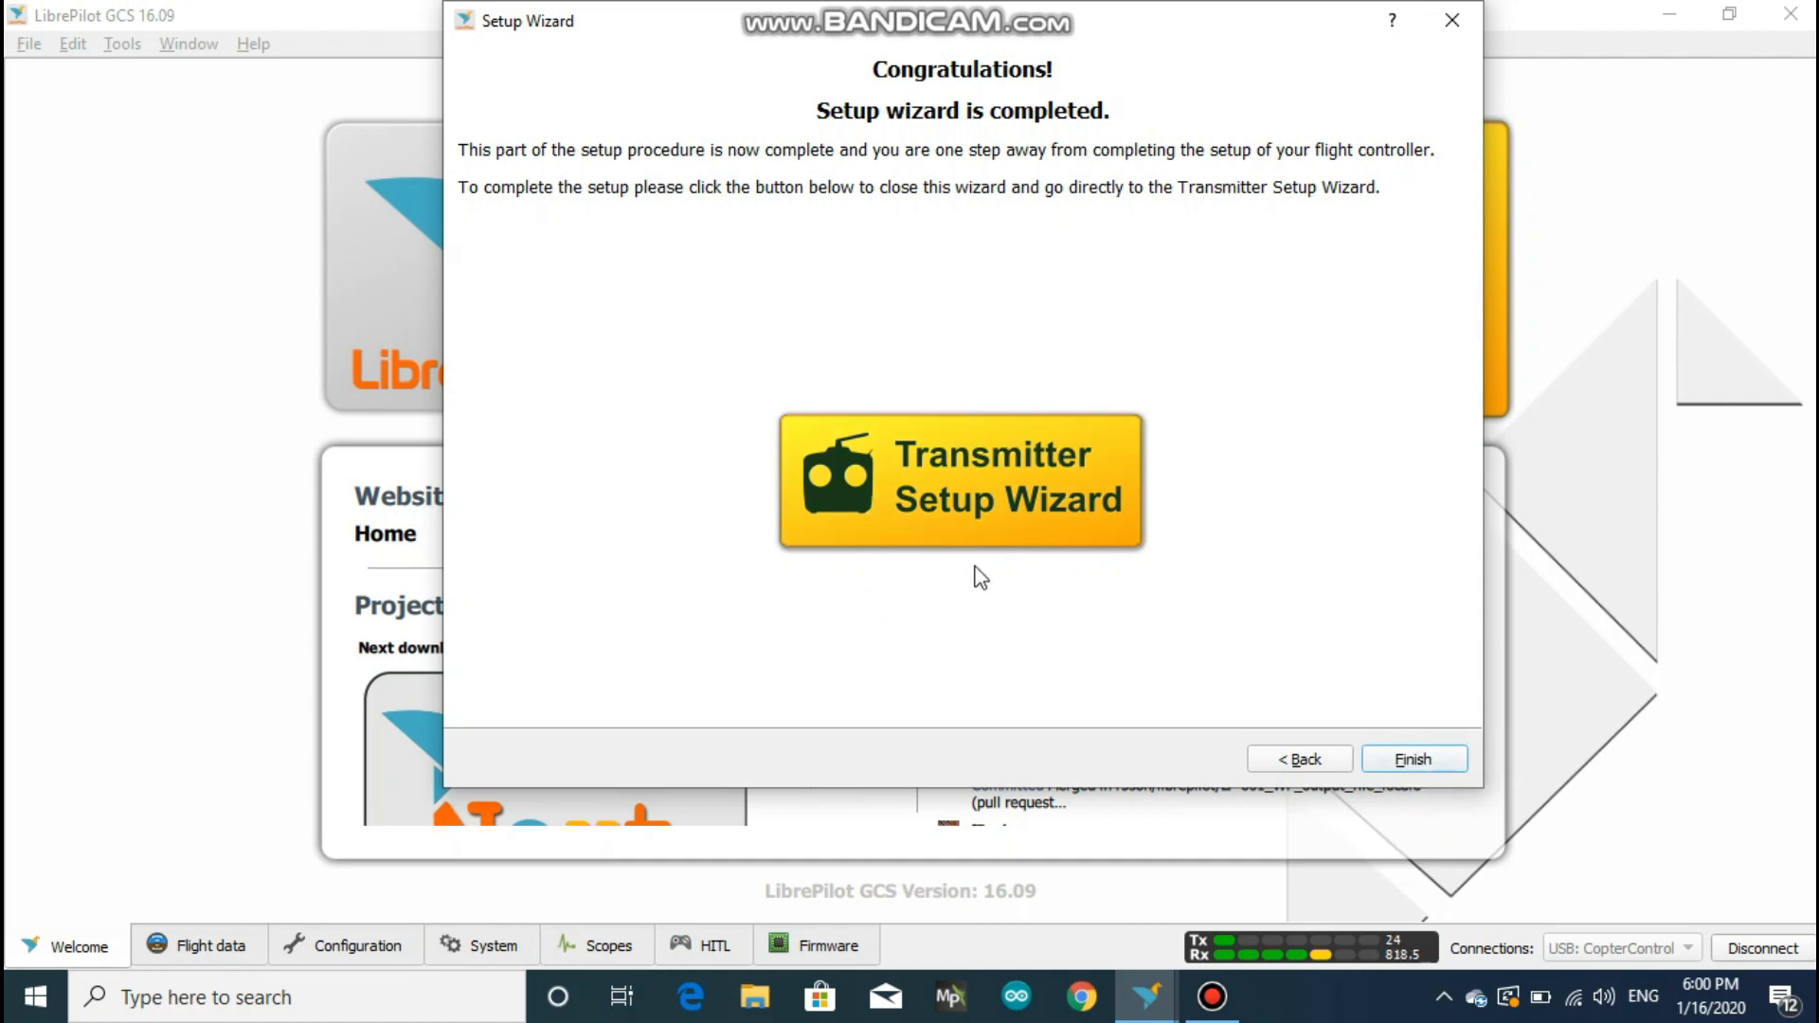
{"action": "mouse_move", "coordinate": [978, 586]}
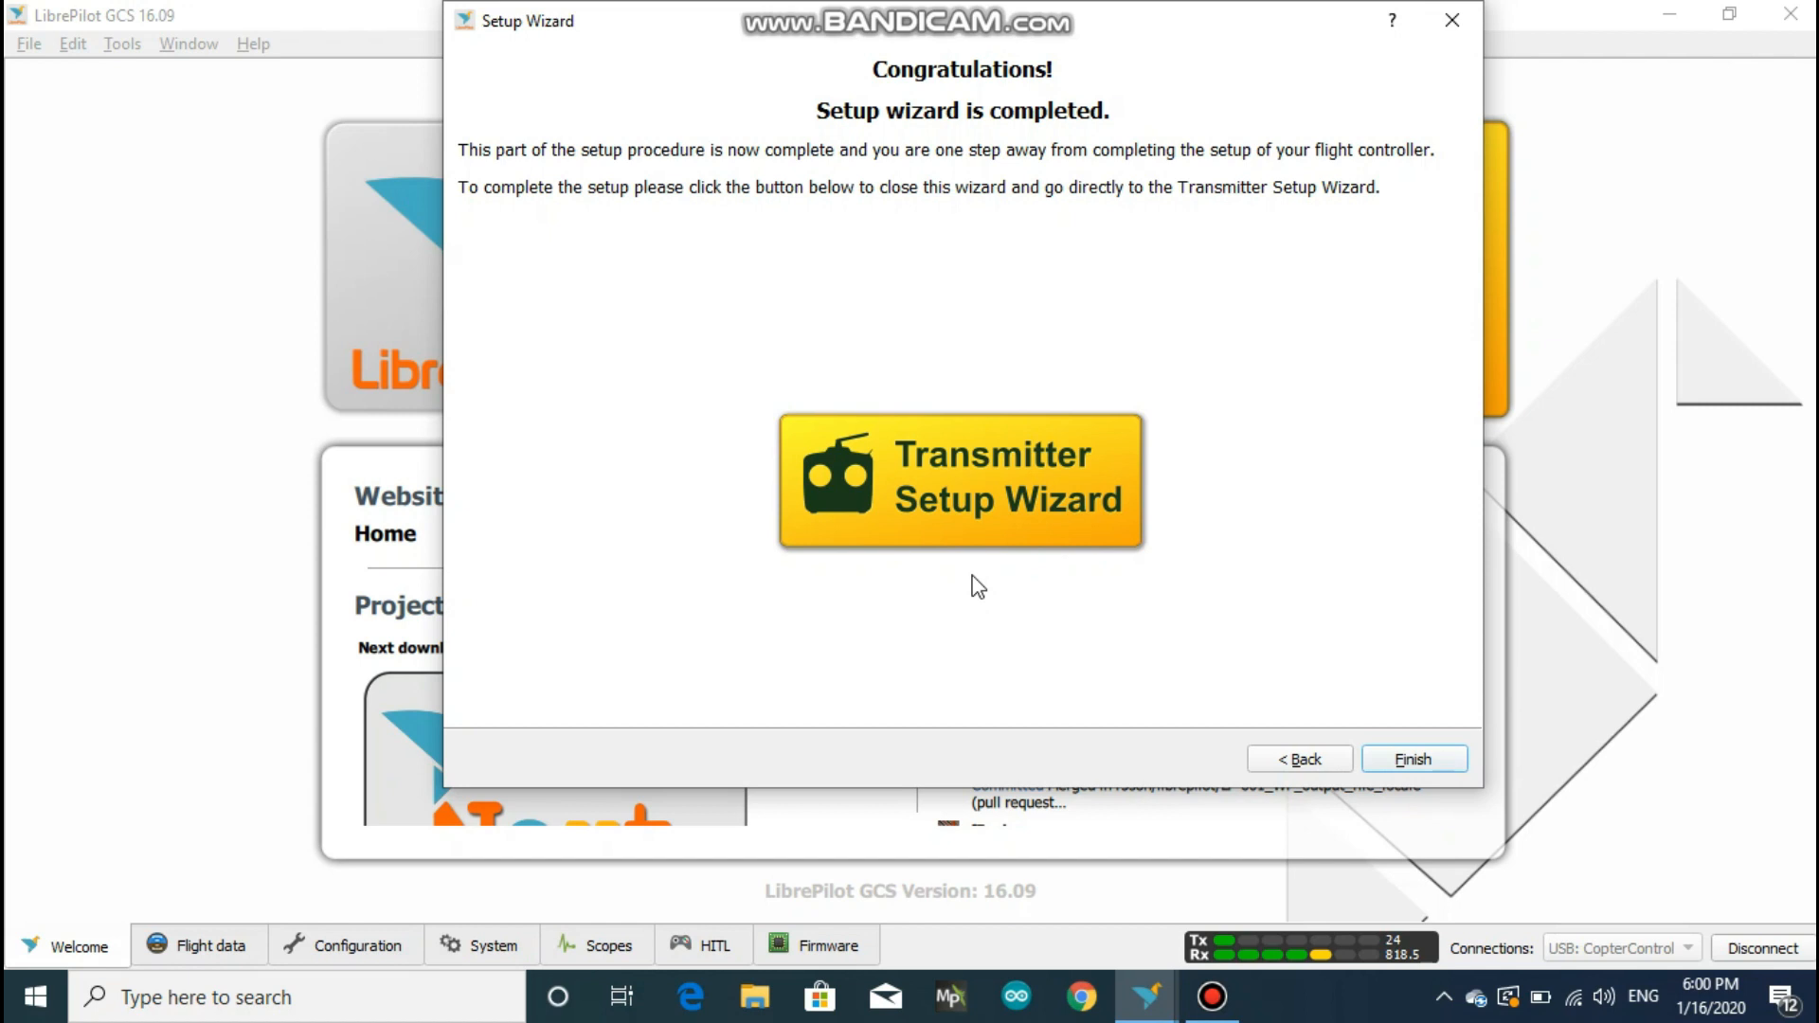